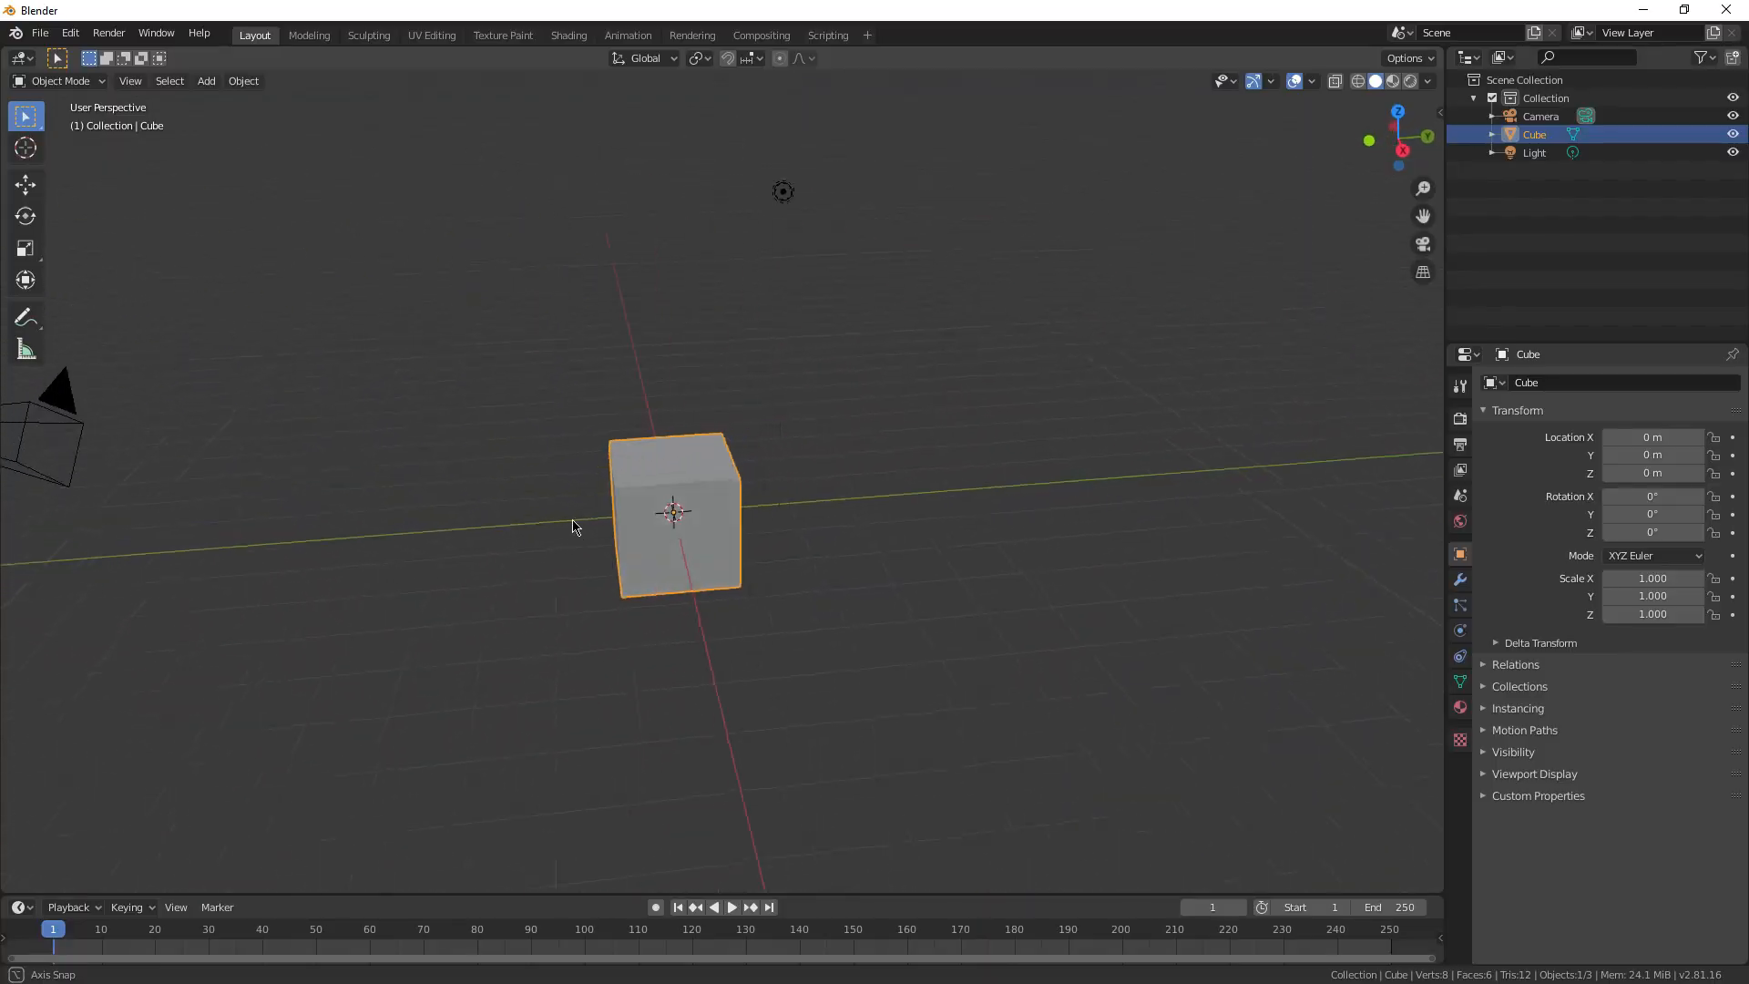
Step: Add the keyboard photo as a reference image and flatten the cube to its outline
drag(569, 525, 865, 546)
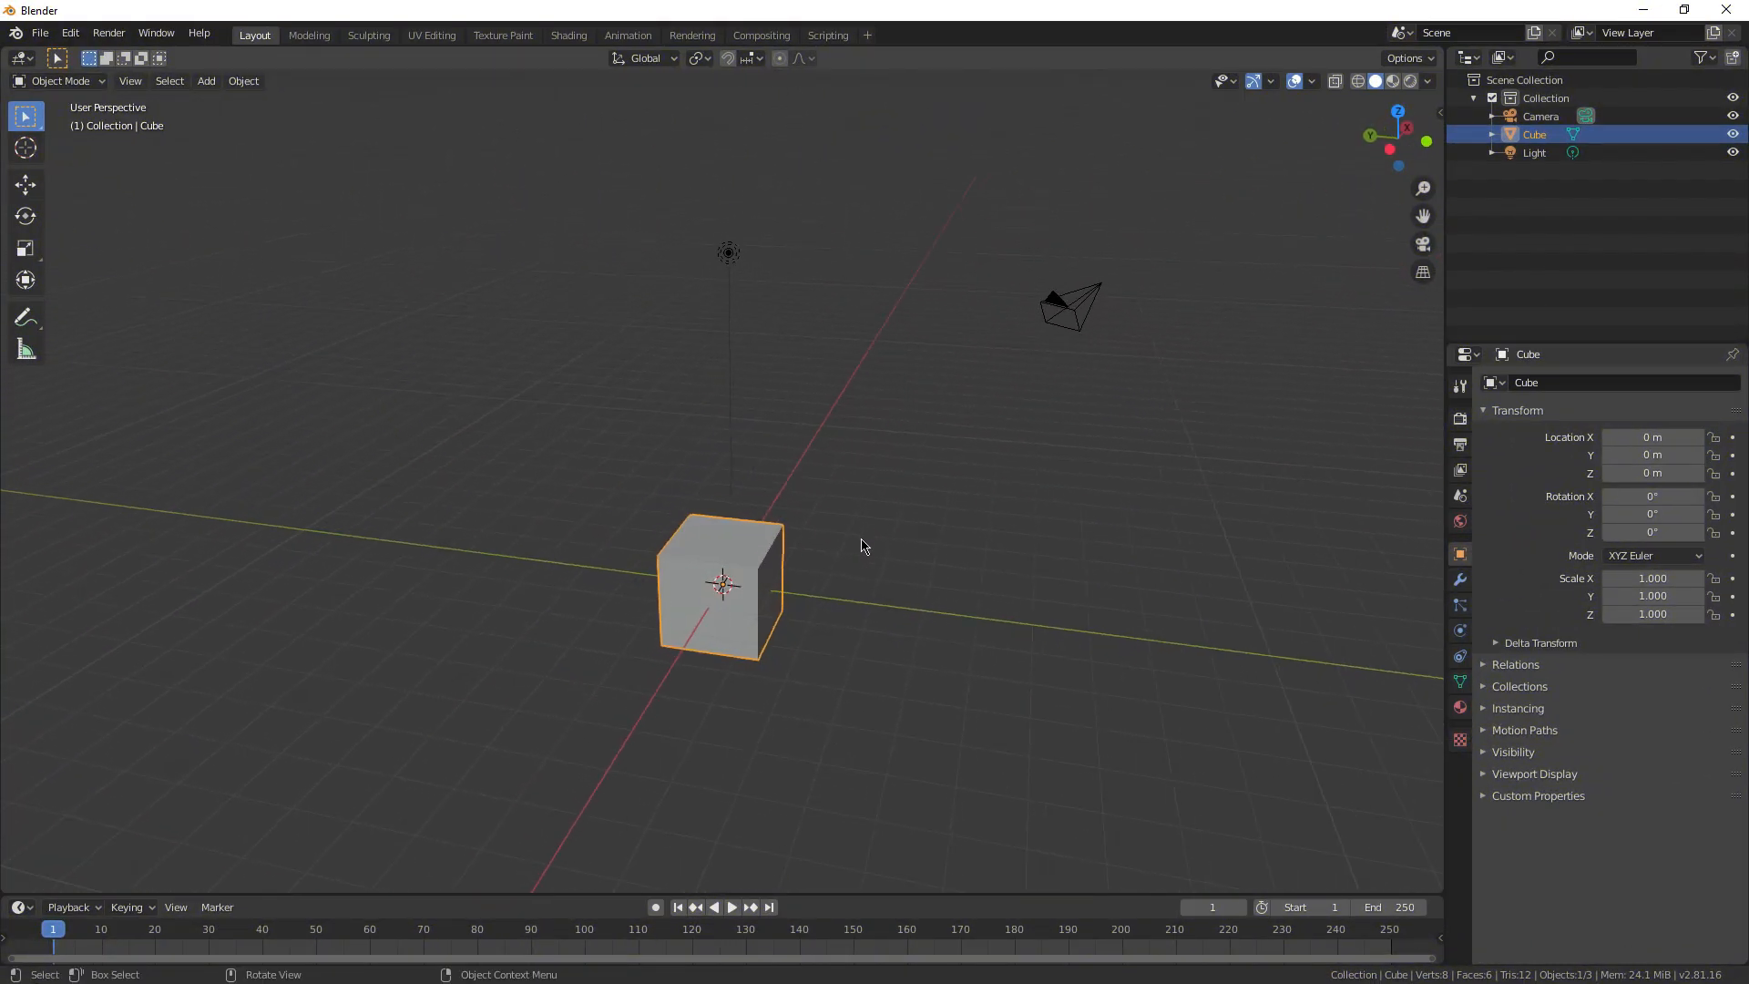
drag(859, 546, 822, 557)
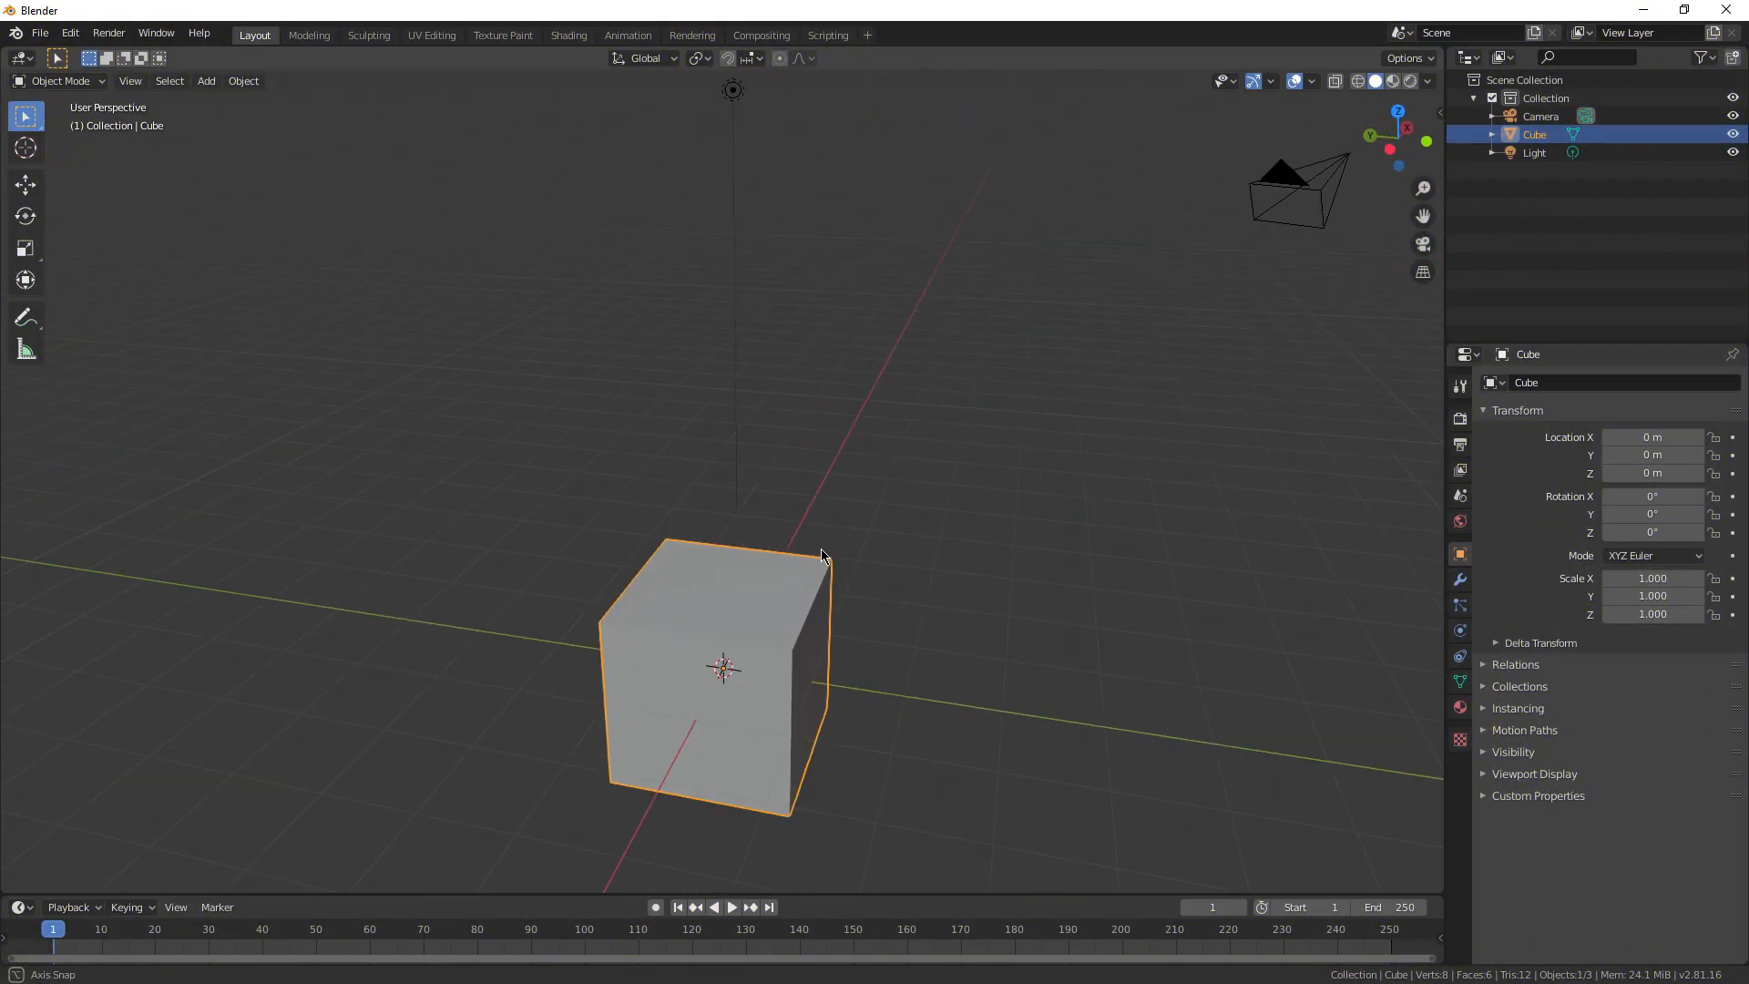
drag(826, 558, 918, 539)
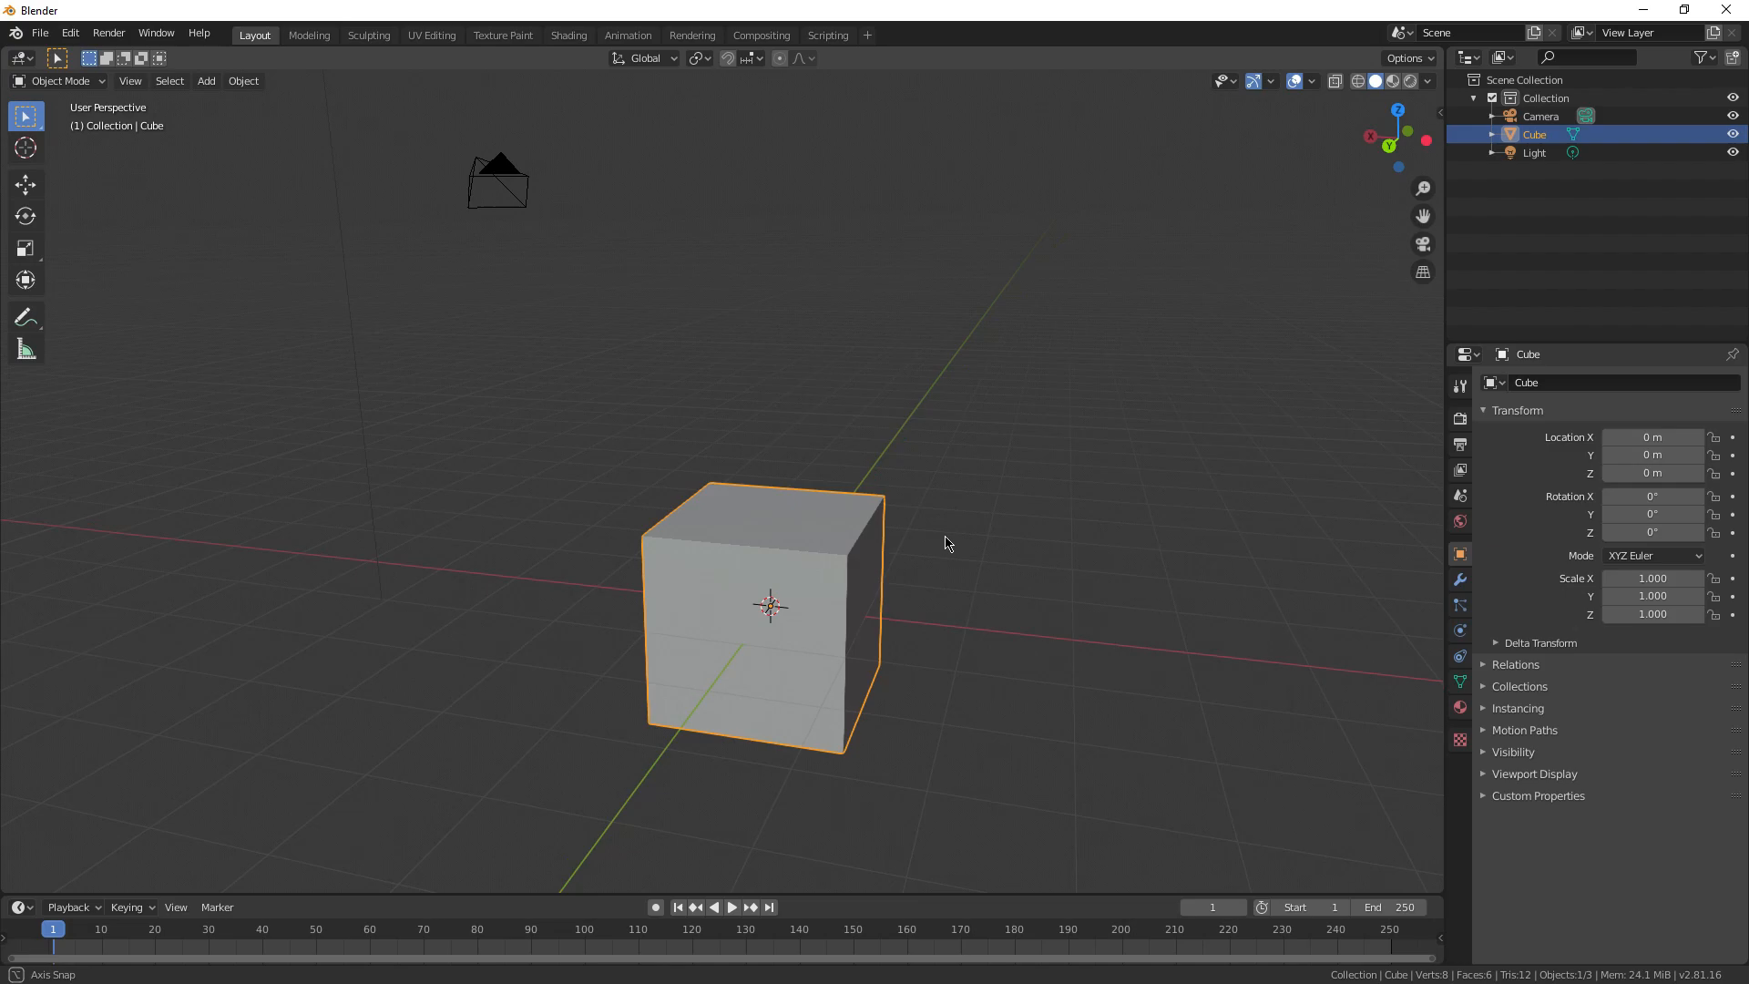
drag(948, 545, 759, 532)
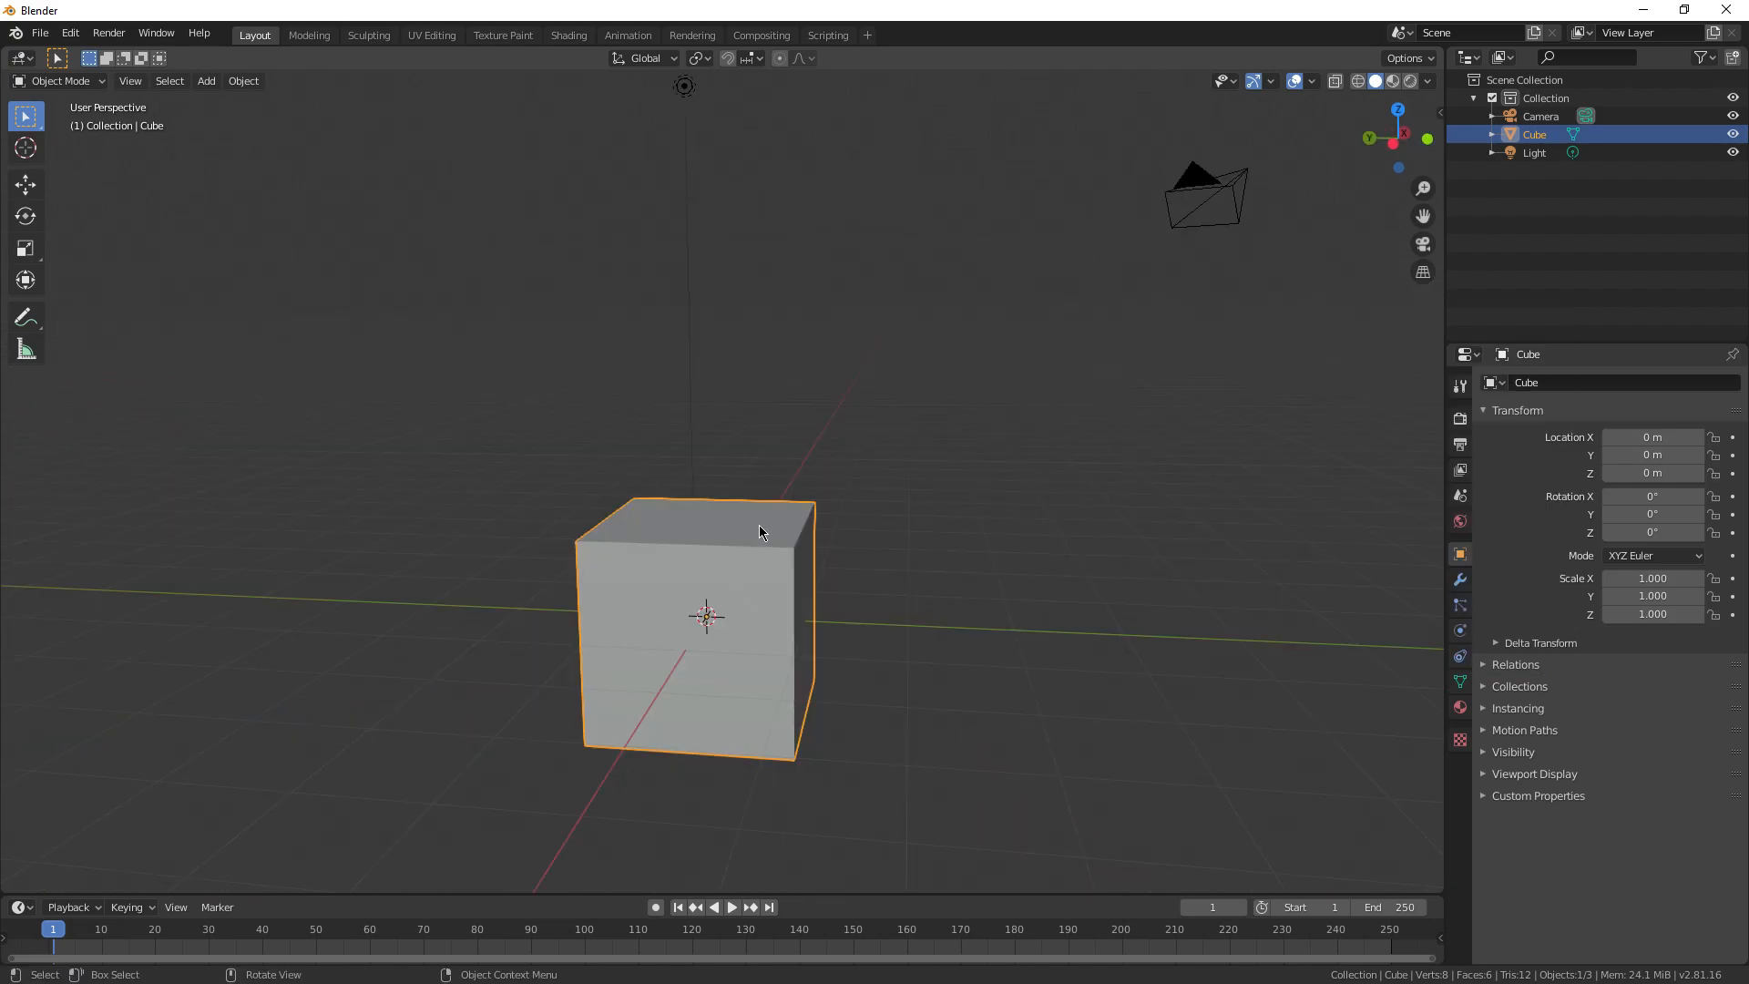
drag(759, 532, 755, 599)
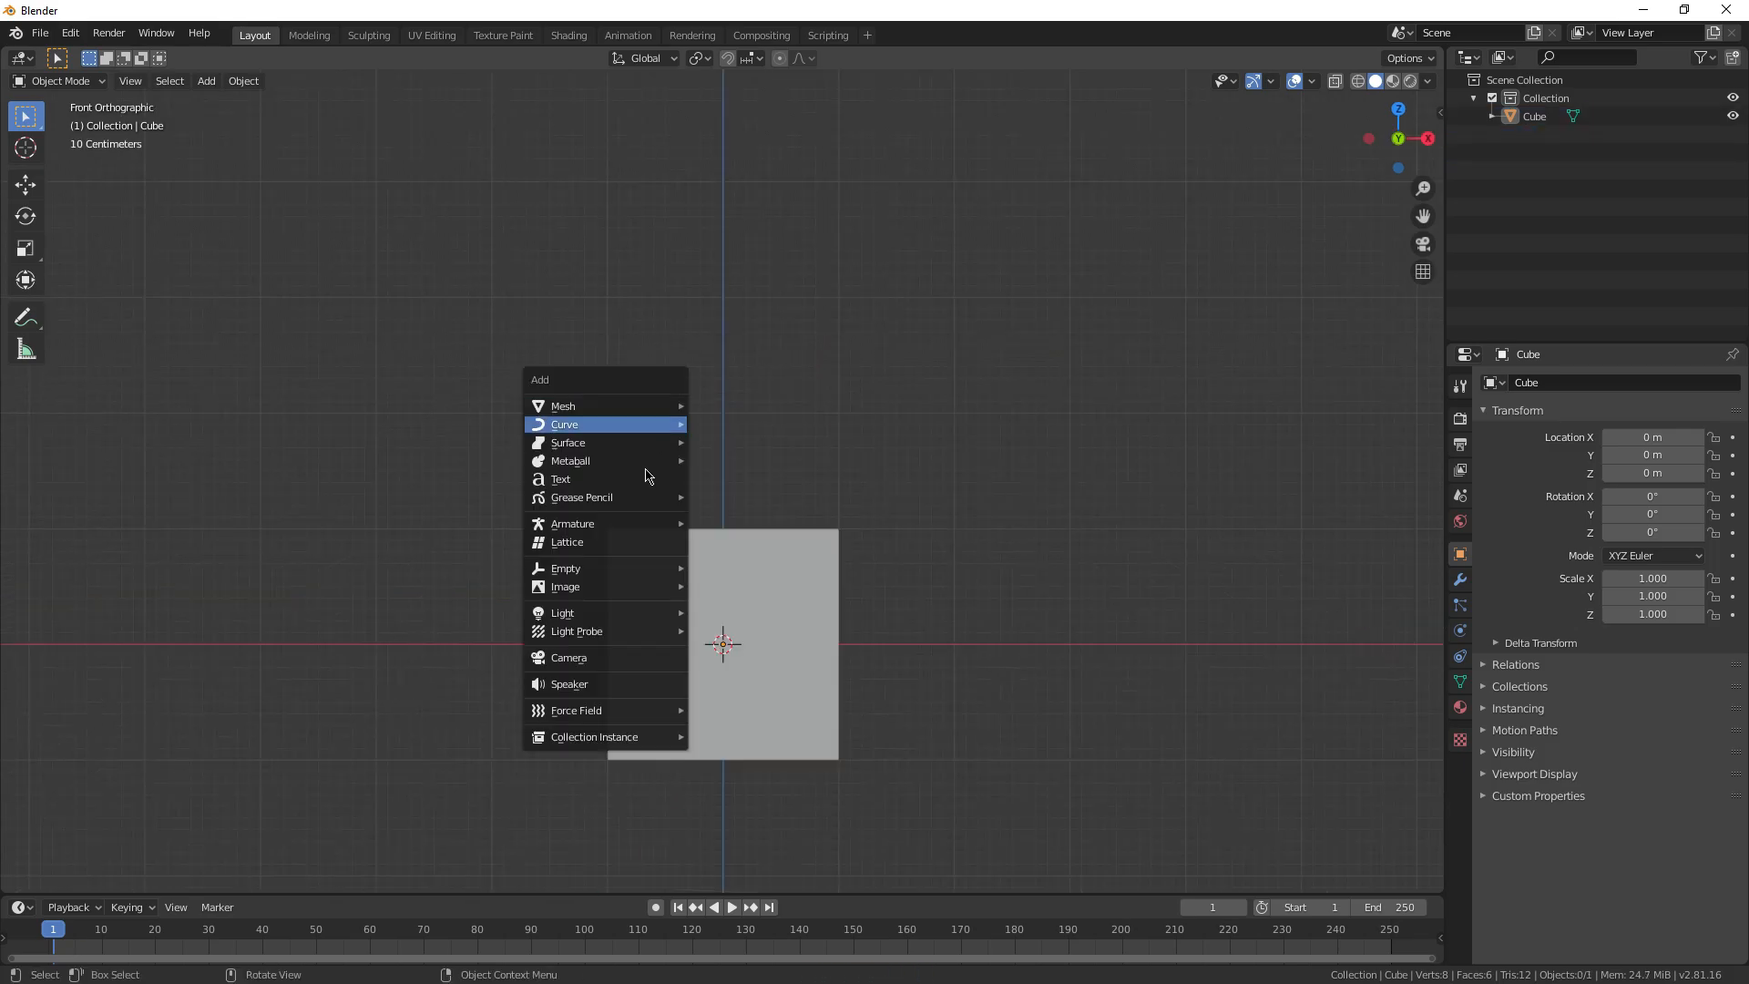
mouse_move(601, 585)
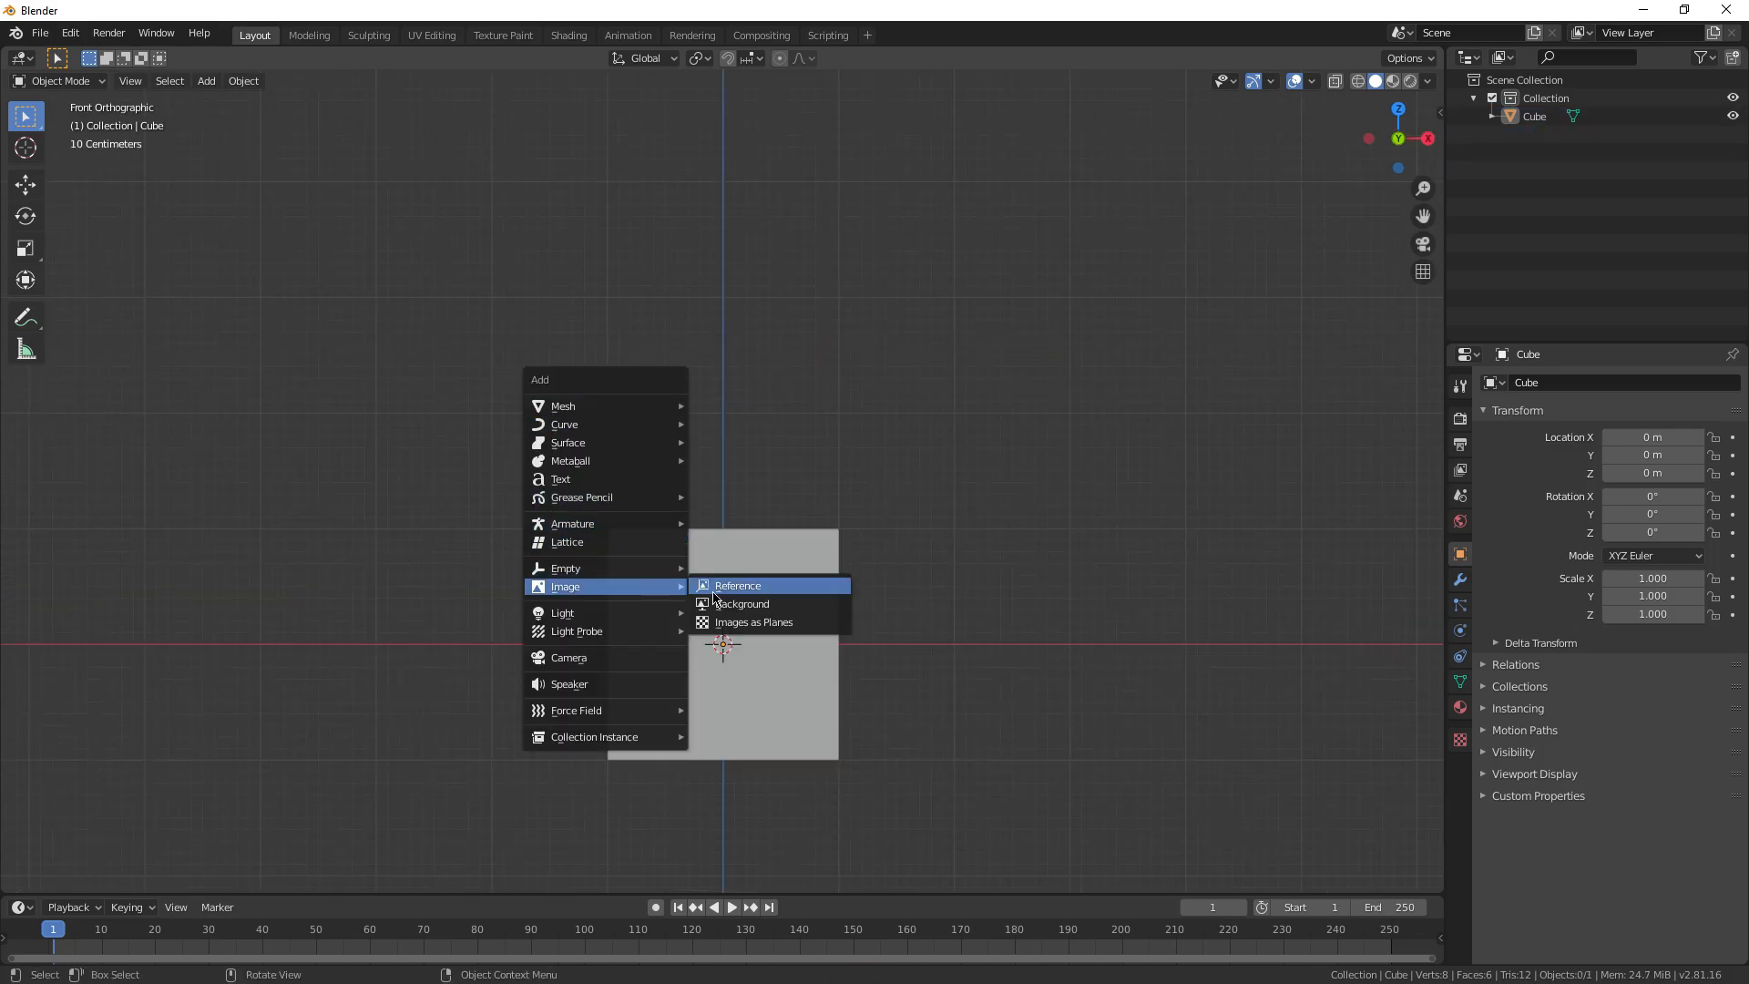
click(737, 586)
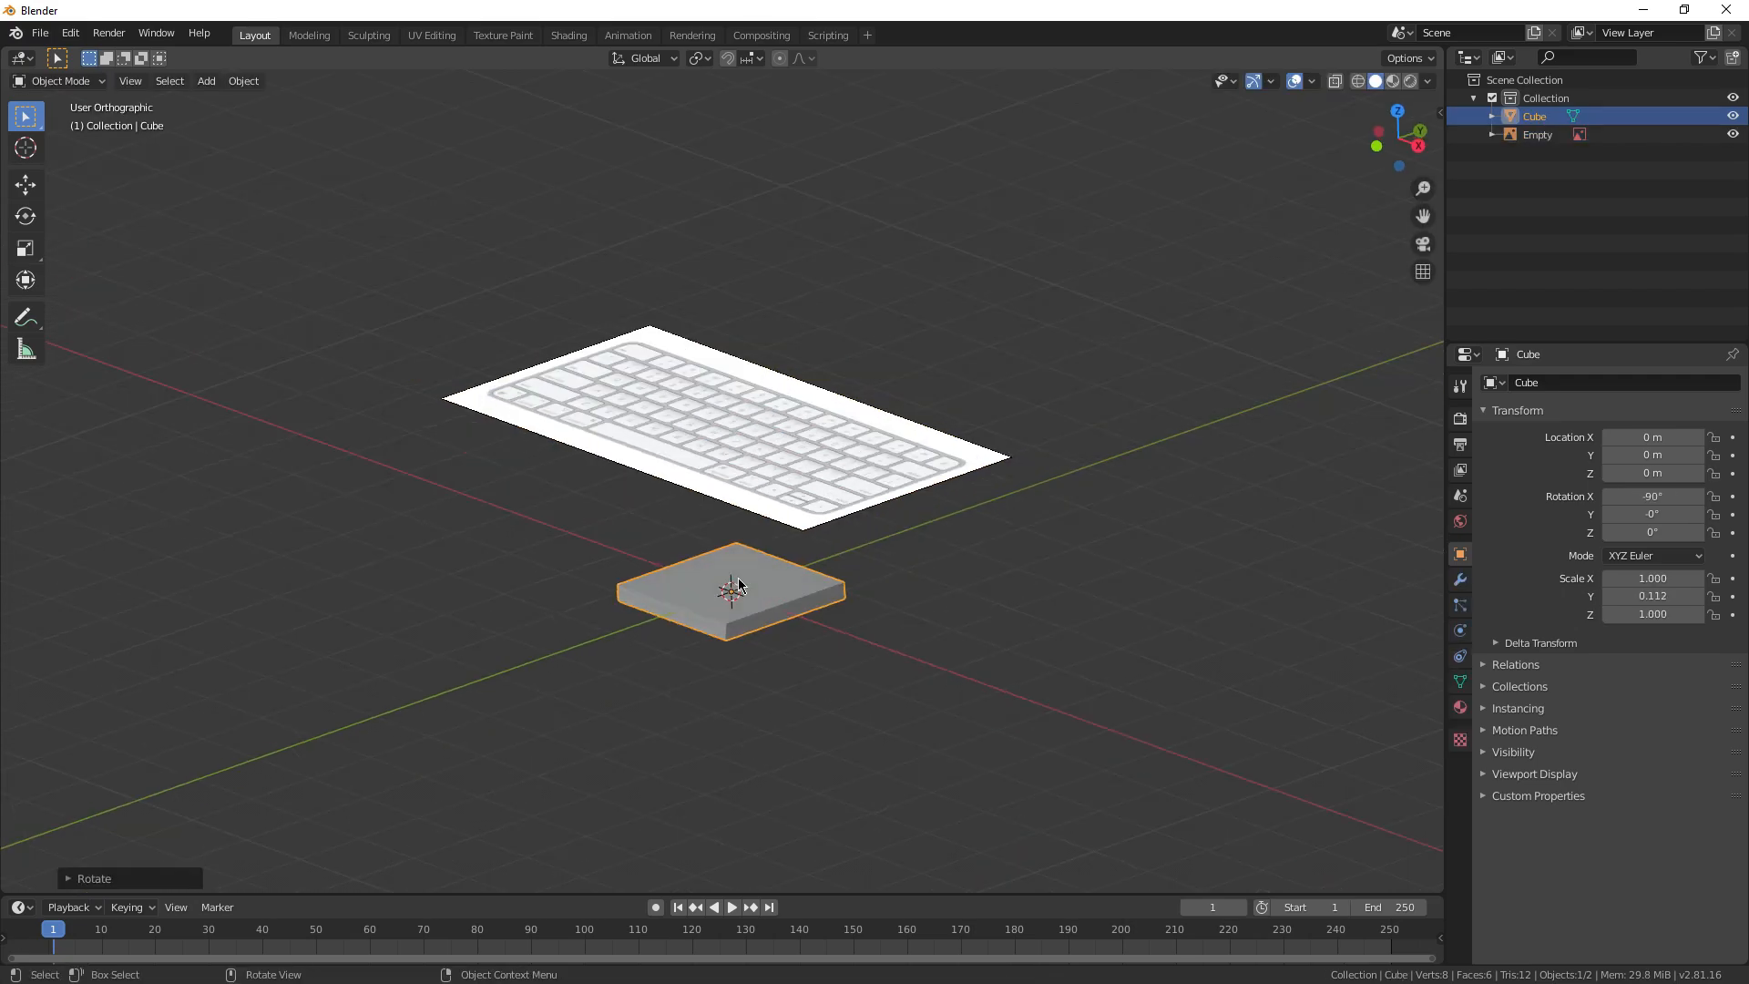
drag(736, 586, 931, 454)
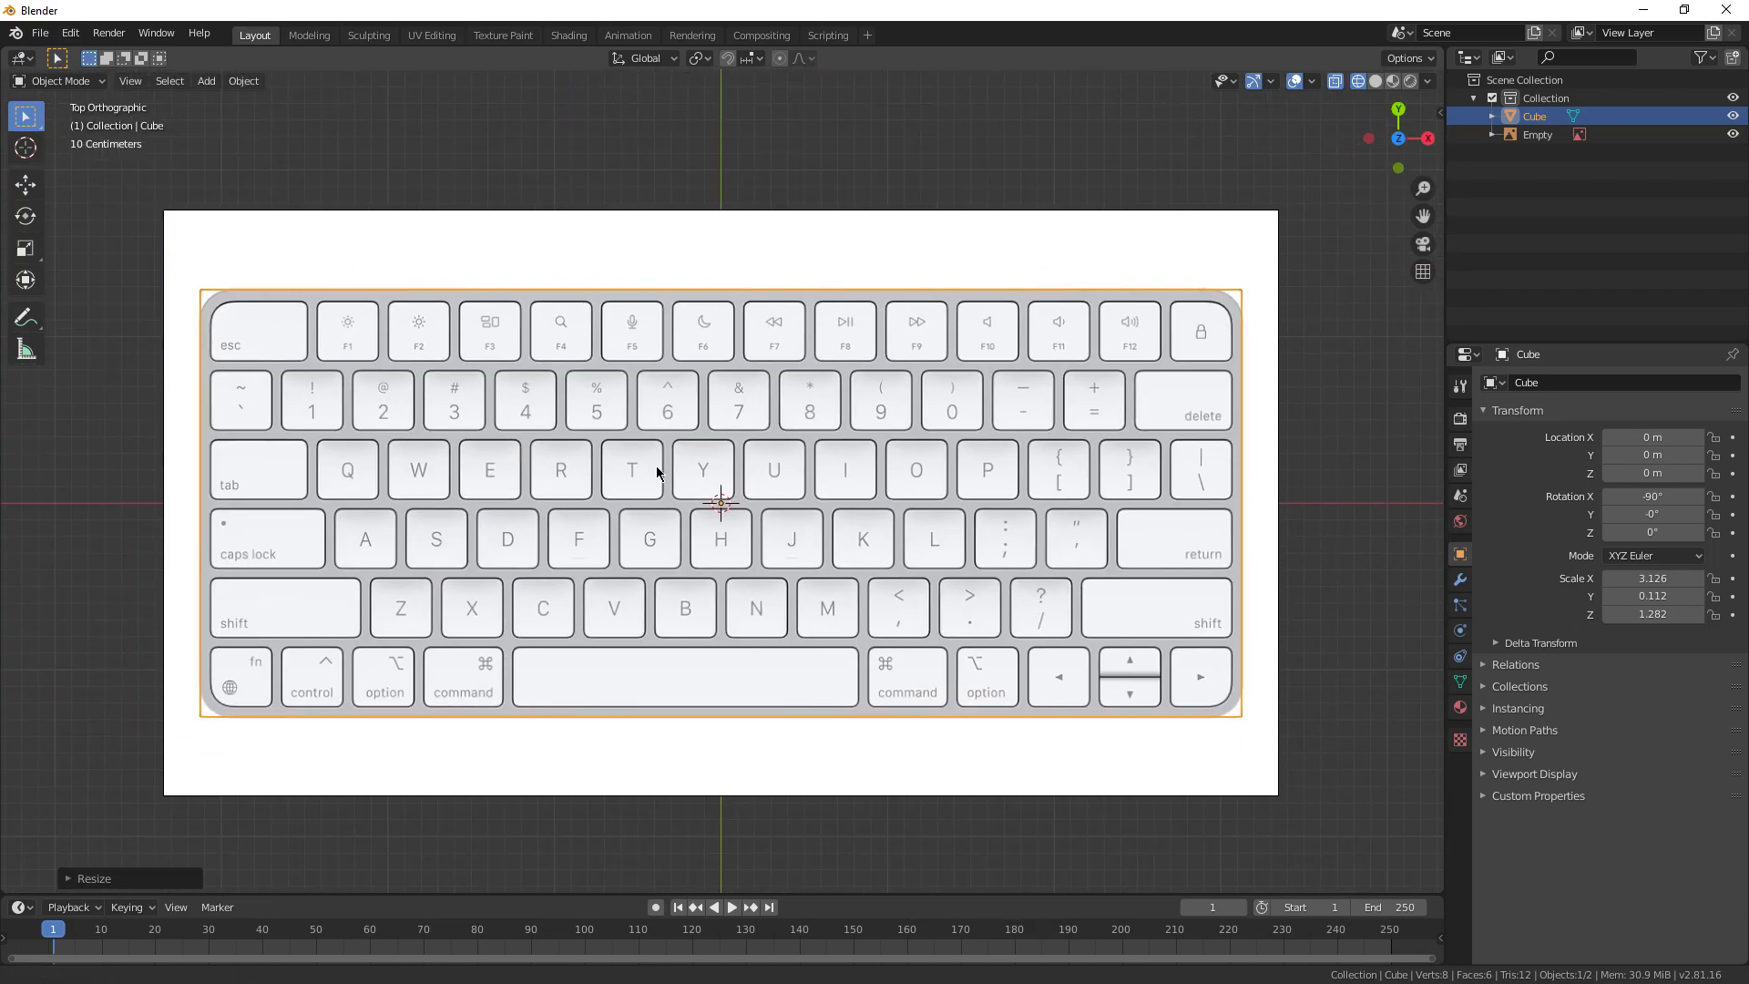
Step: Apply the slab's scale and bevel its vertical corner edges
key(Tab)
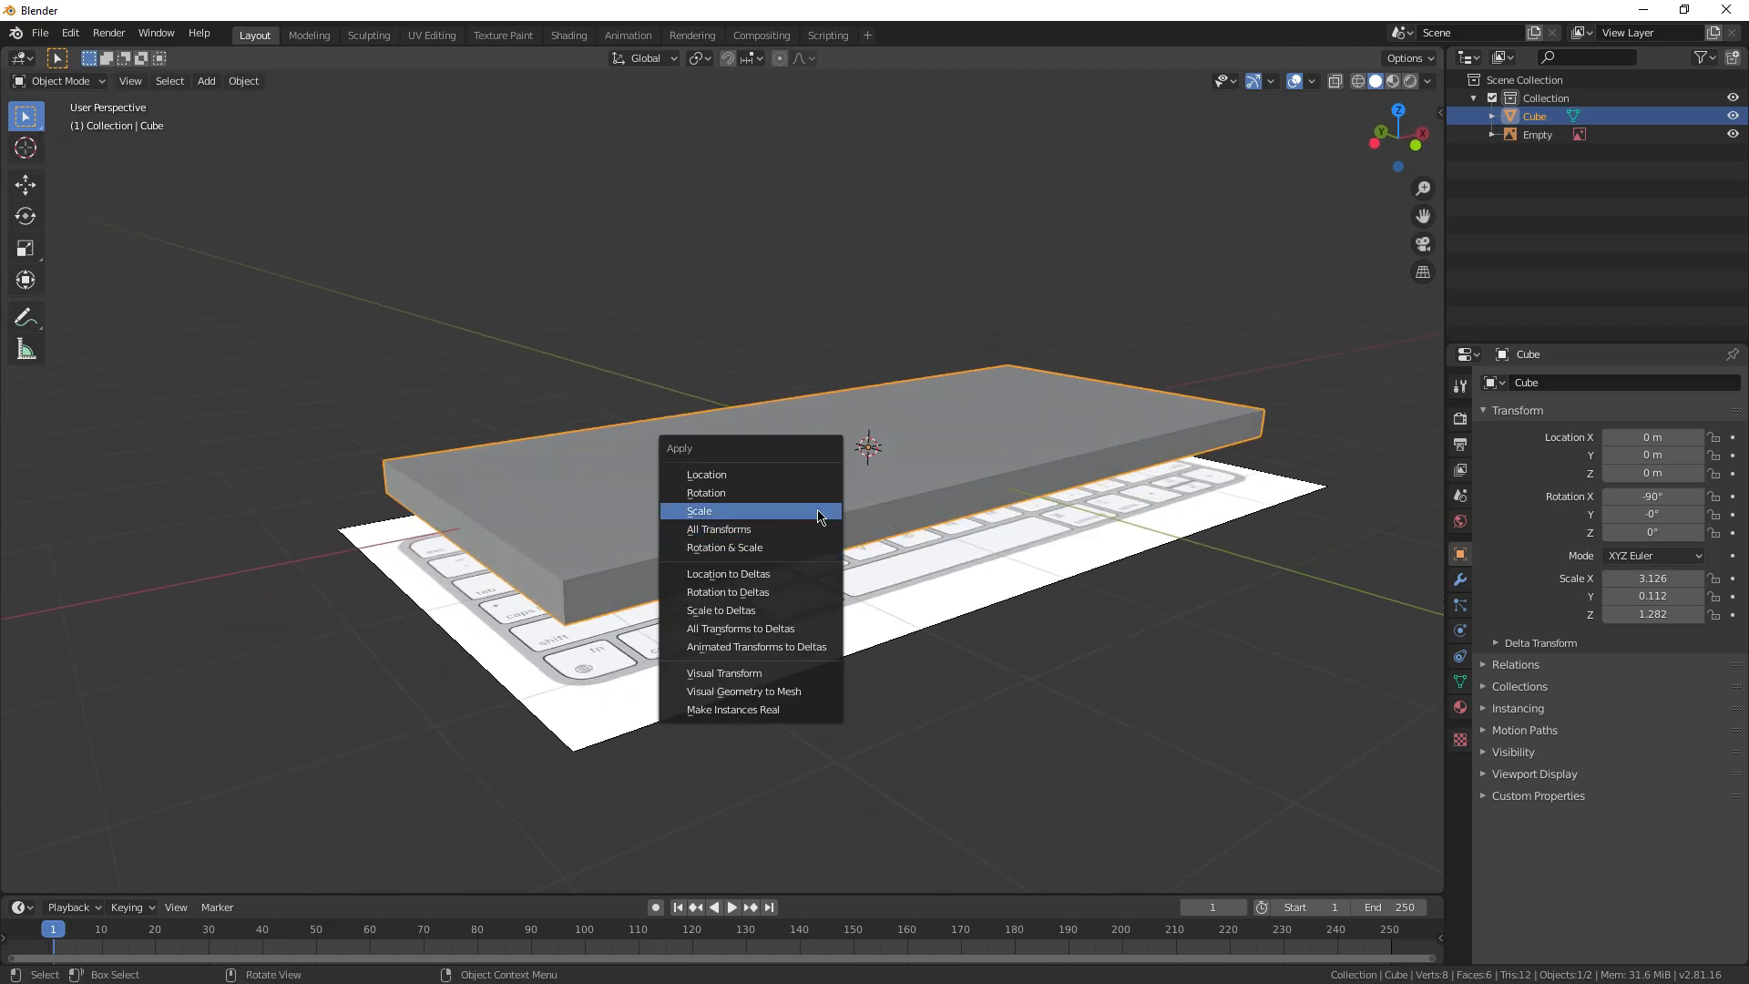
click(718, 529)
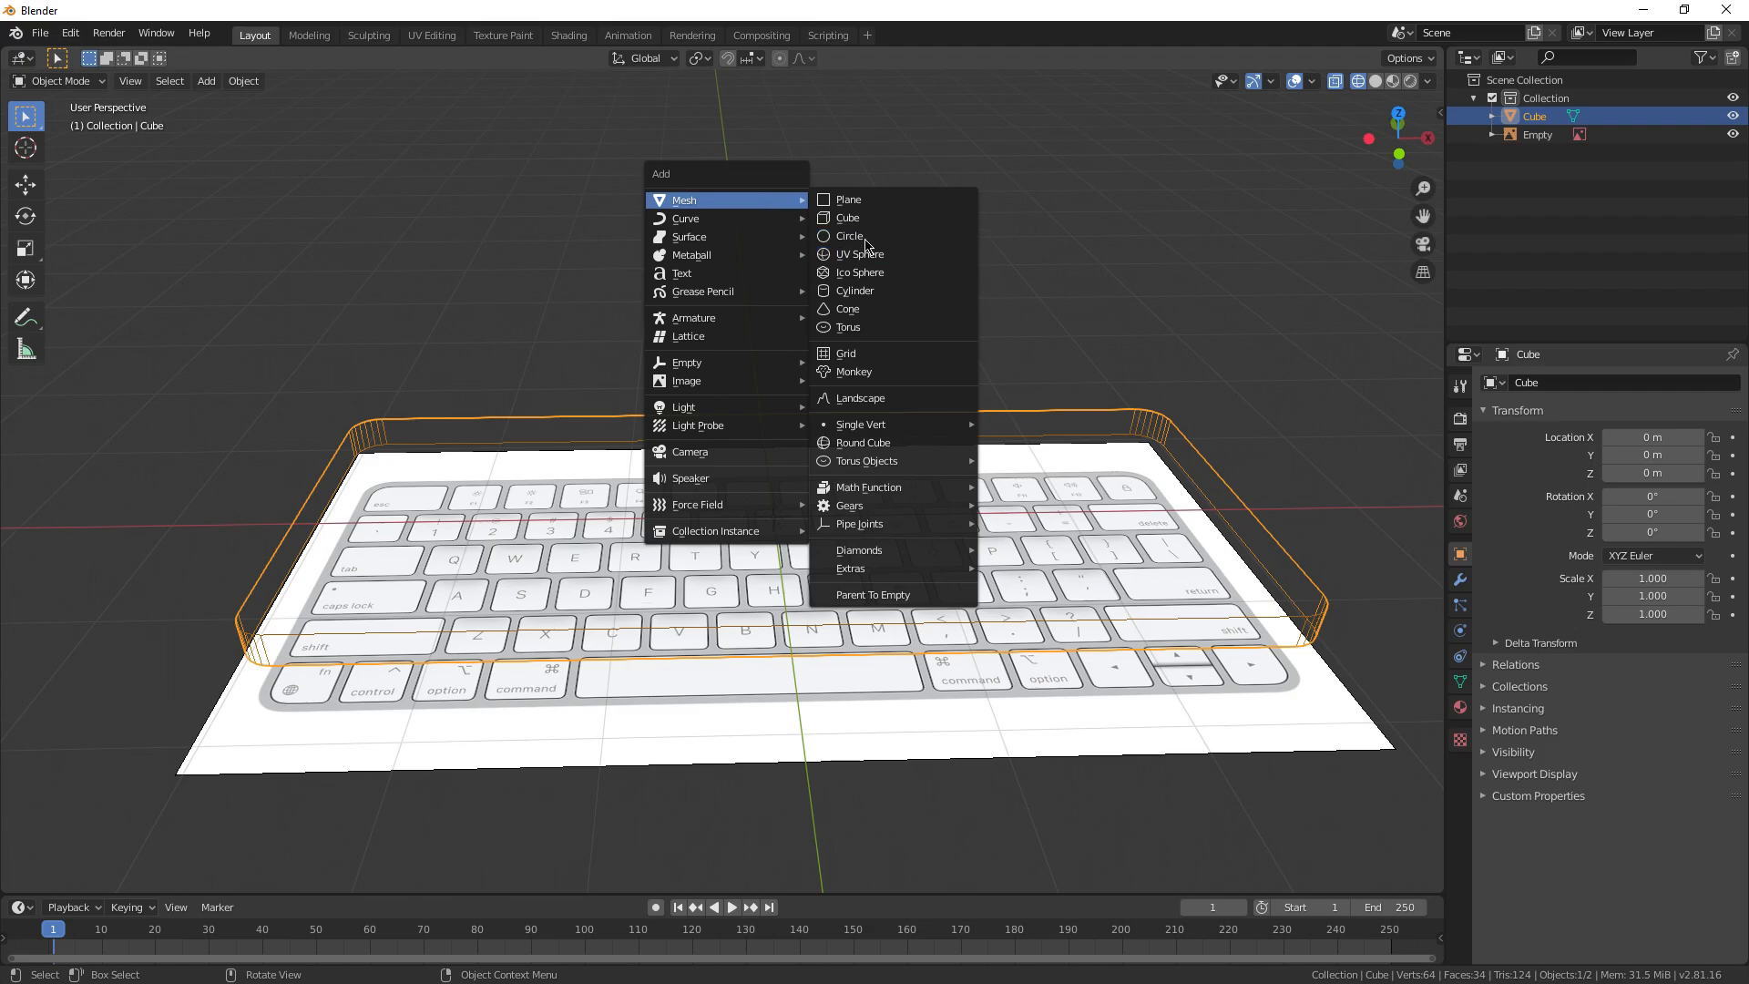
Step: Add a cube, shrink it to key size, and duplicate copies over the reference keys
click(847, 217)
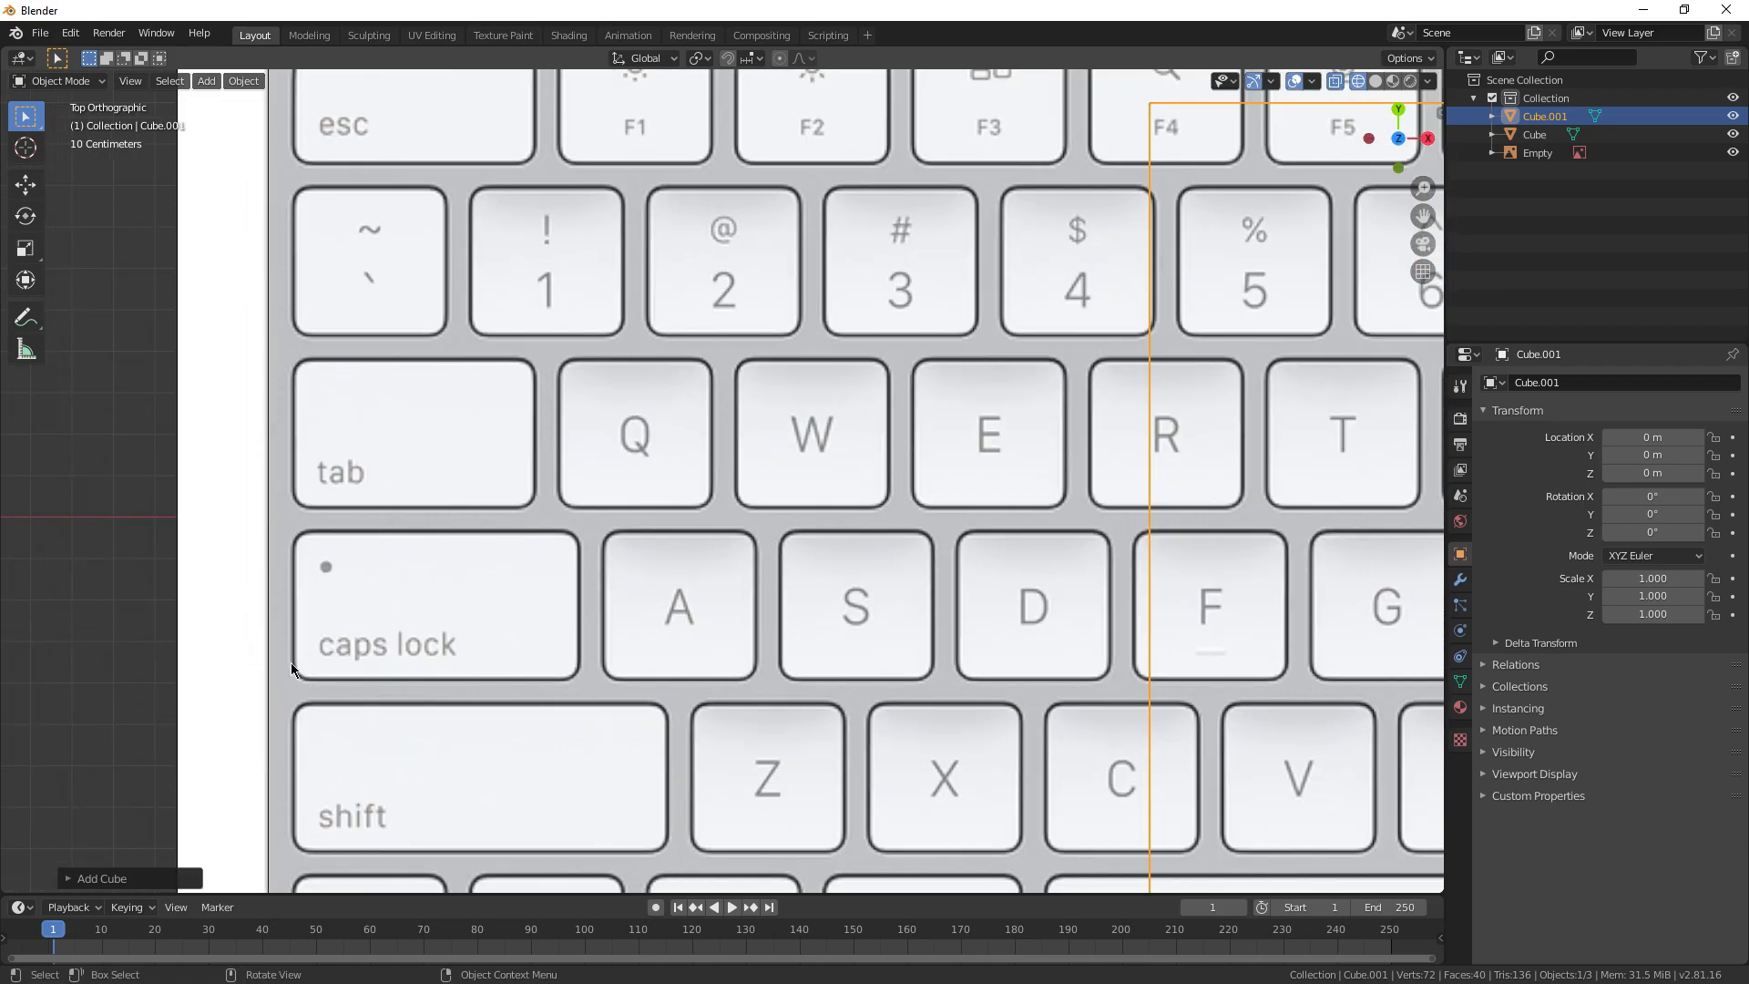
key(s)
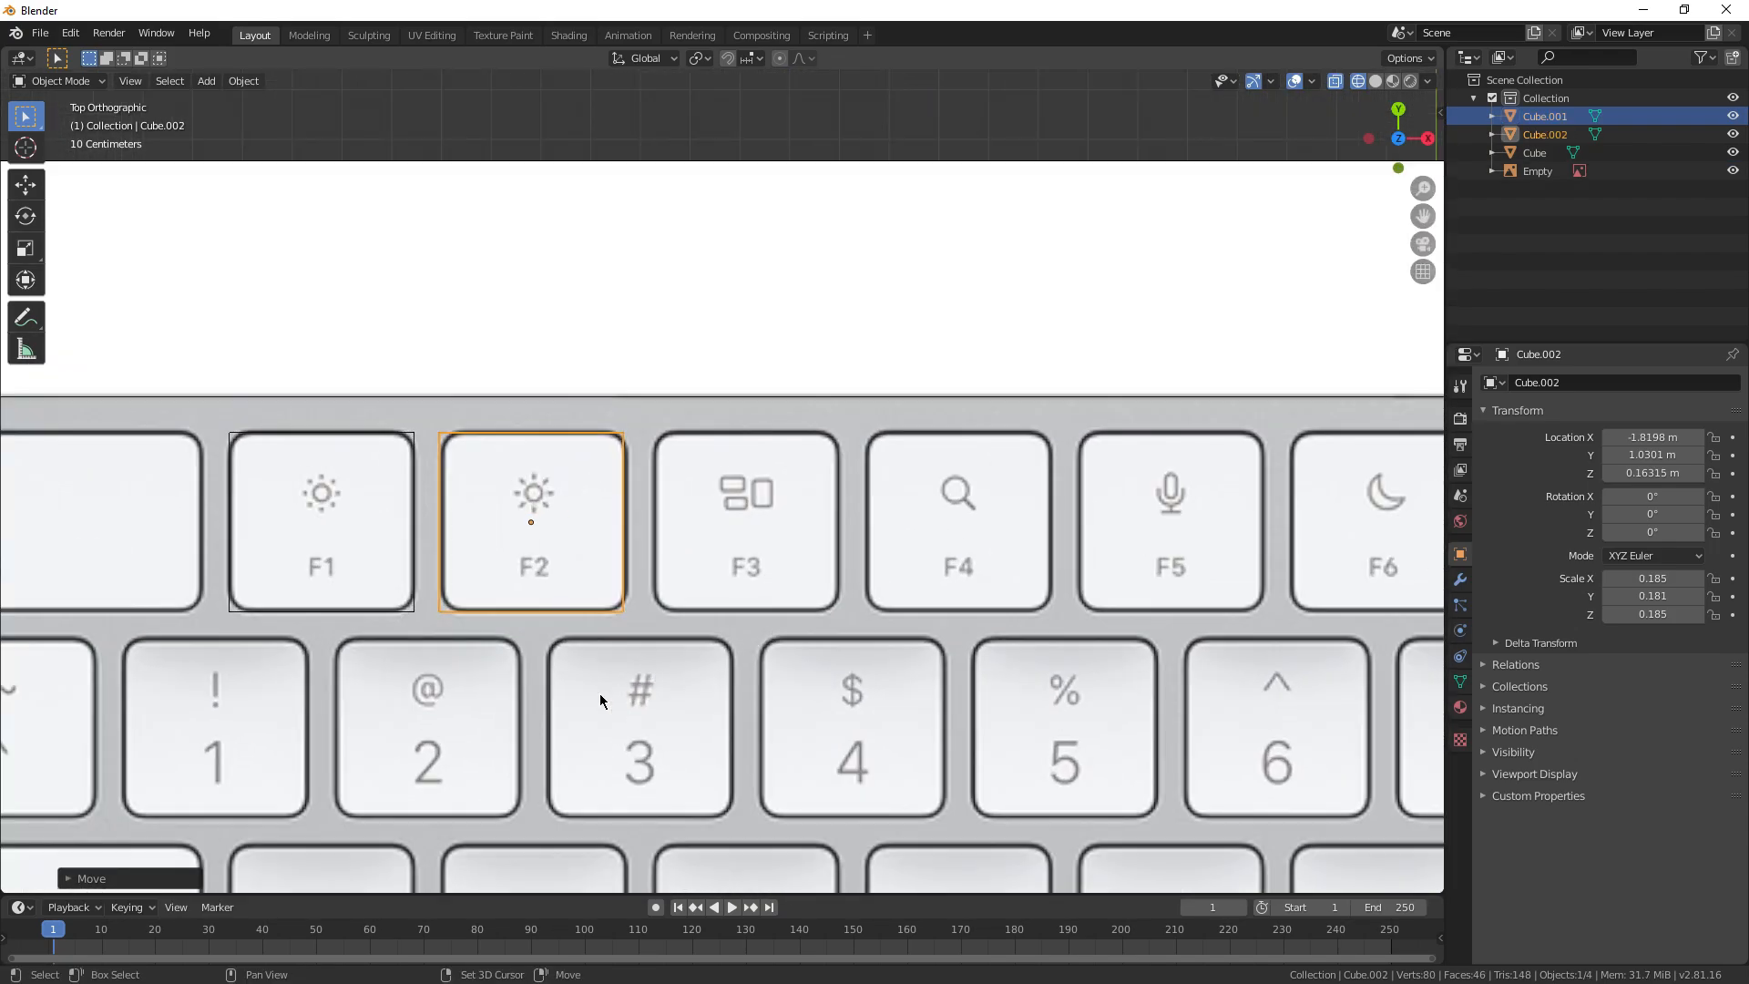
key(shift+d)
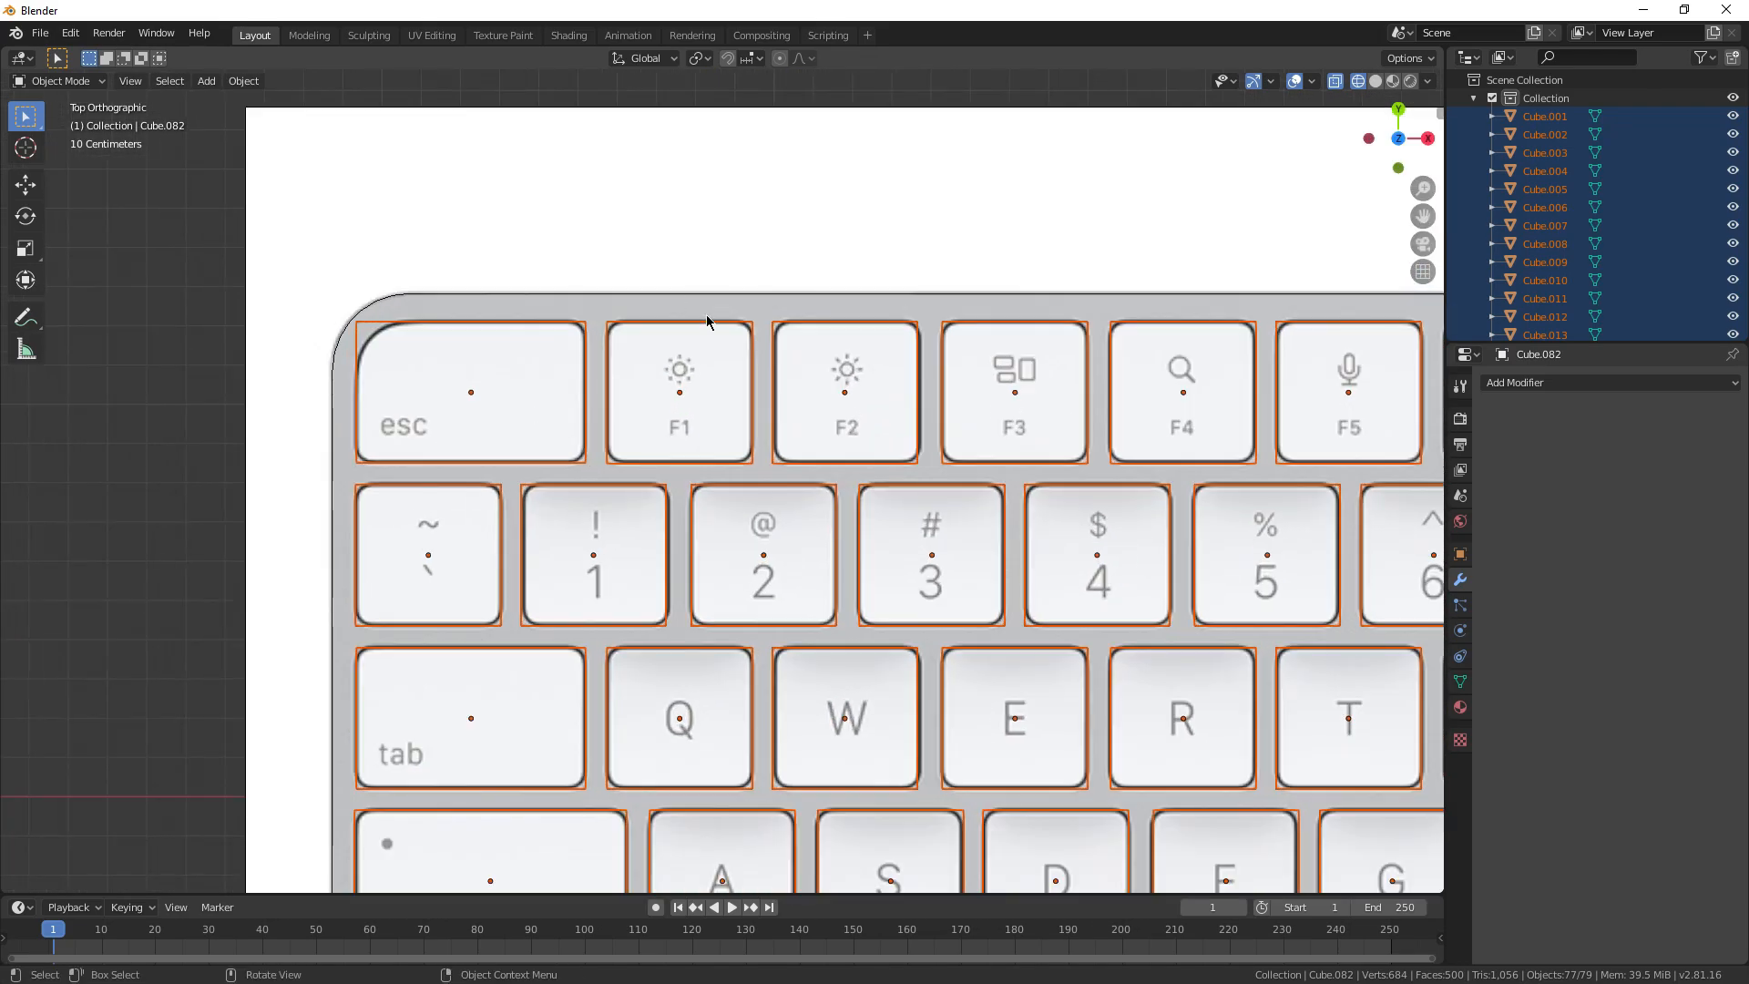
Step: Join the key cubes, apply rotation and scale, and bevel the key corners
scroll(down, 3)
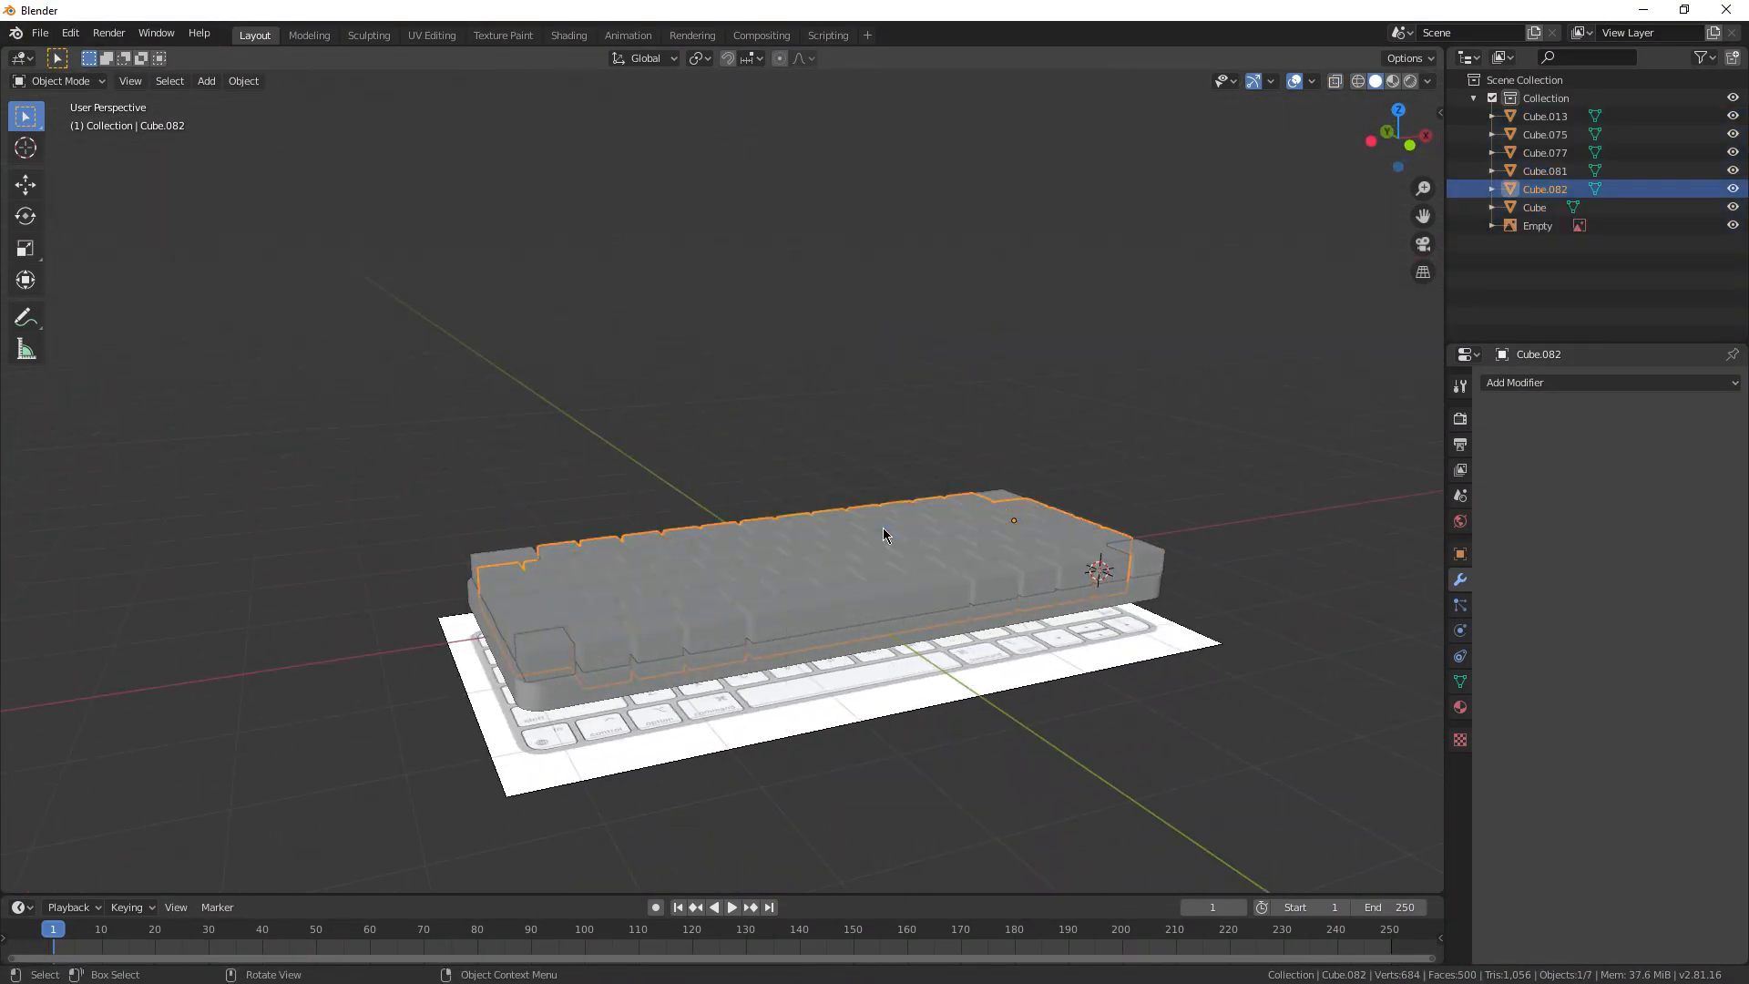
key(Tab)
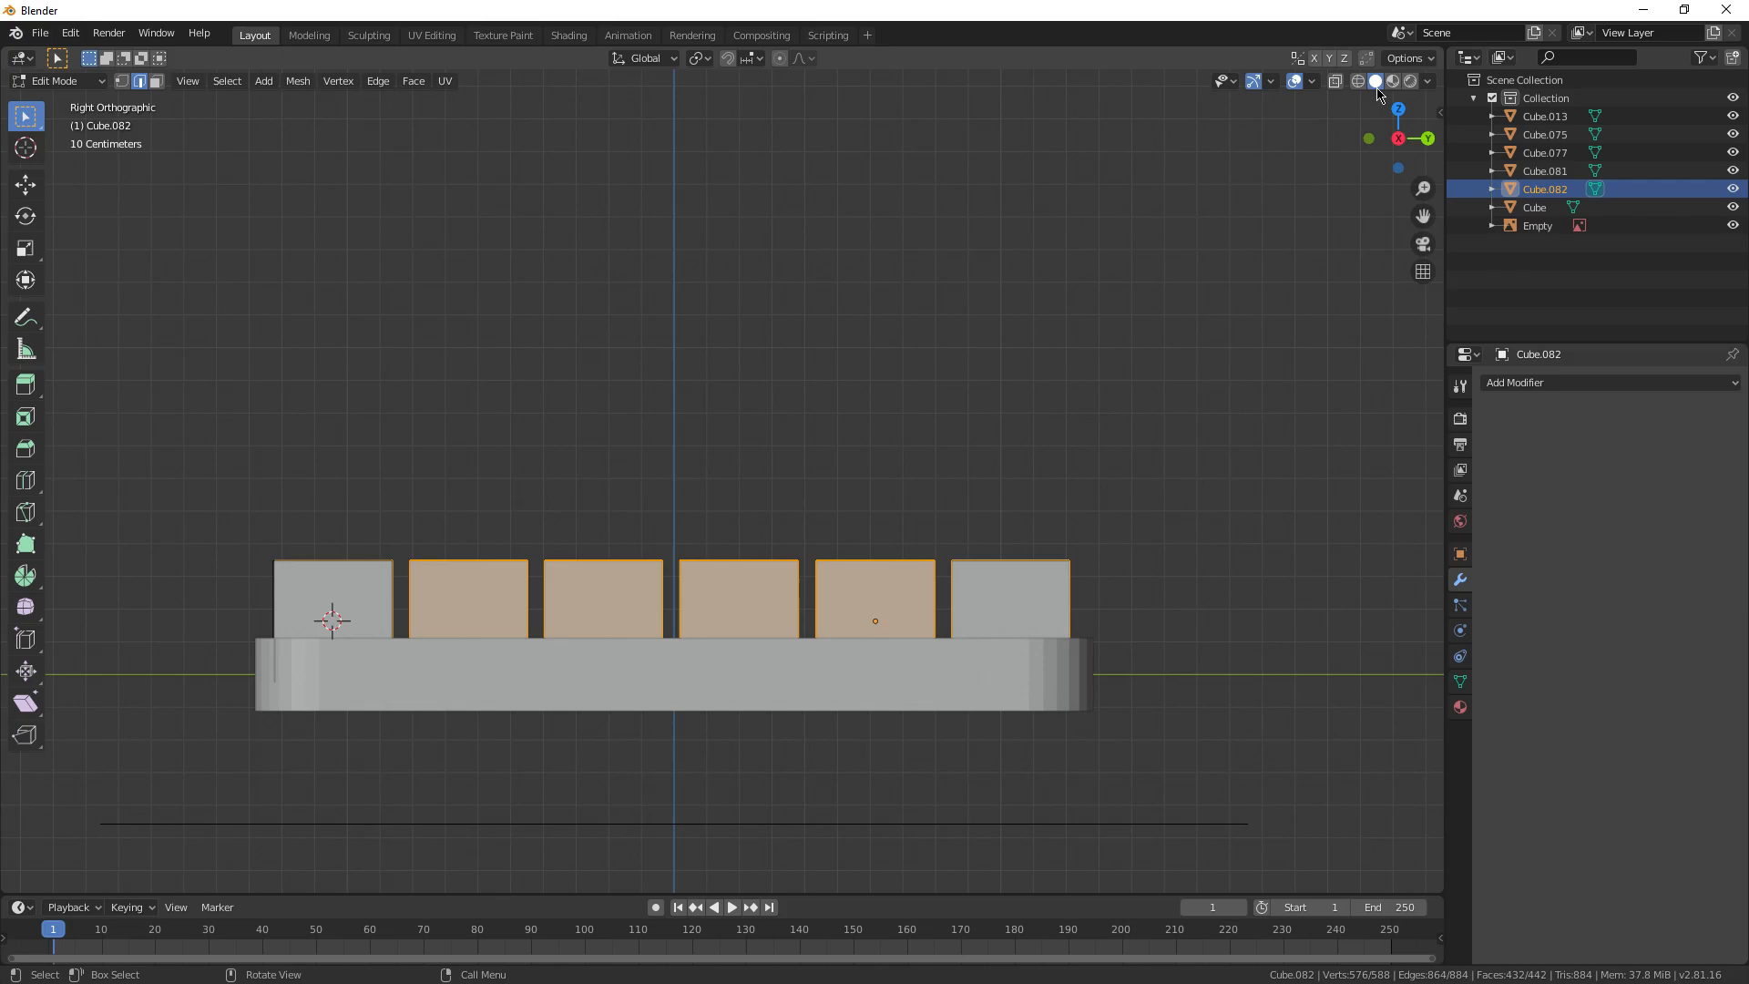
drag(189, 591, 1216, 630)
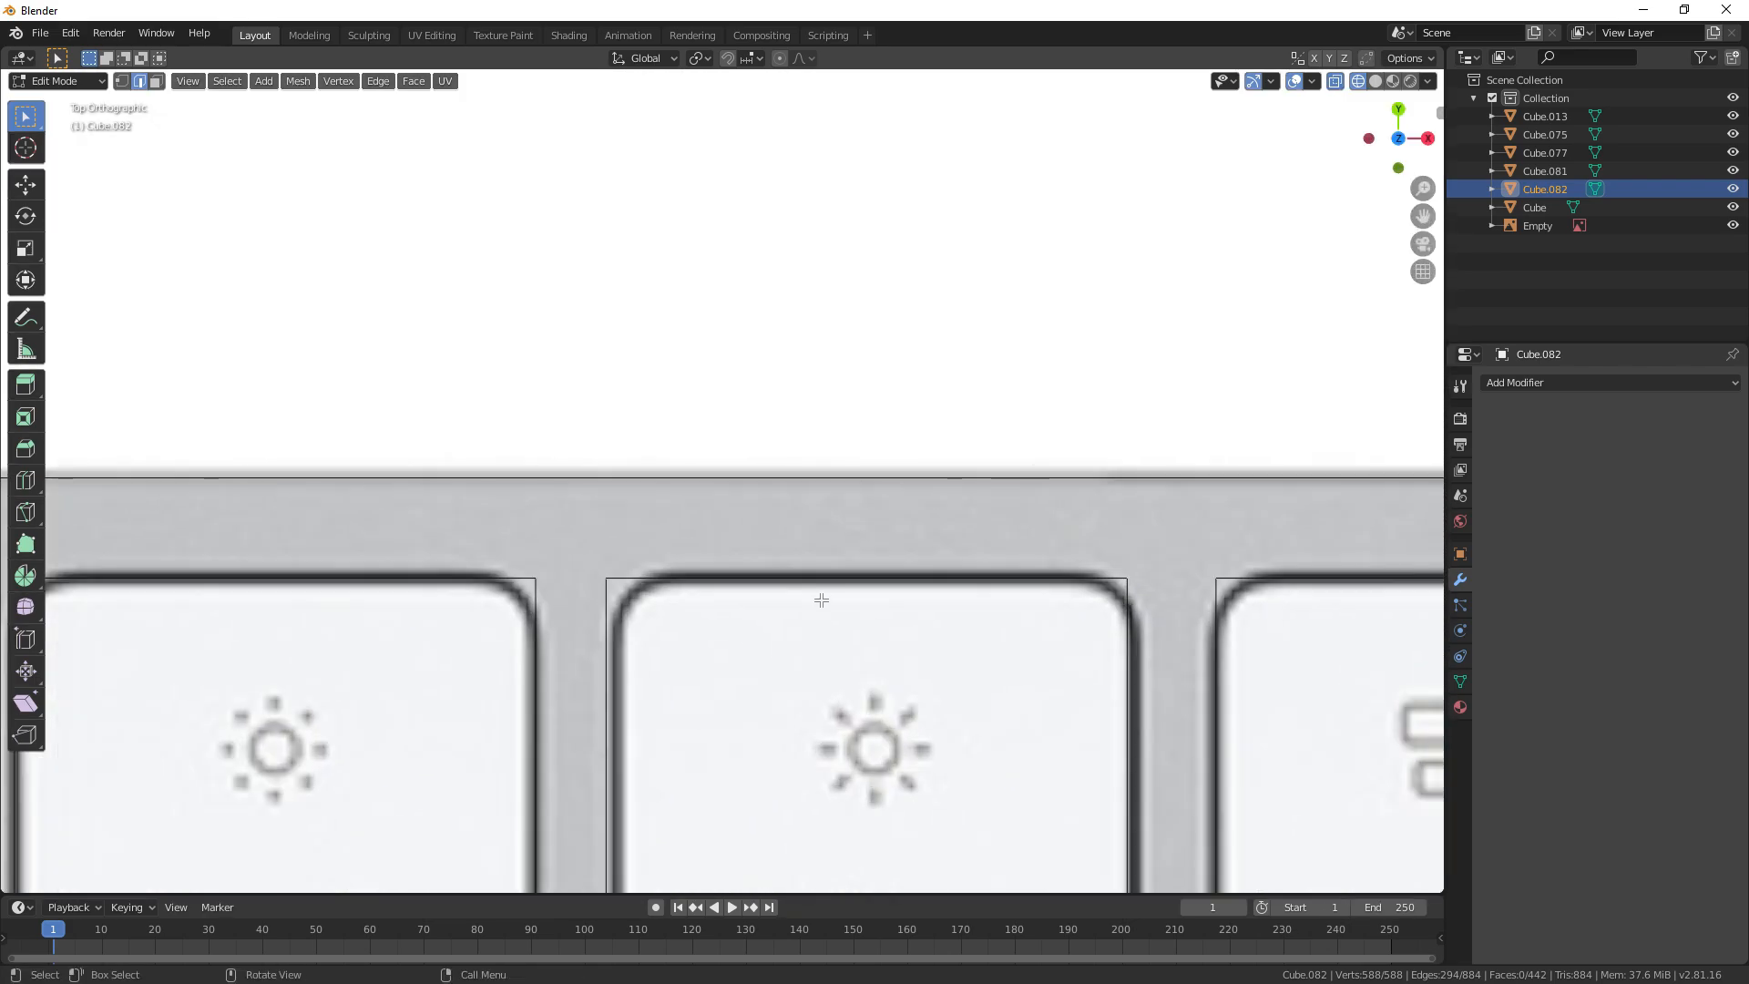
mouse_move(768, 528)
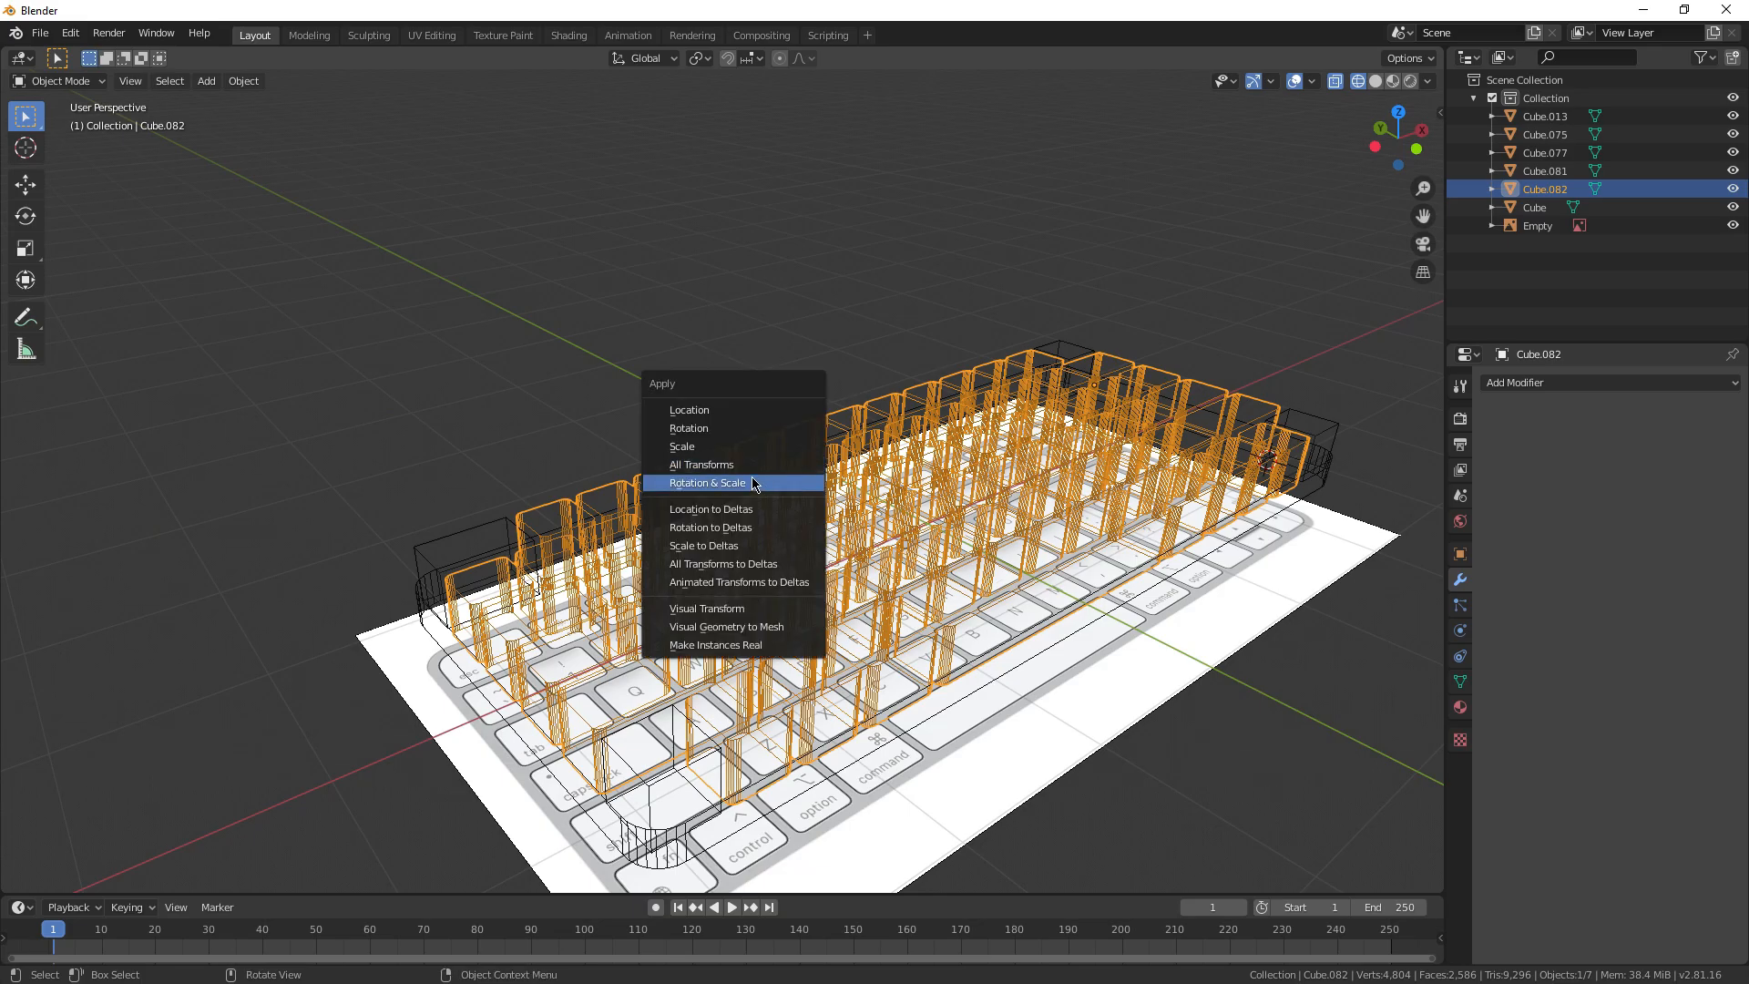
click(707, 482)
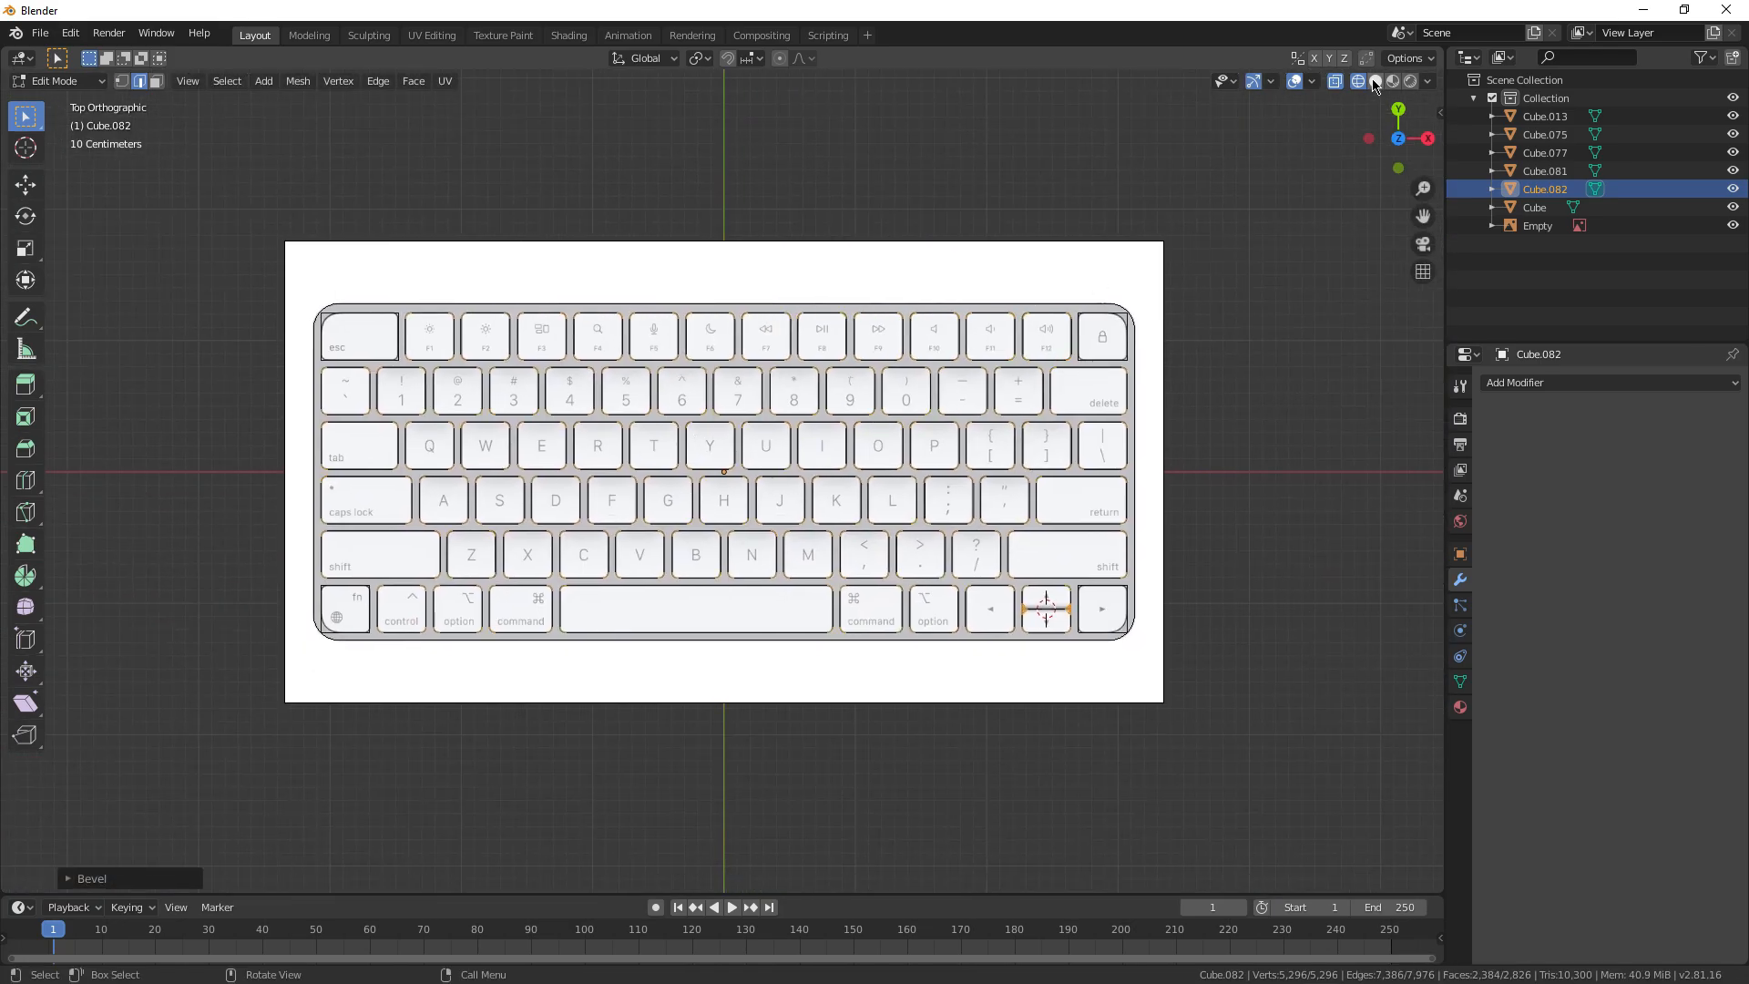
key(Tab)
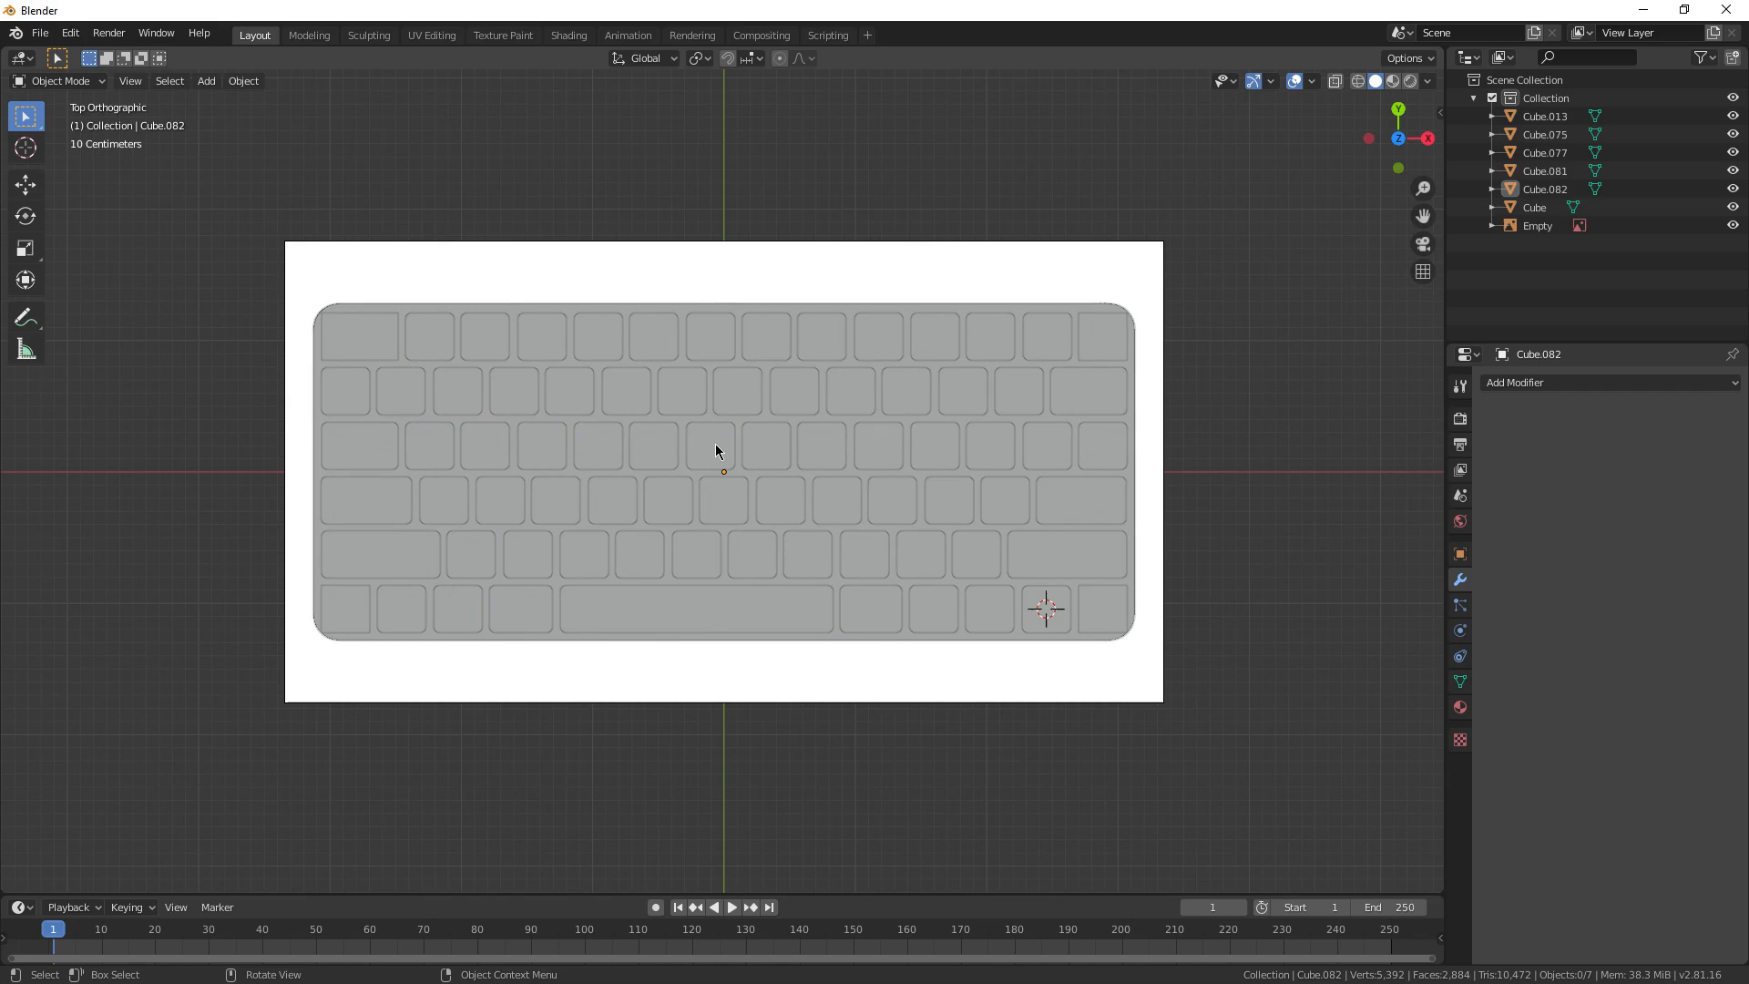
Step: Round the leftover corner keys and join them into the single key object
right_click(716, 448)
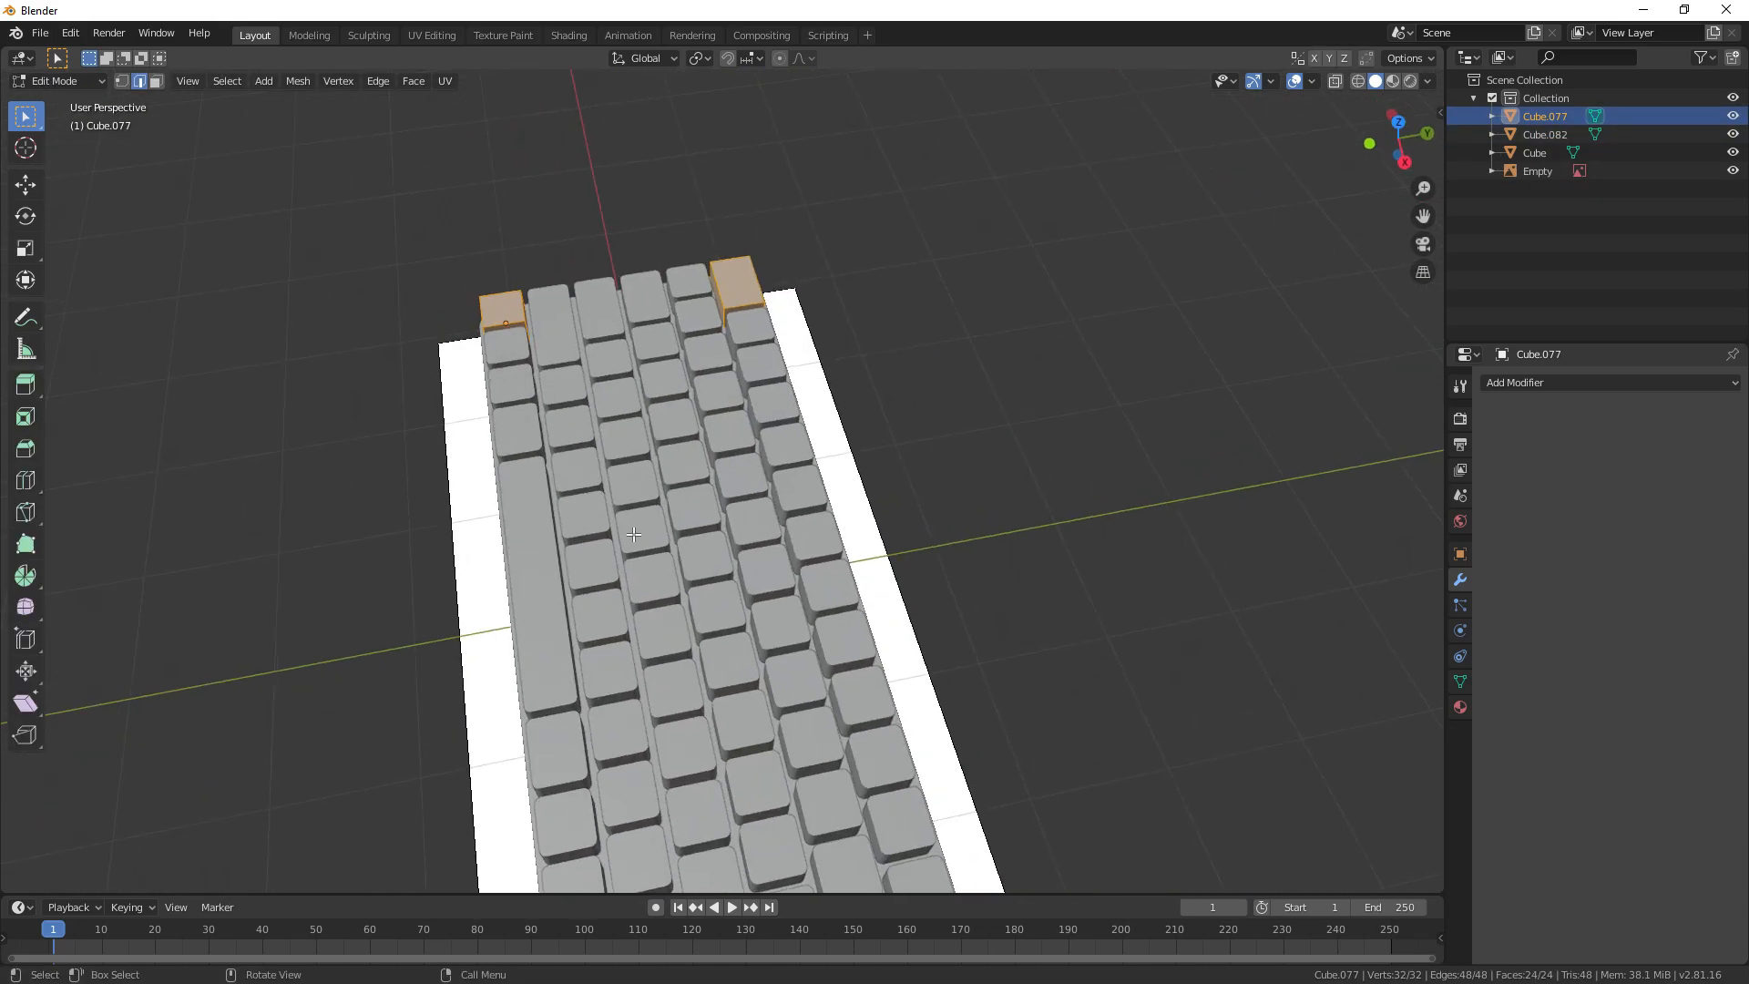
key(KP_3)
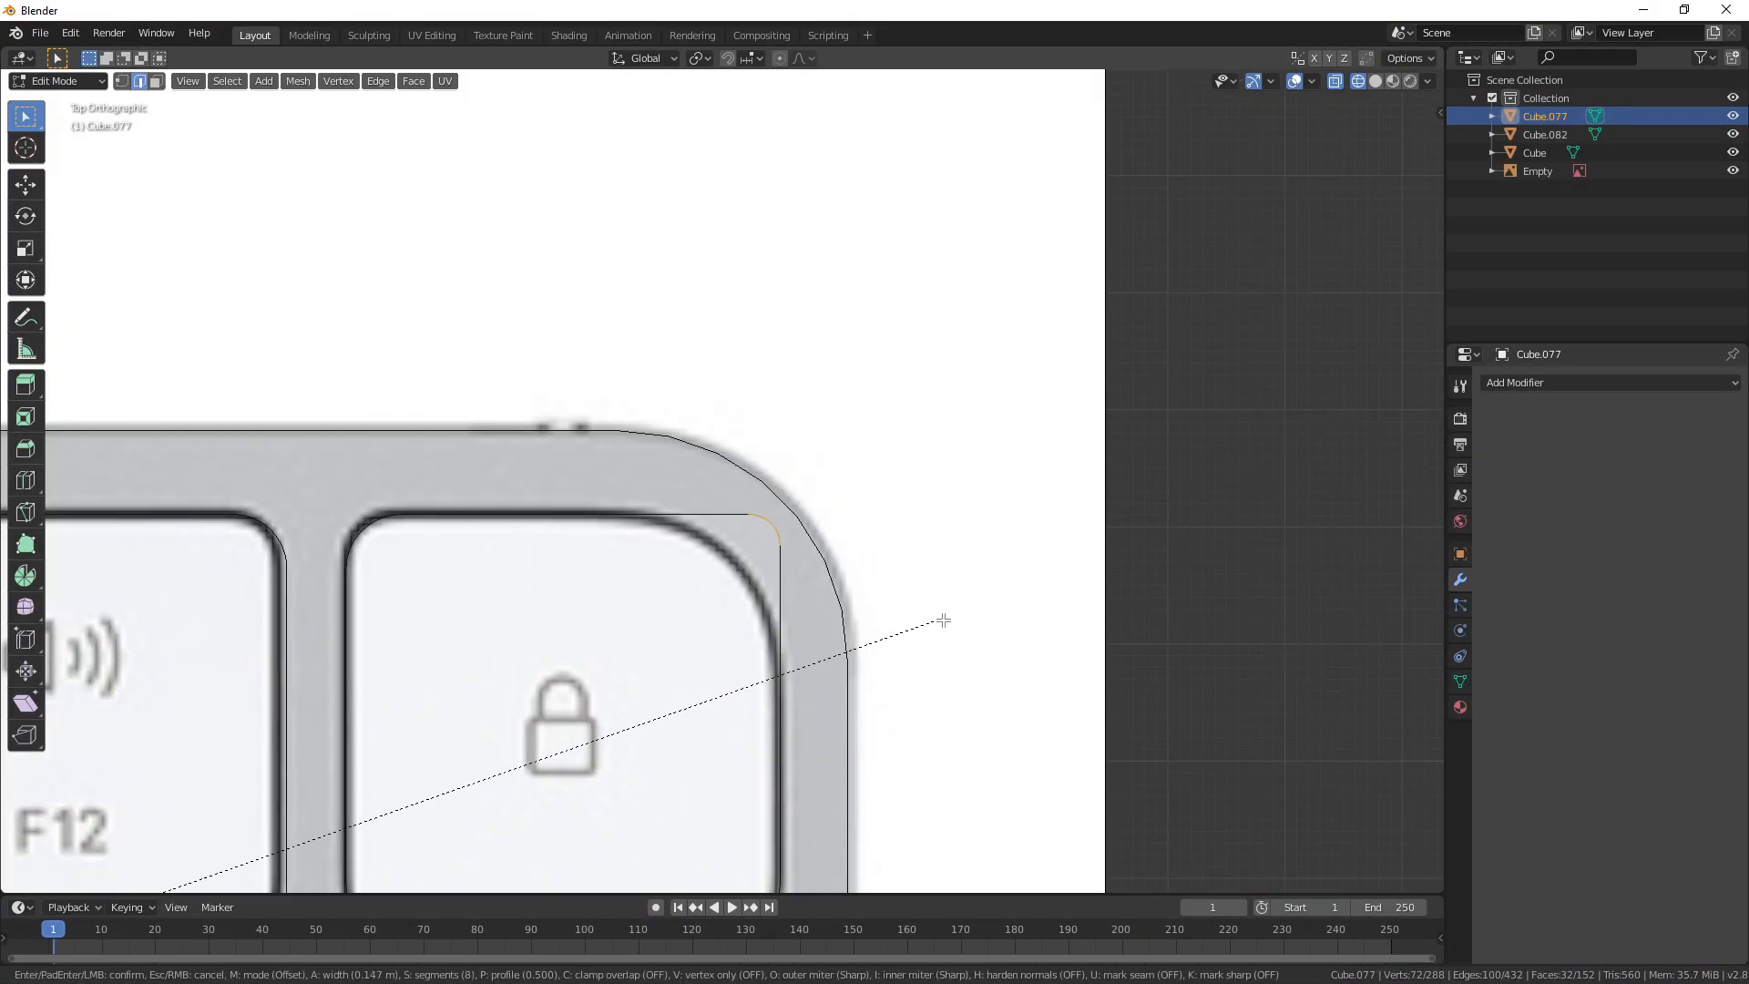
click(941, 620)
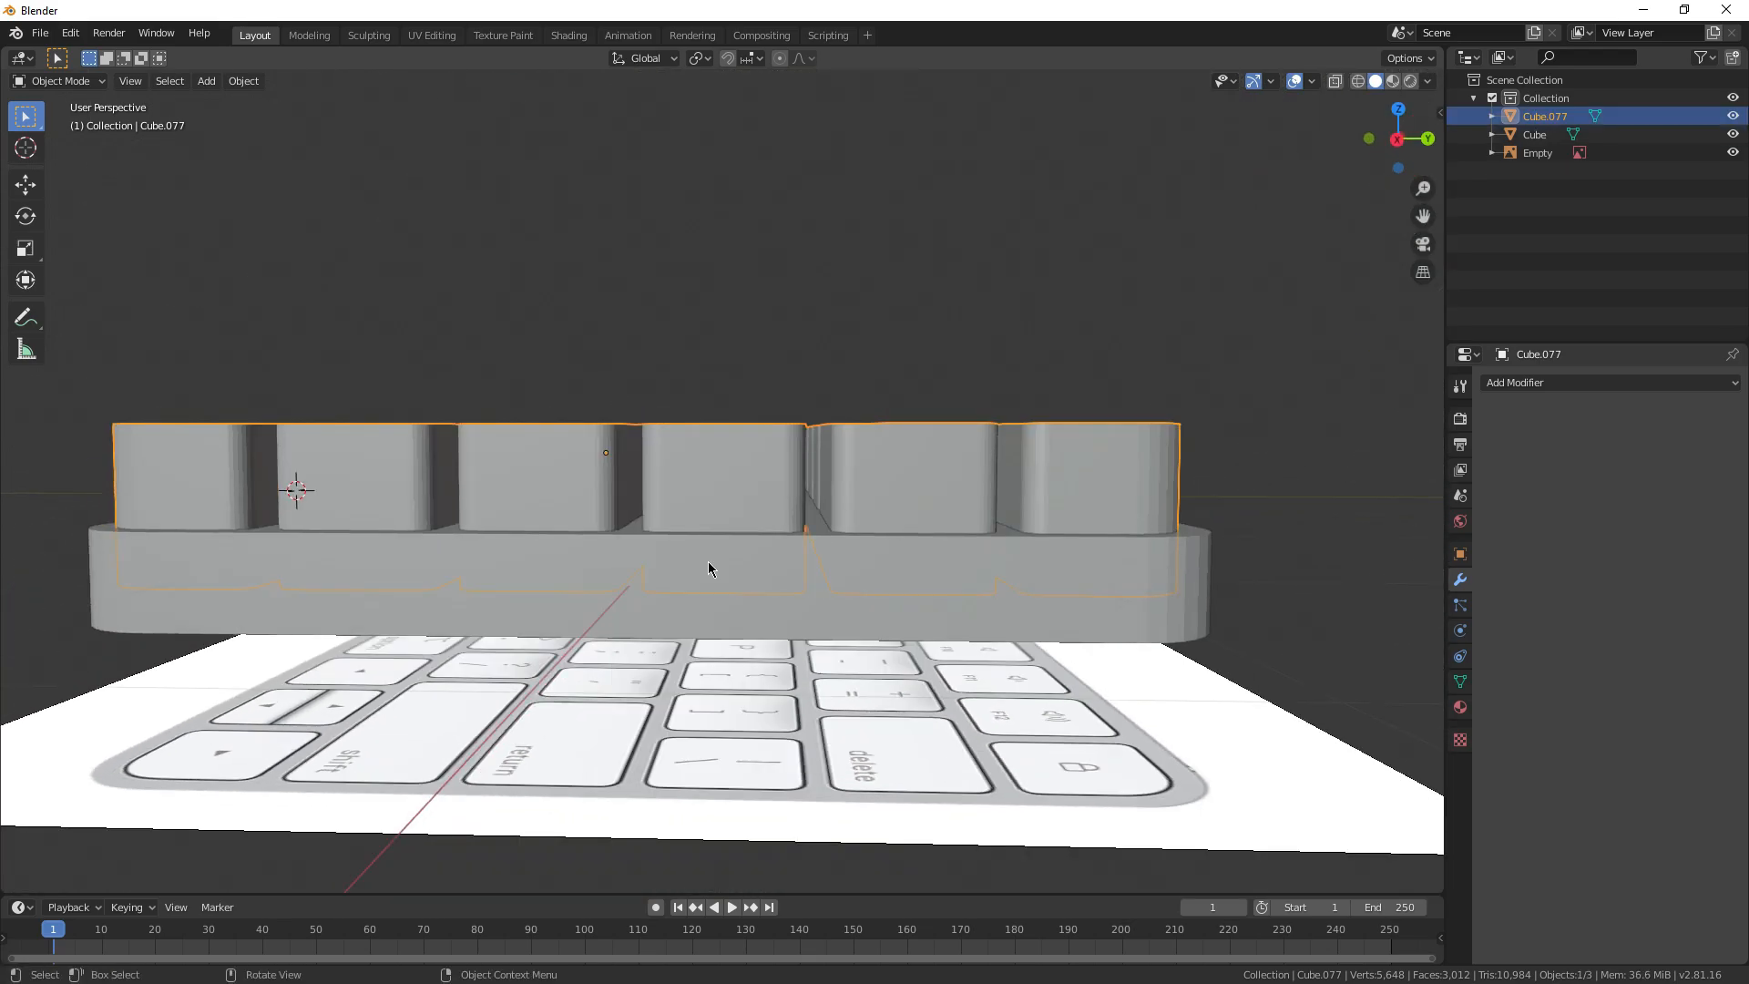
key(s)
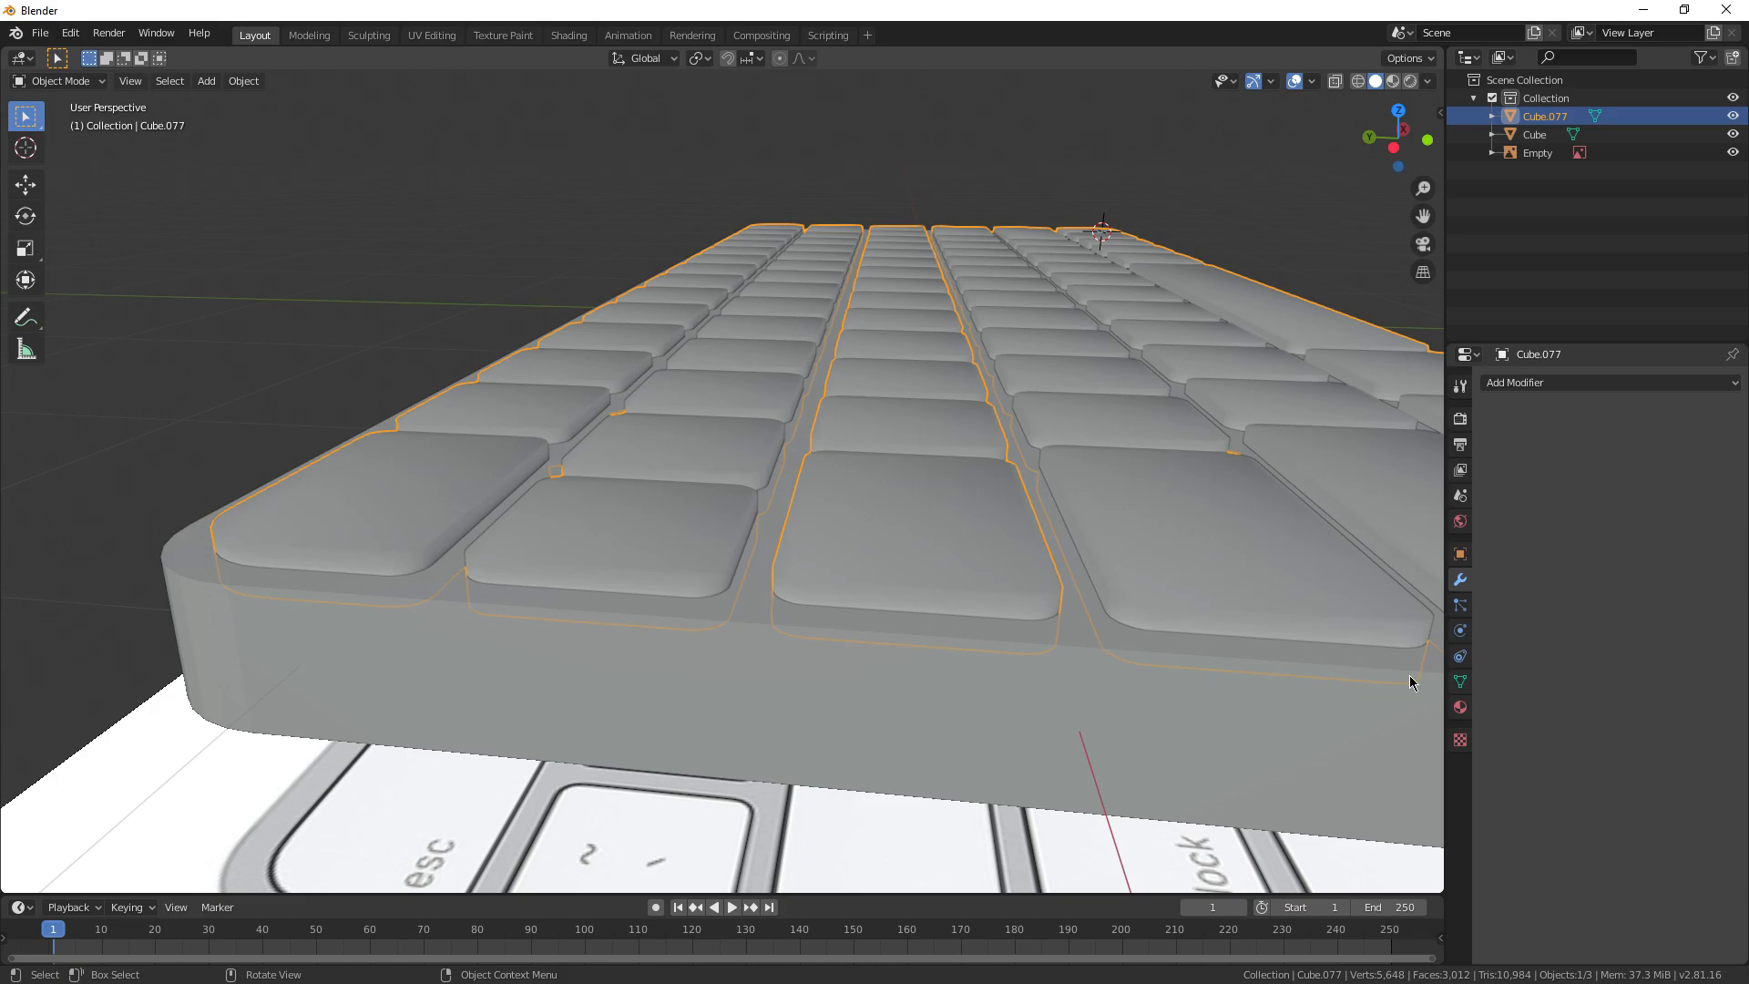
Step: Enable Auto Smooth on the keys and give the keyboard base Shade Smooth
click(1459, 681)
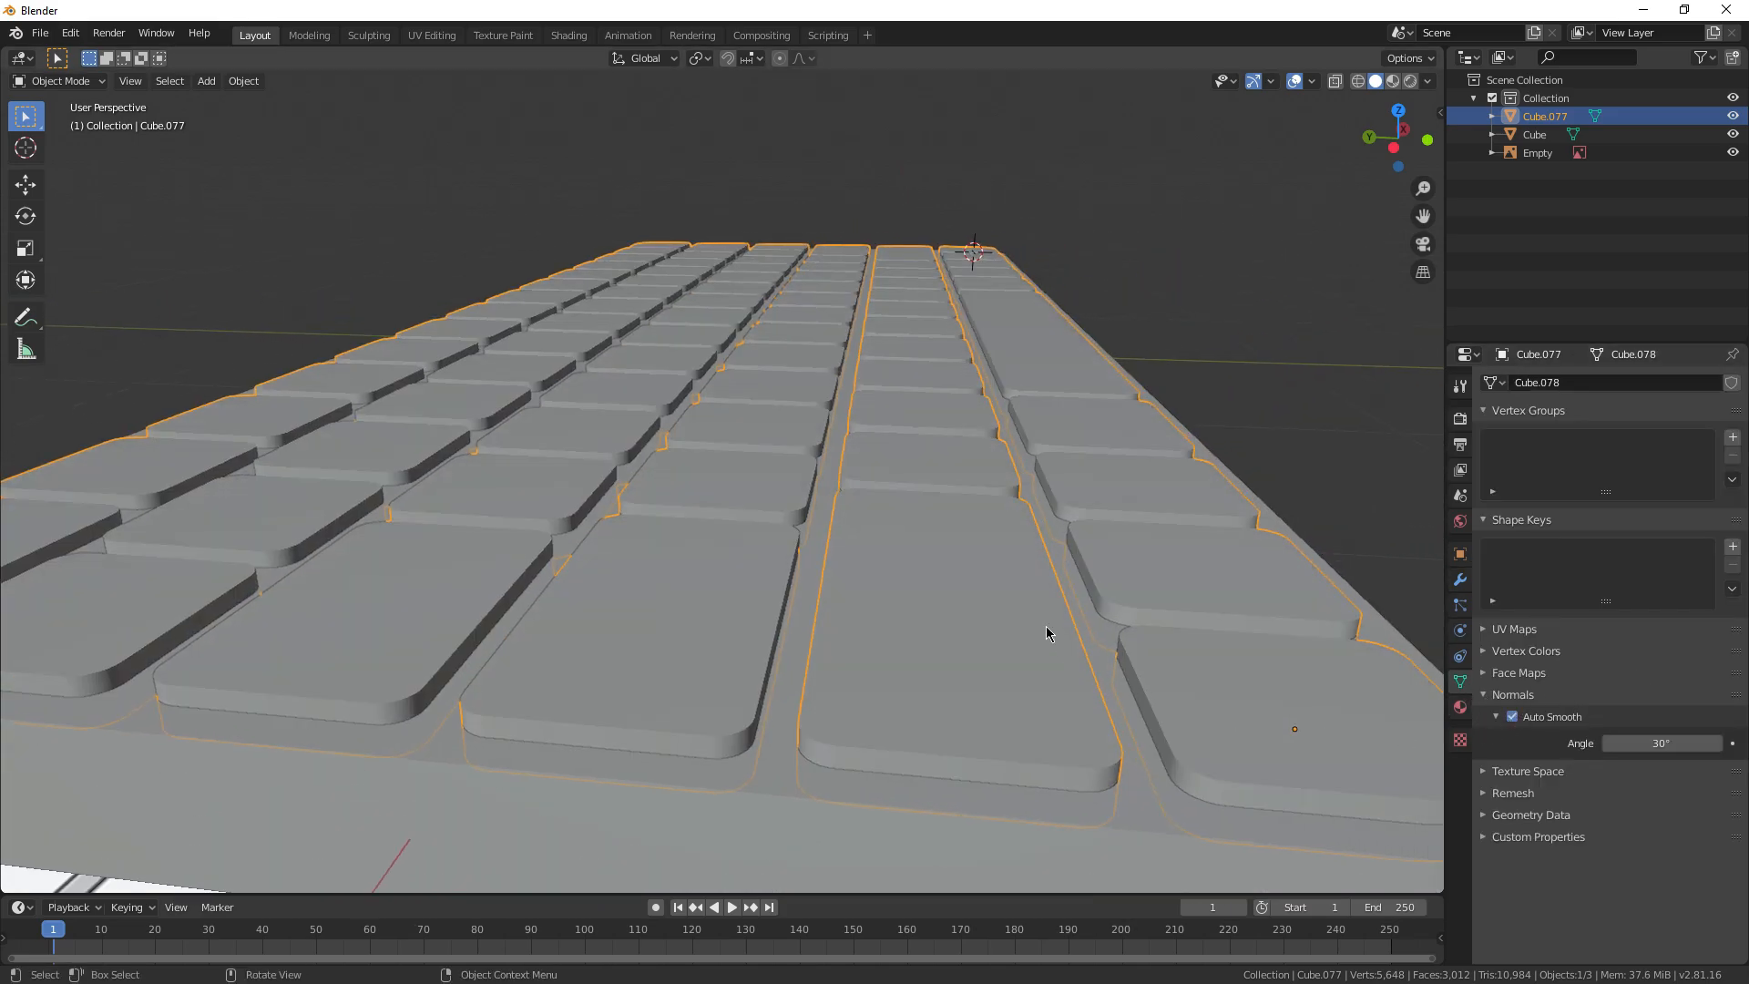
right_click(1049, 634)
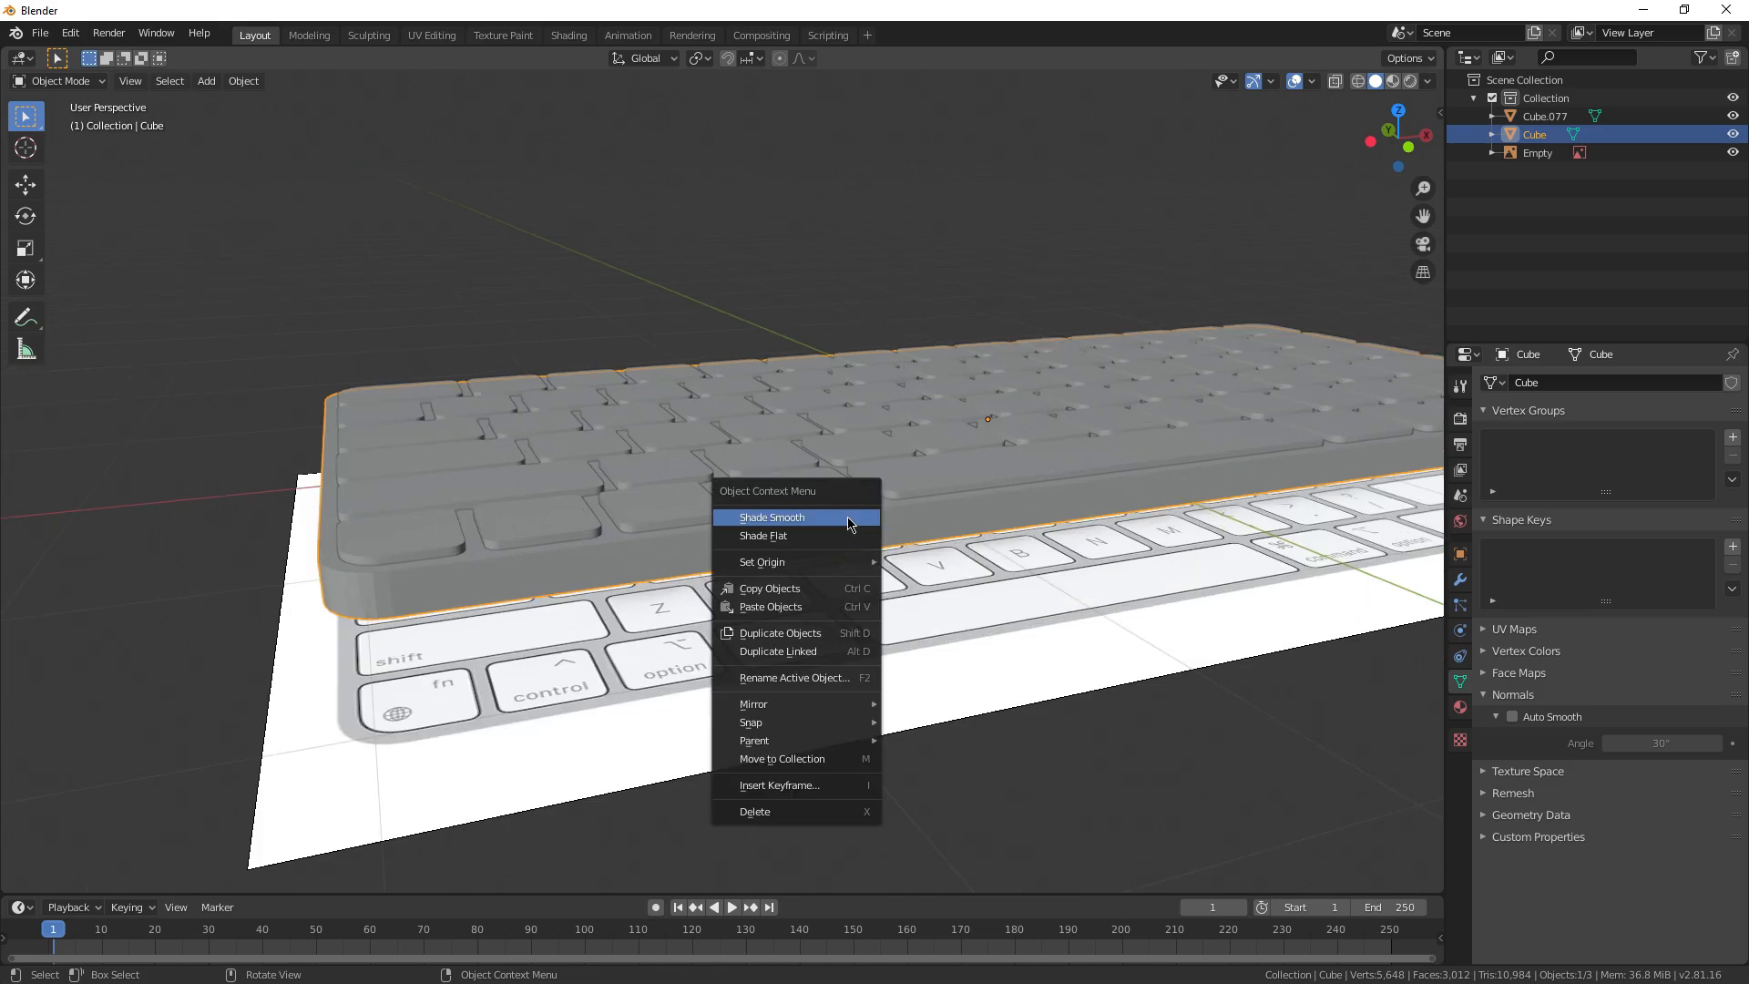
click(771, 516)
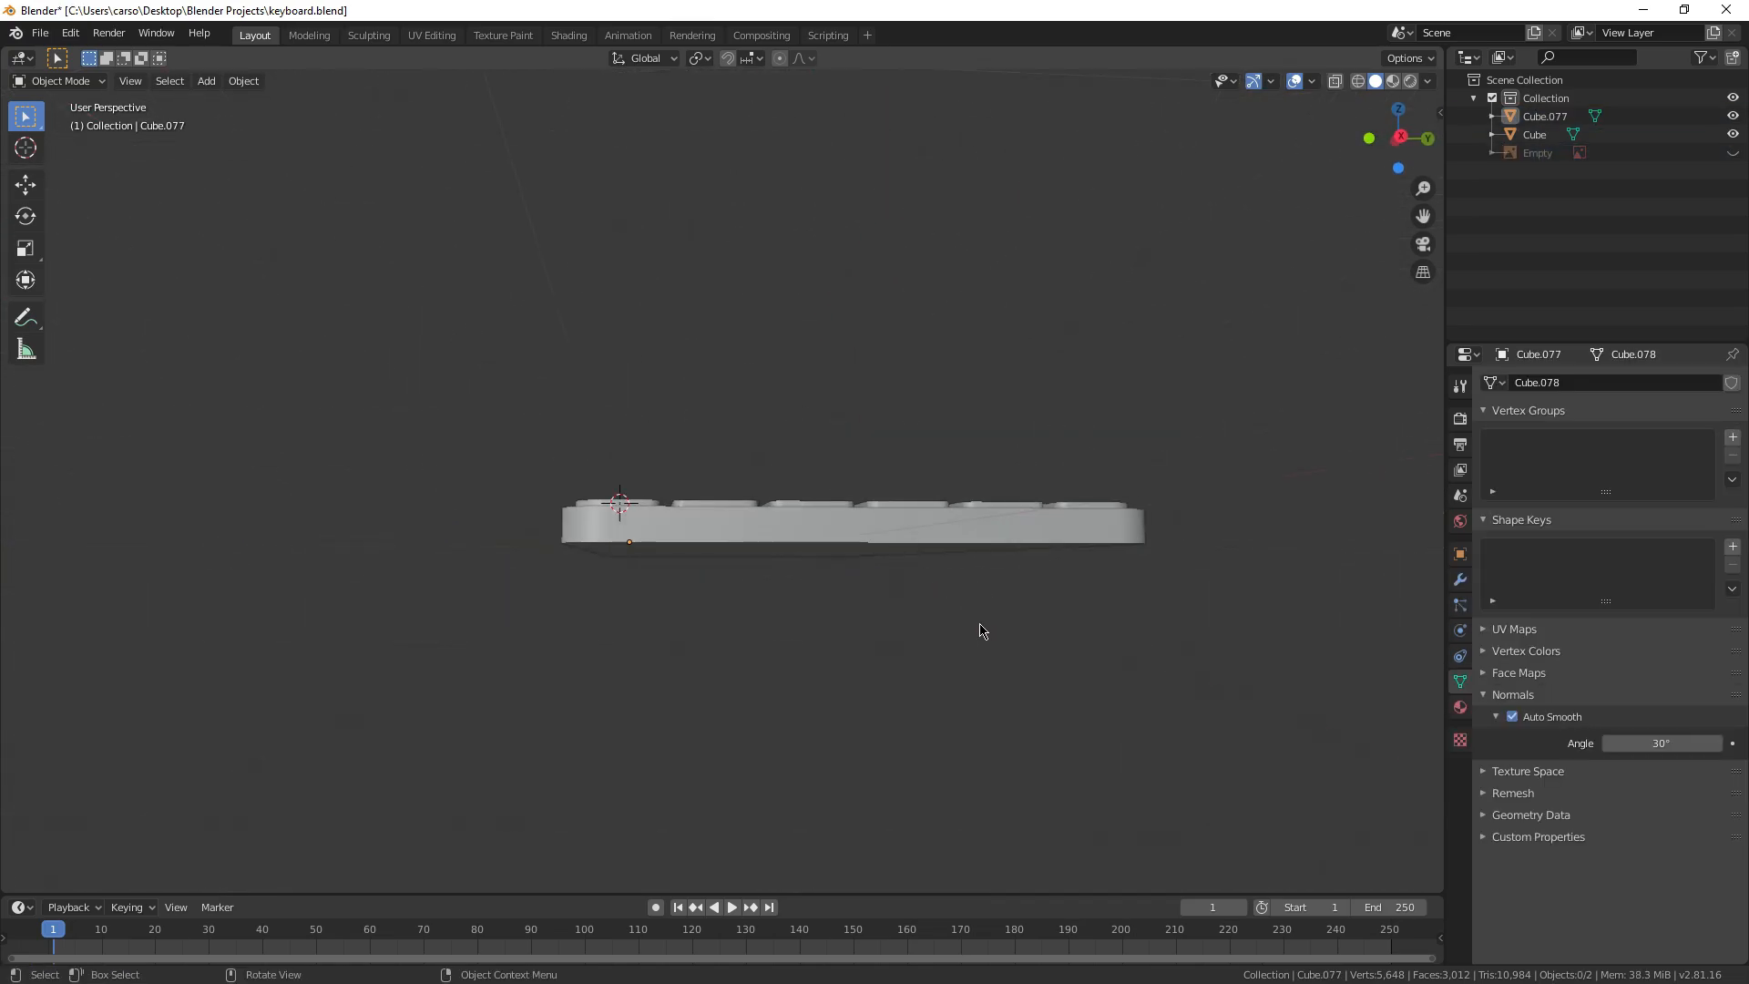
key(r)
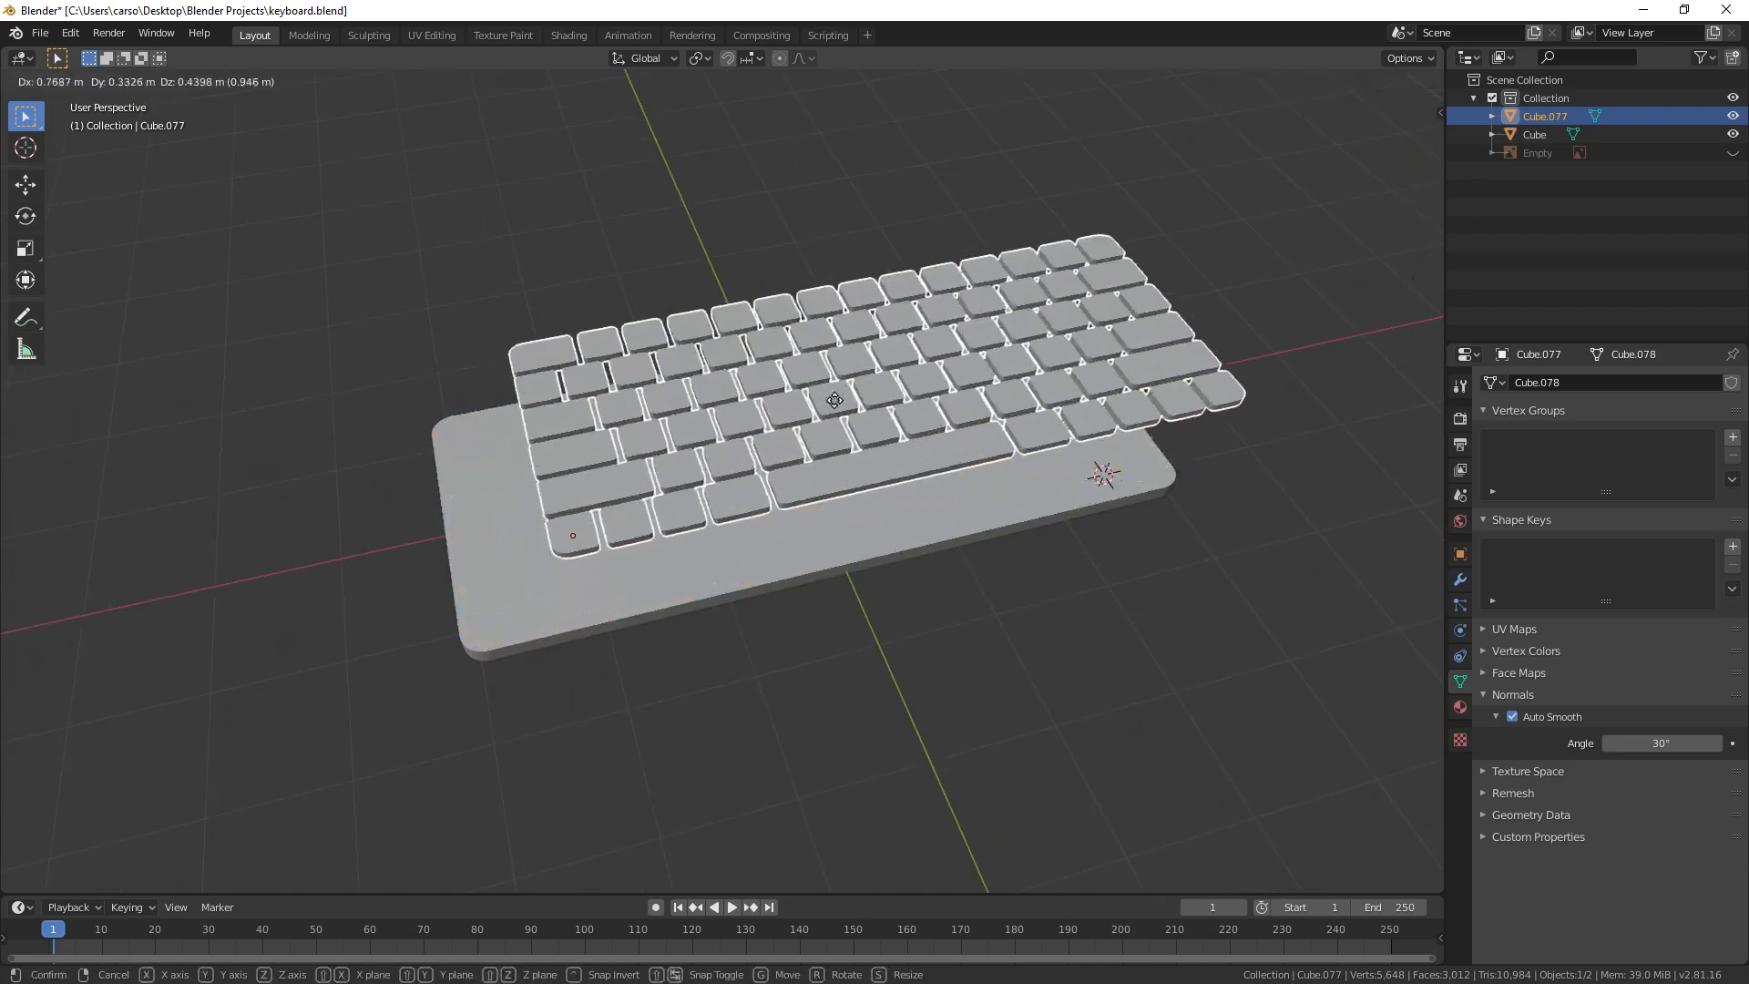
Step: Add an Image Texture node with the MAC.jpg photo to the keys' material
click(568, 35)
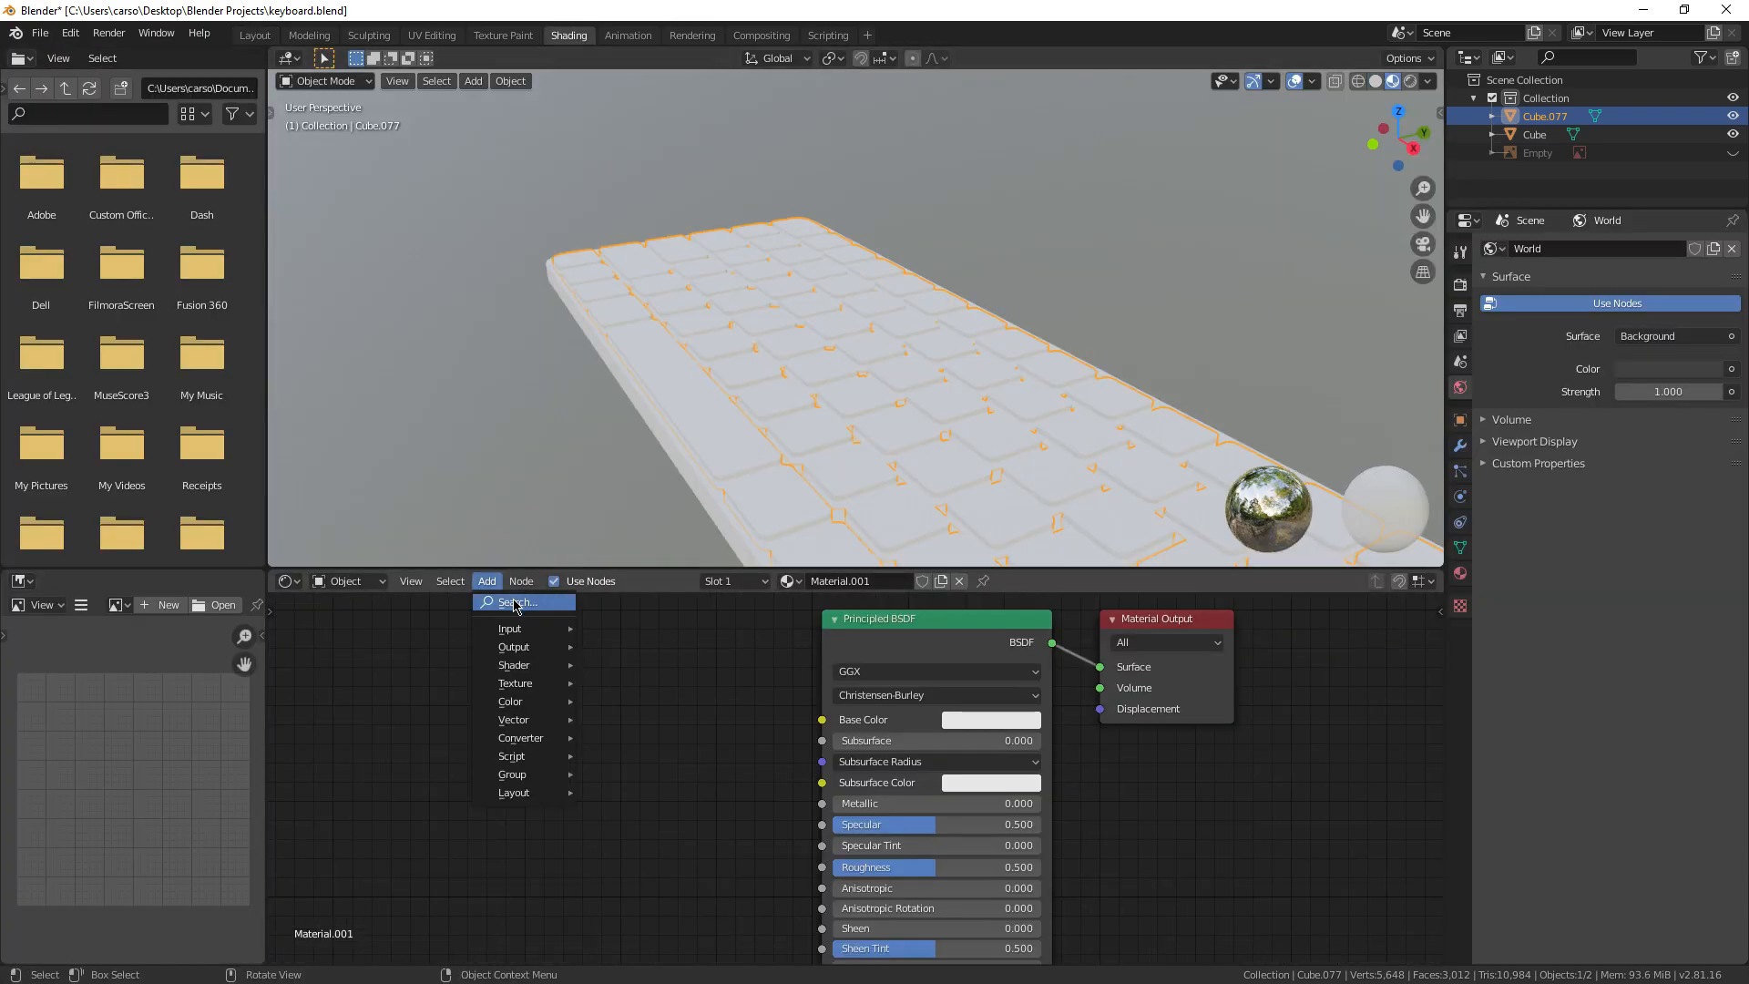
text(im)
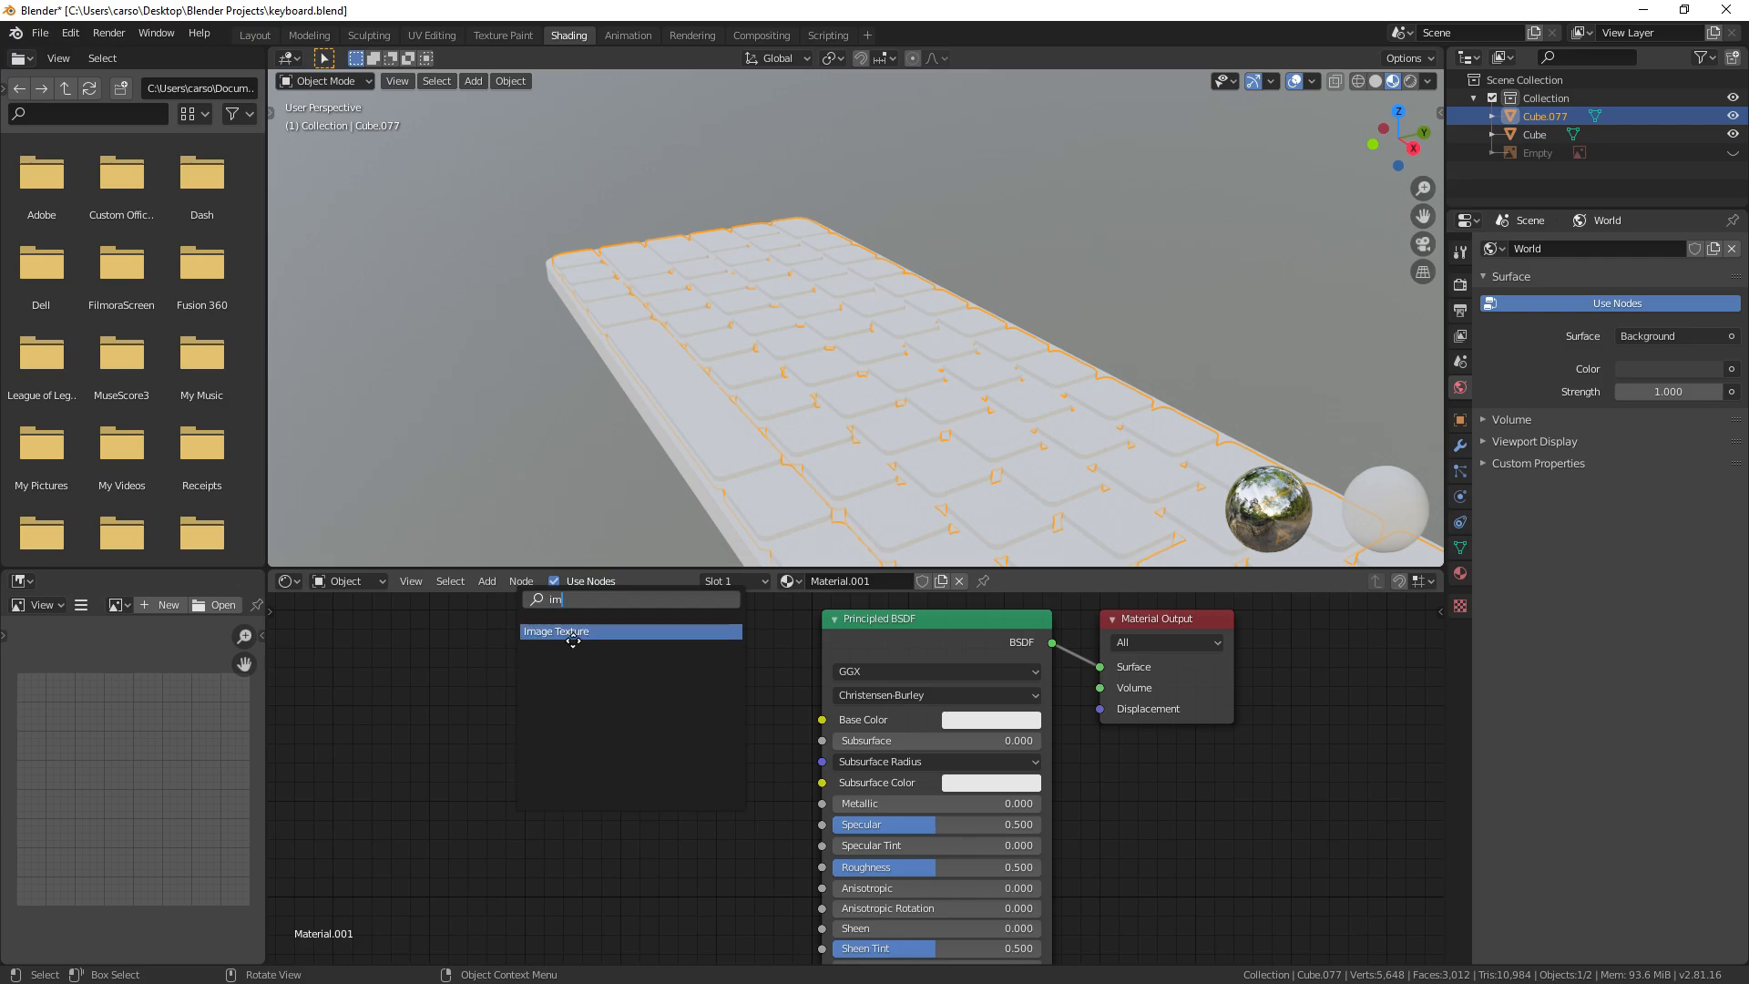
click(571, 631)
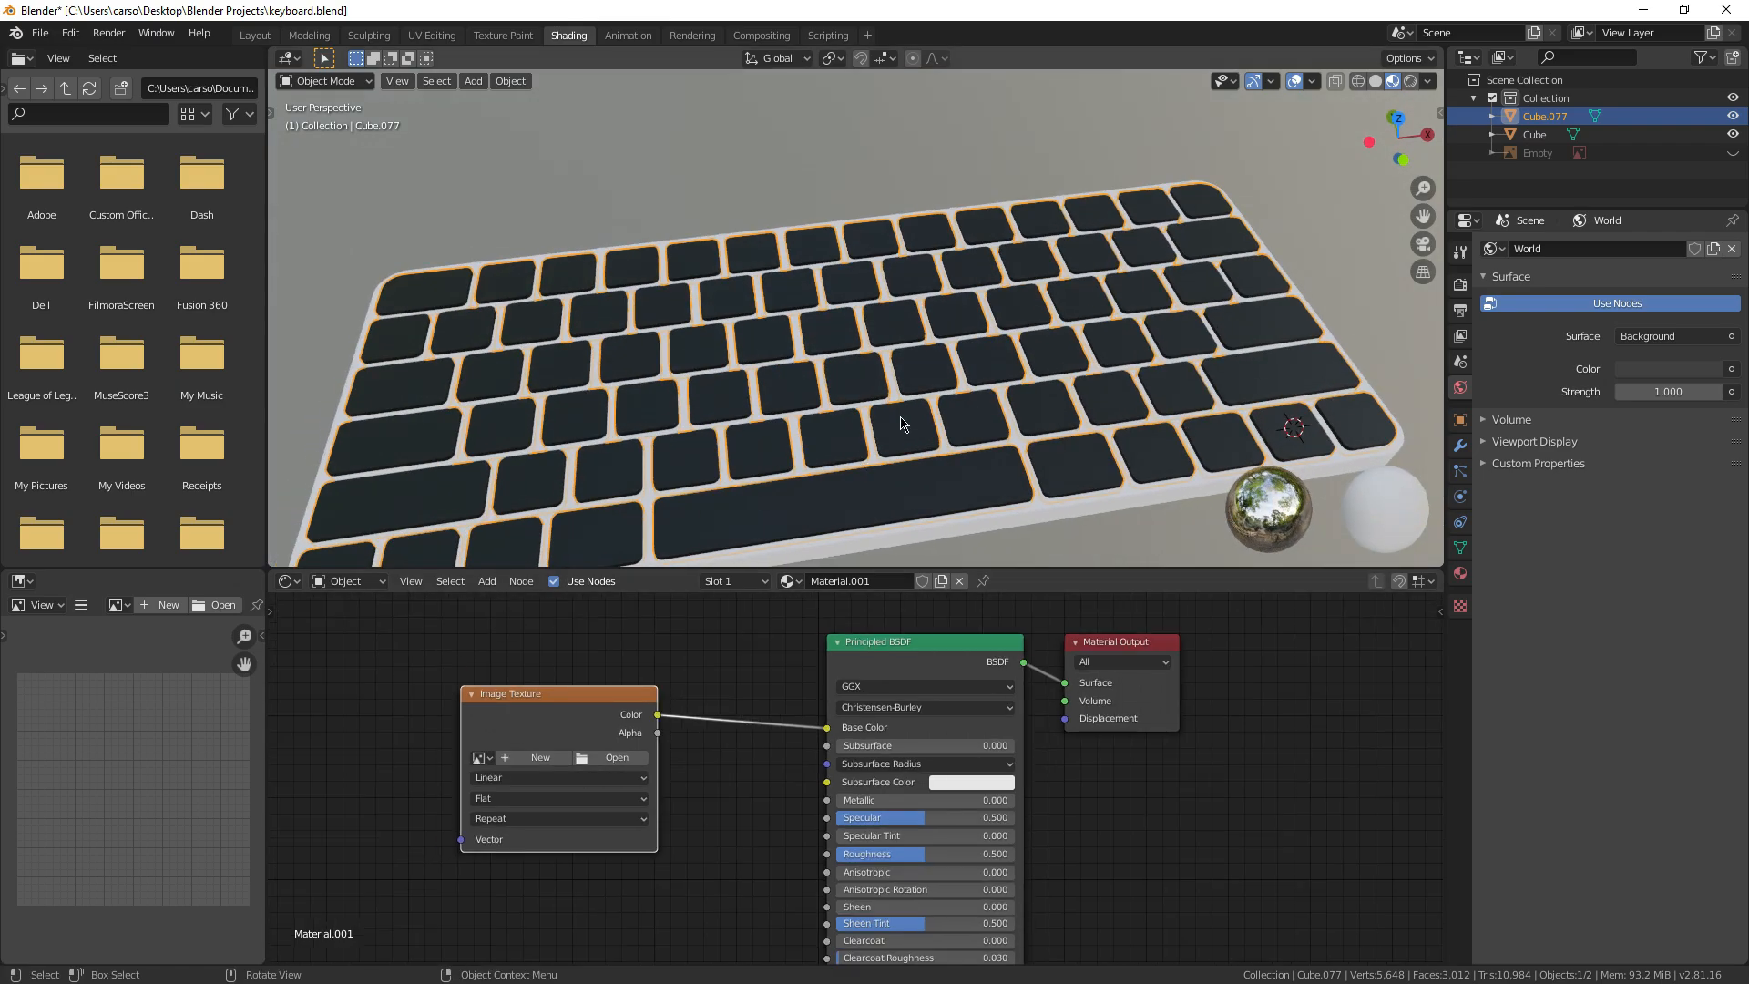
scroll(down, 3)
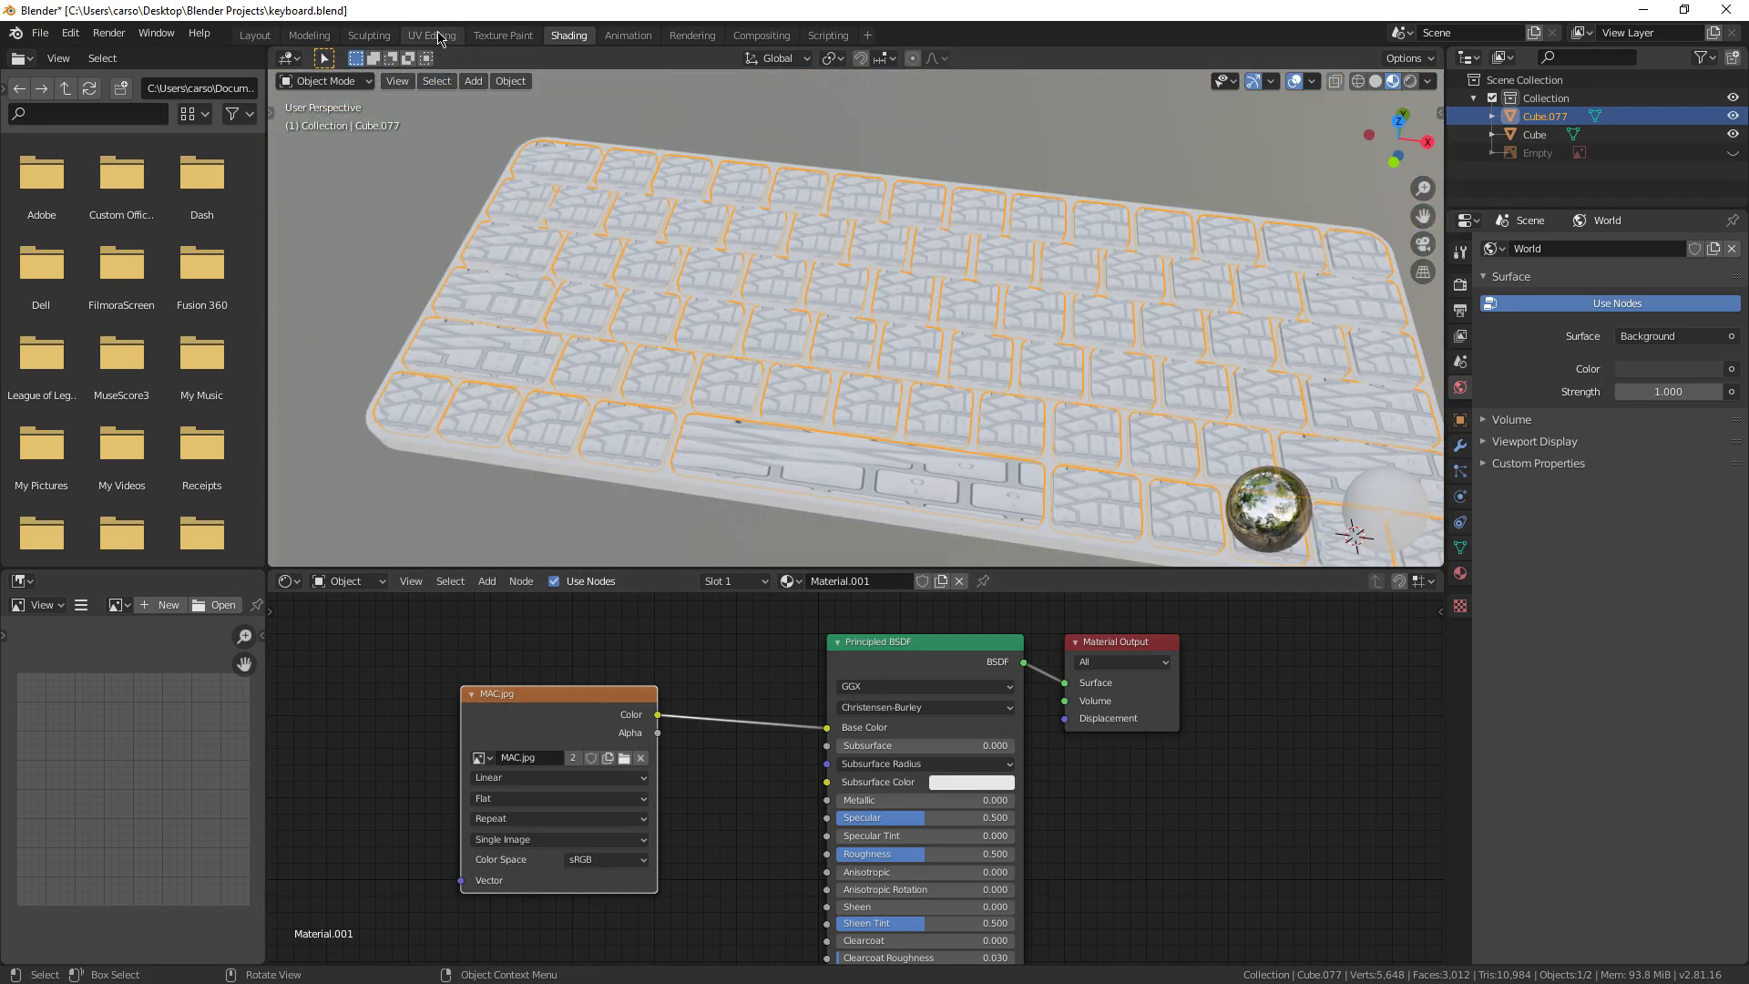
Step: Scale and move the keycap UV islands over MAC.jpg, then save
click(432, 35)
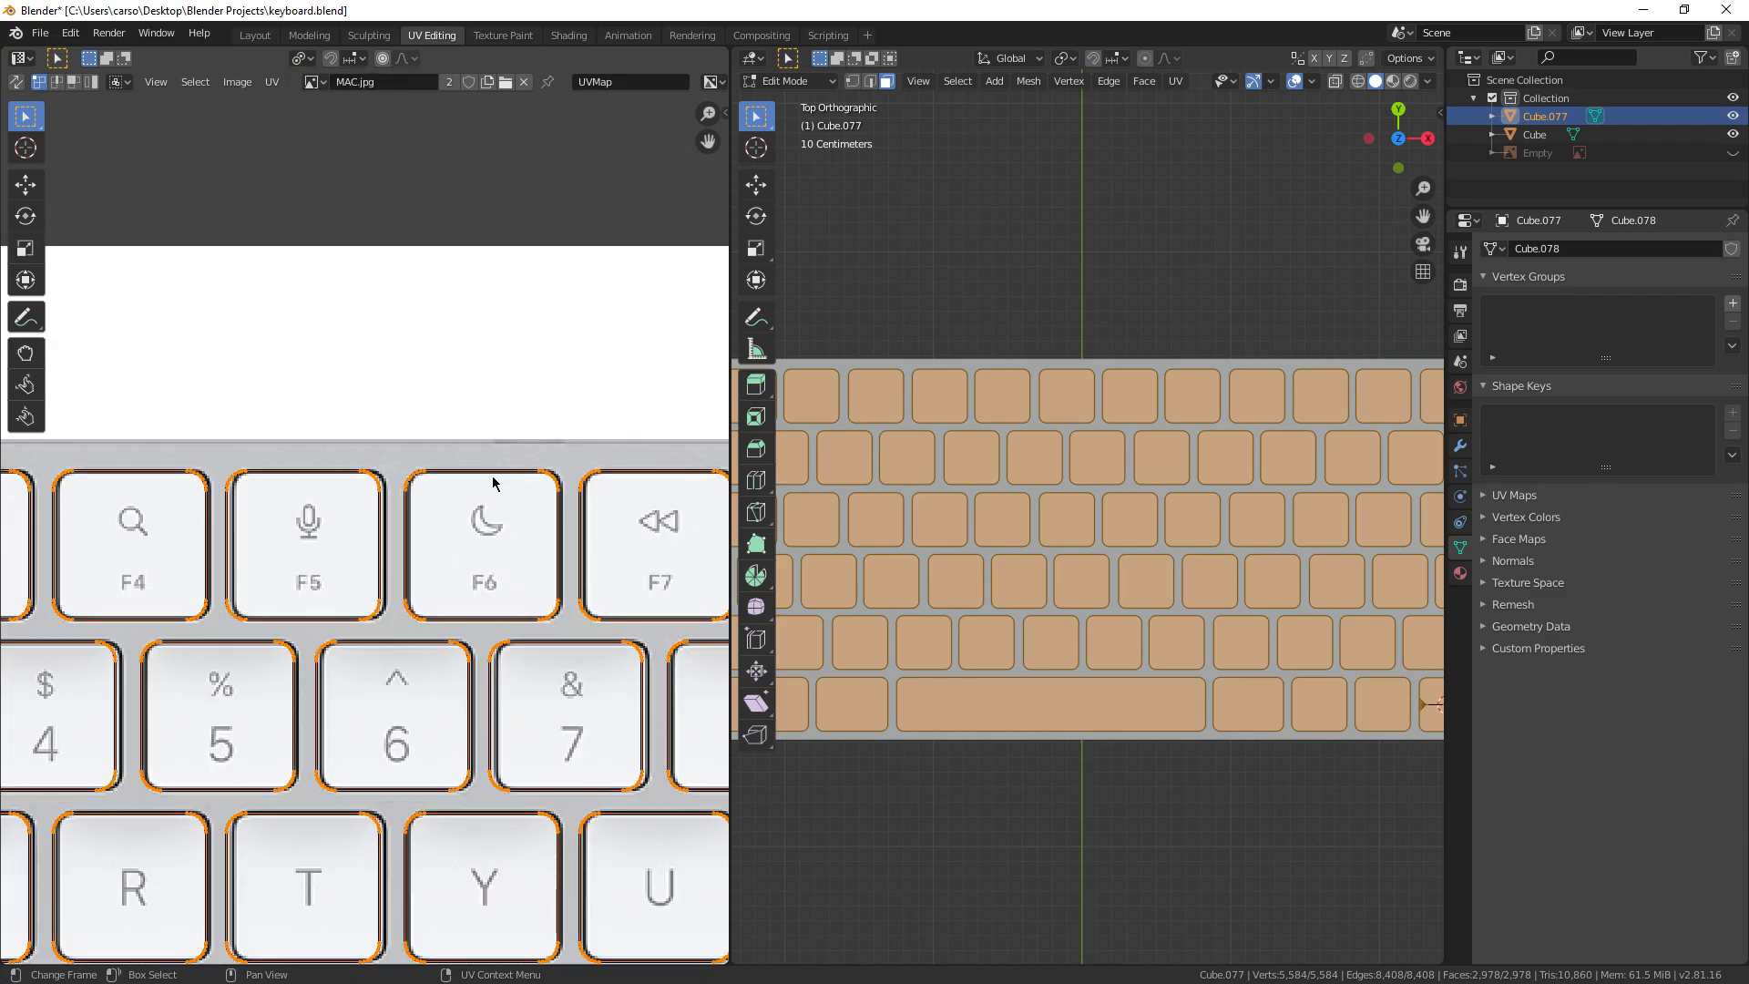
key(s)
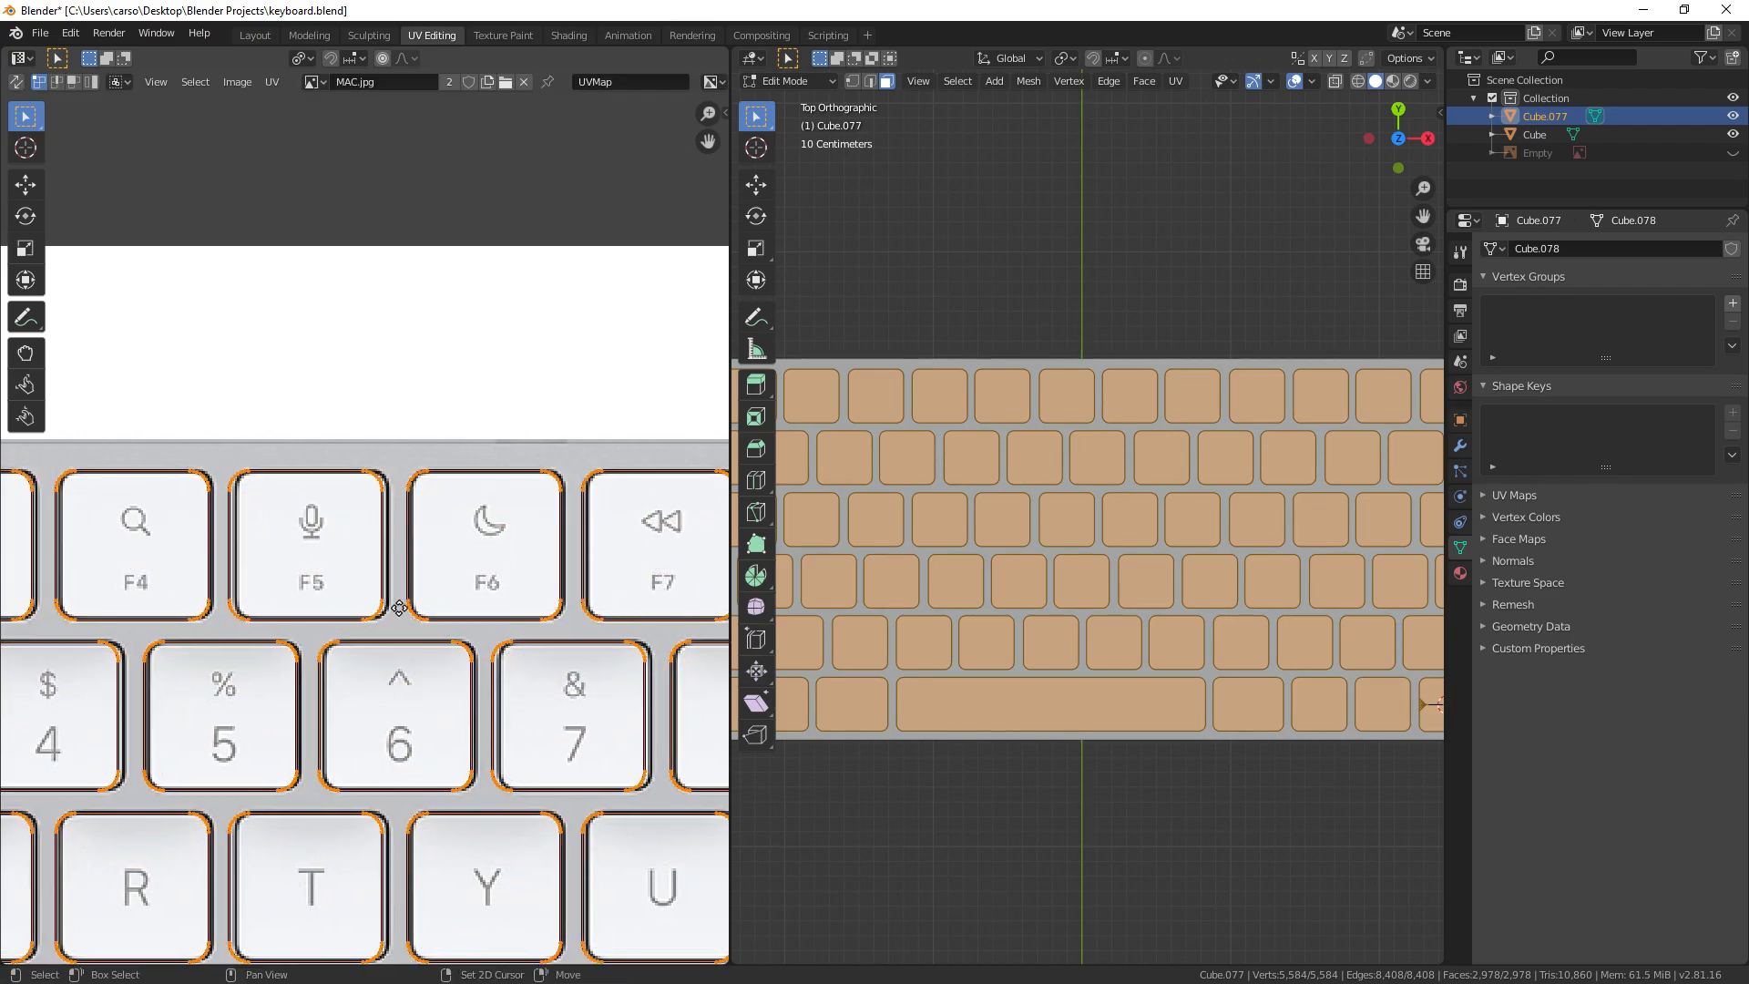
key(s)
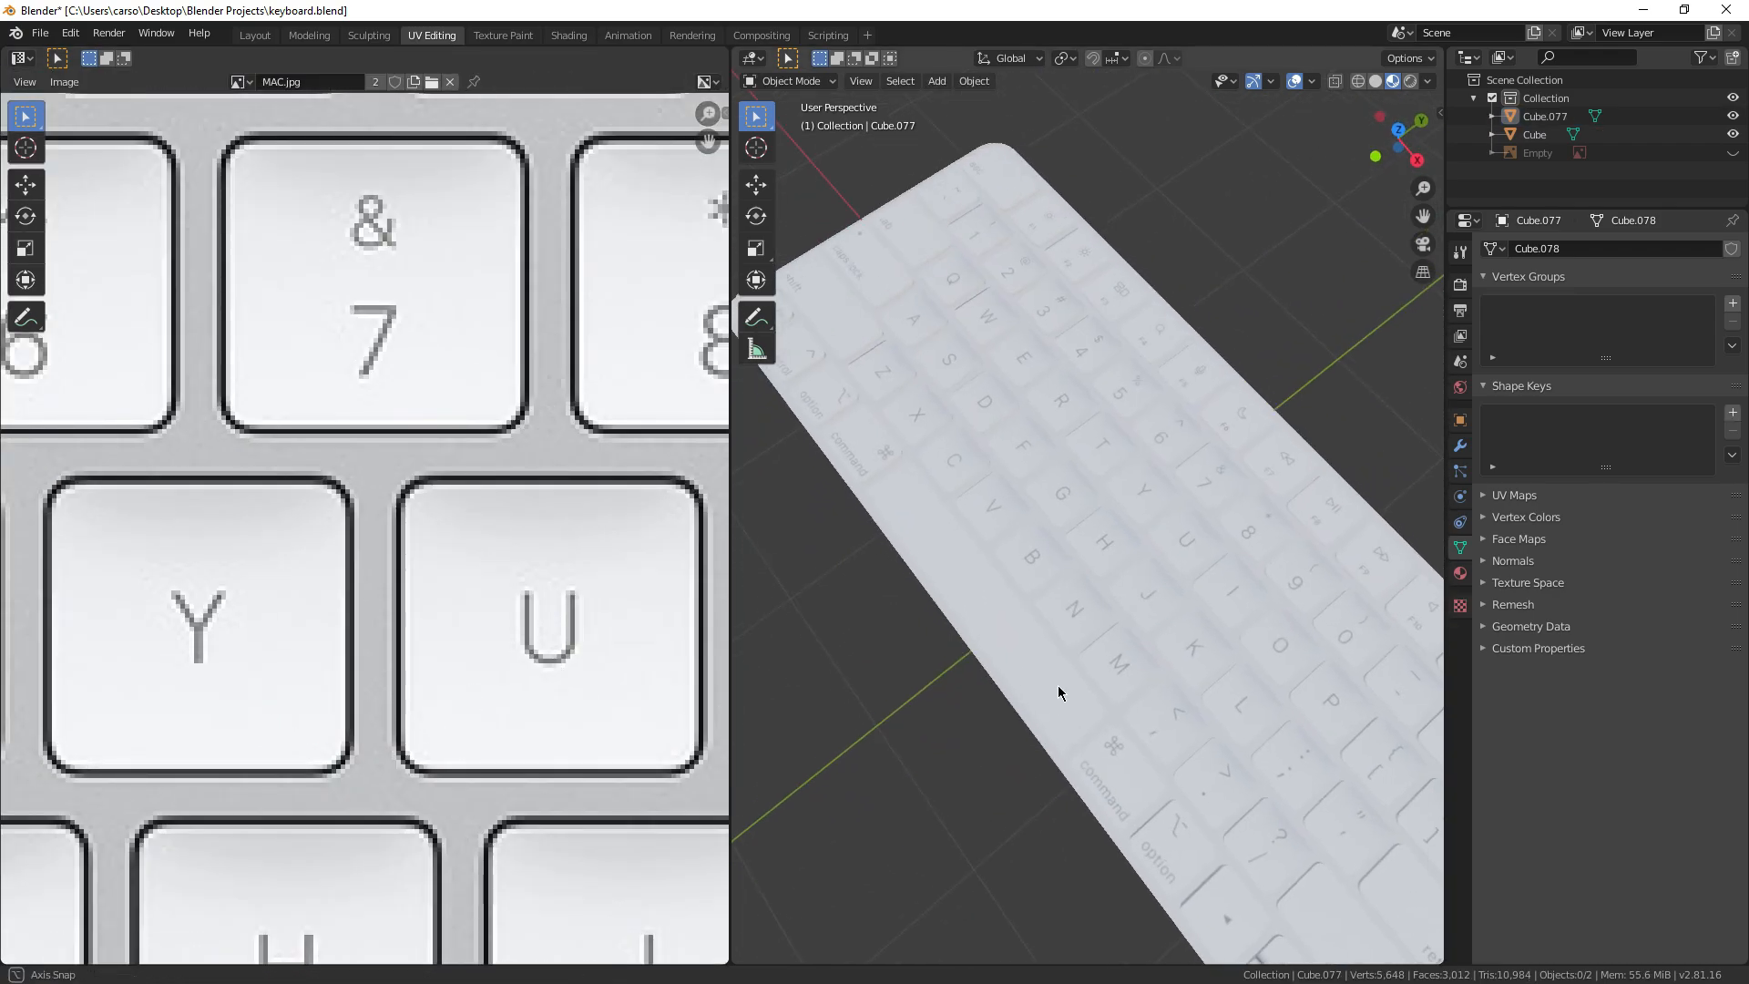
key(Tab)
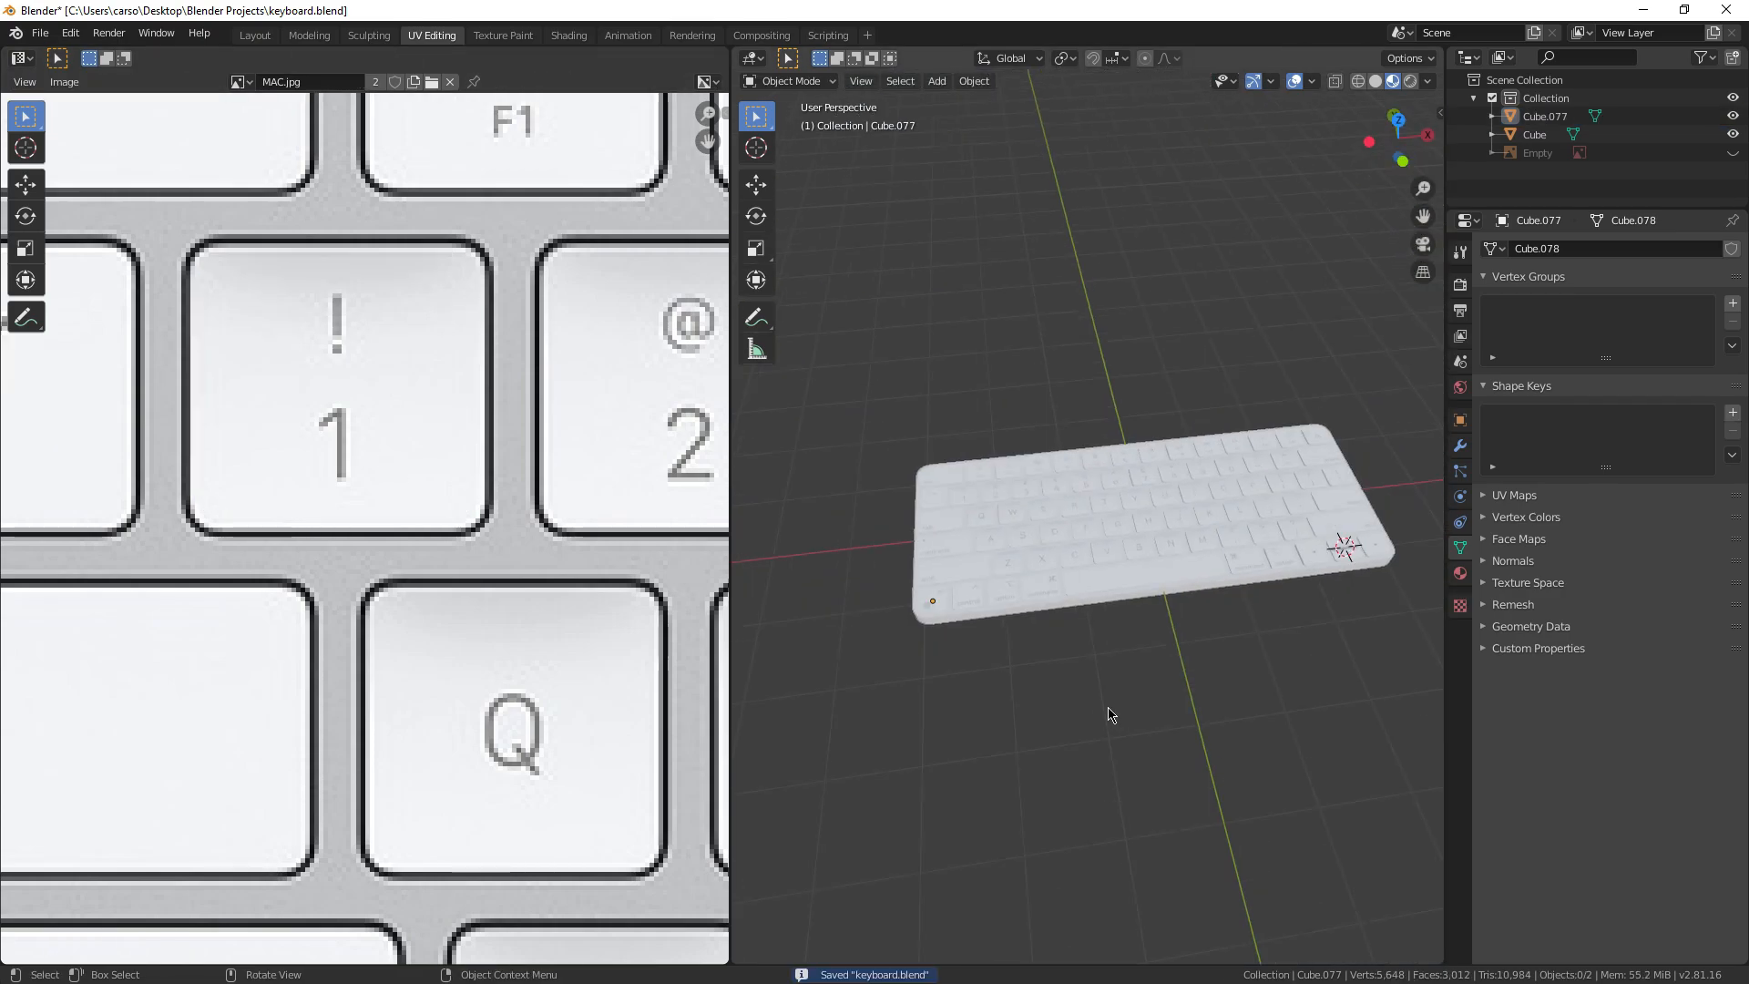
Step: Scale the body's UVs over the photo's grey surround, then return to Layout
click(256, 35)
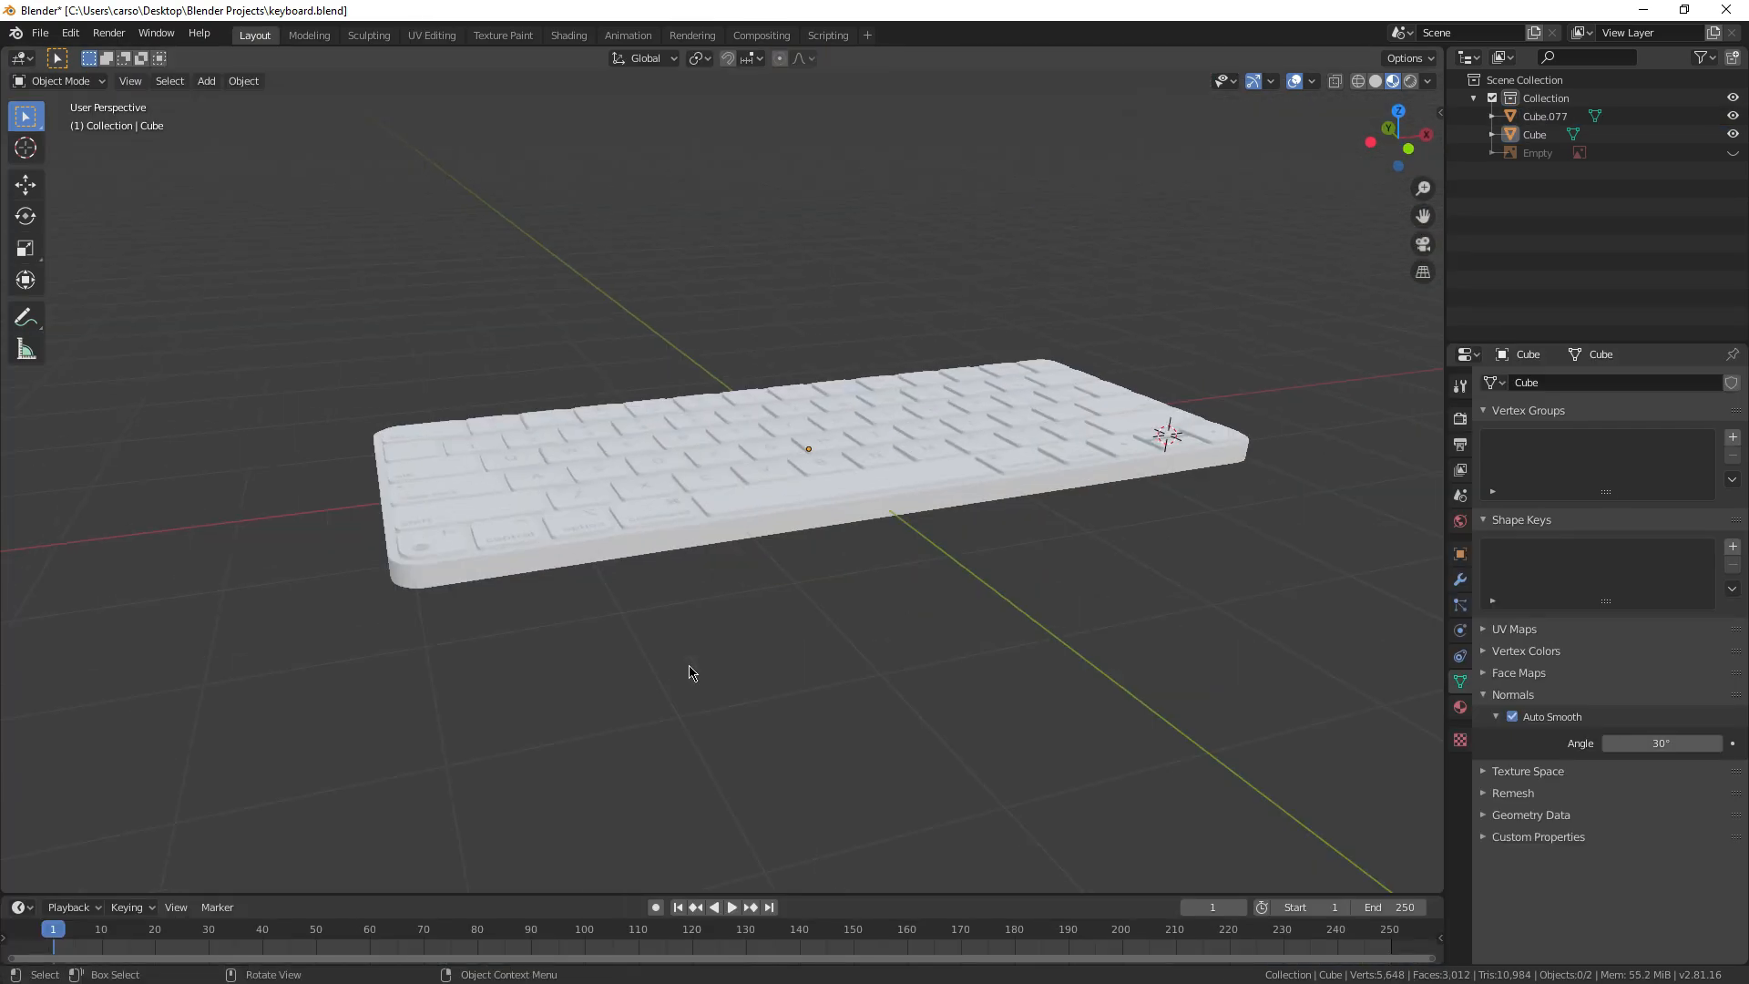
click(568, 34)
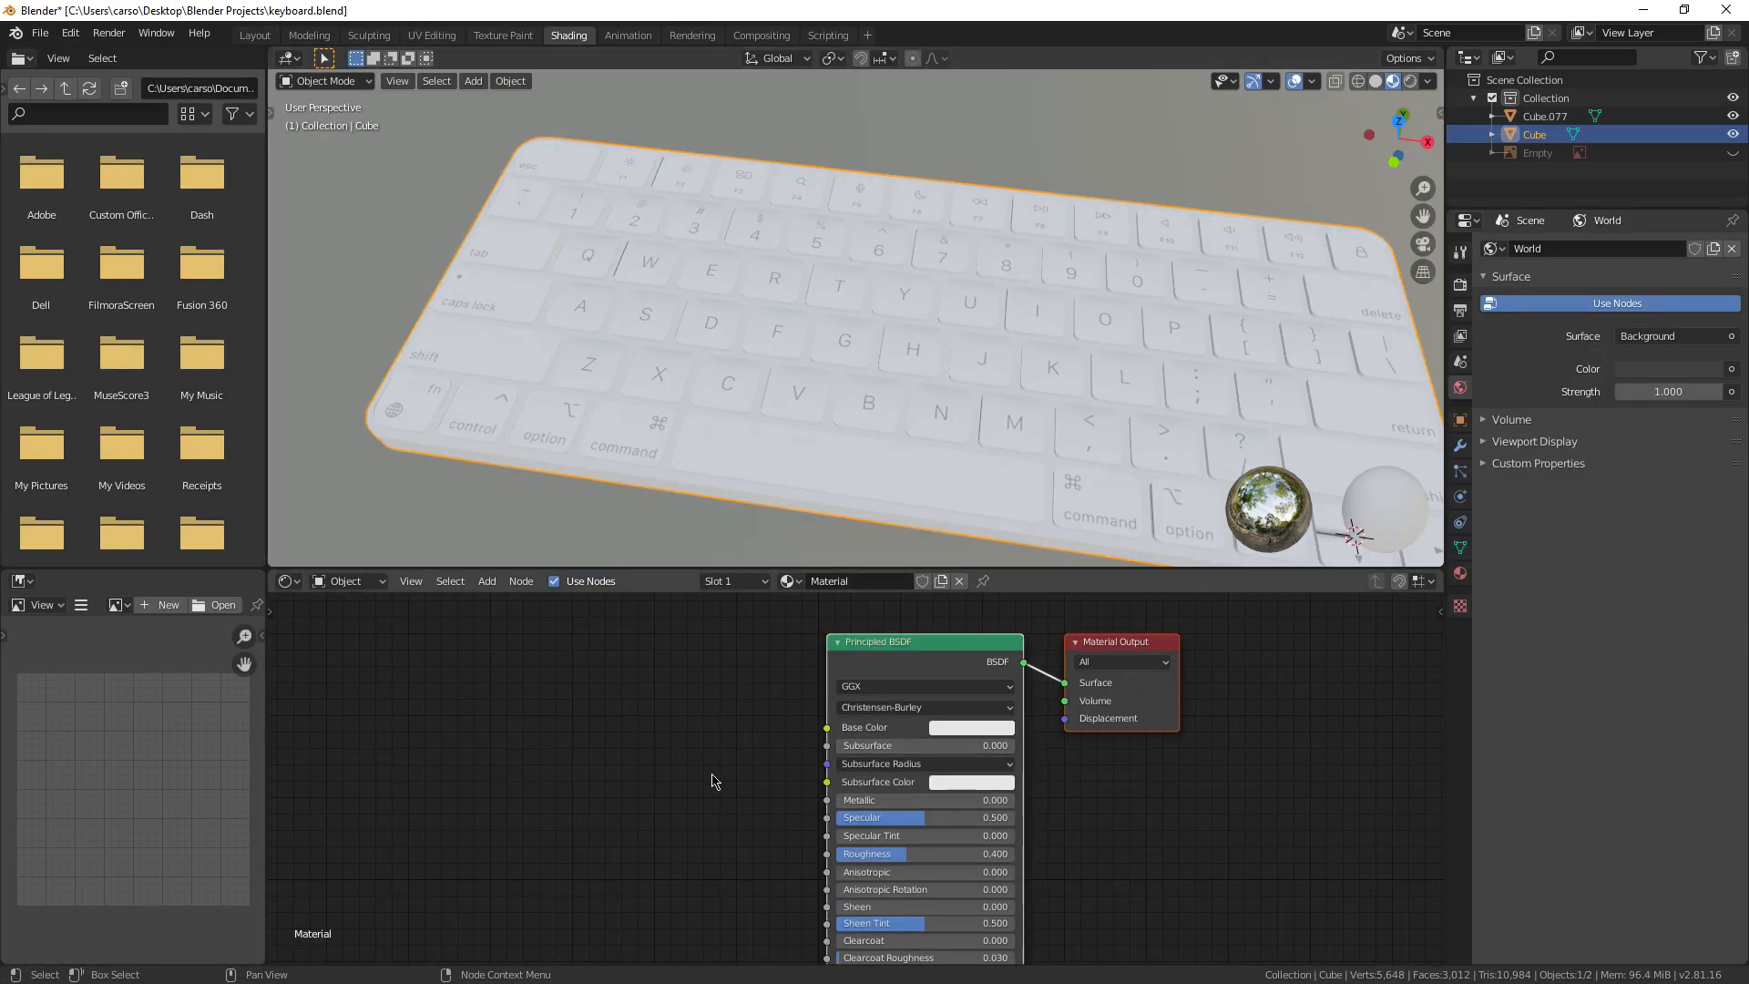
click(431, 35)
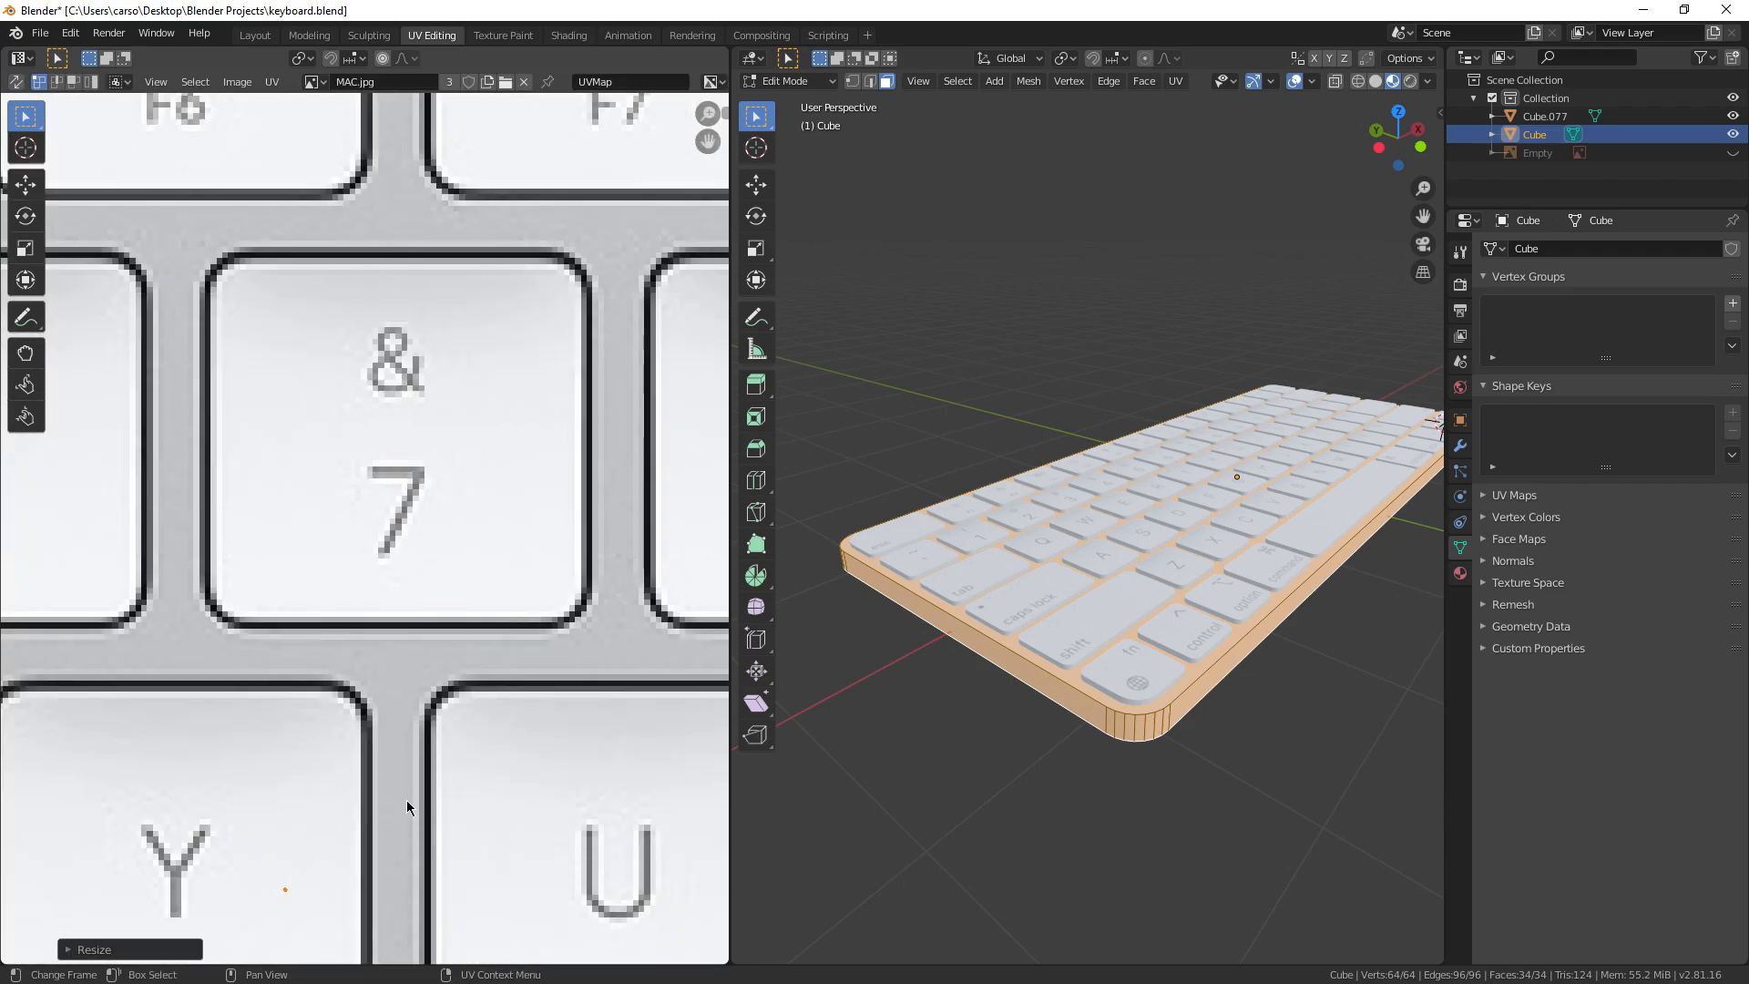
click(255, 35)
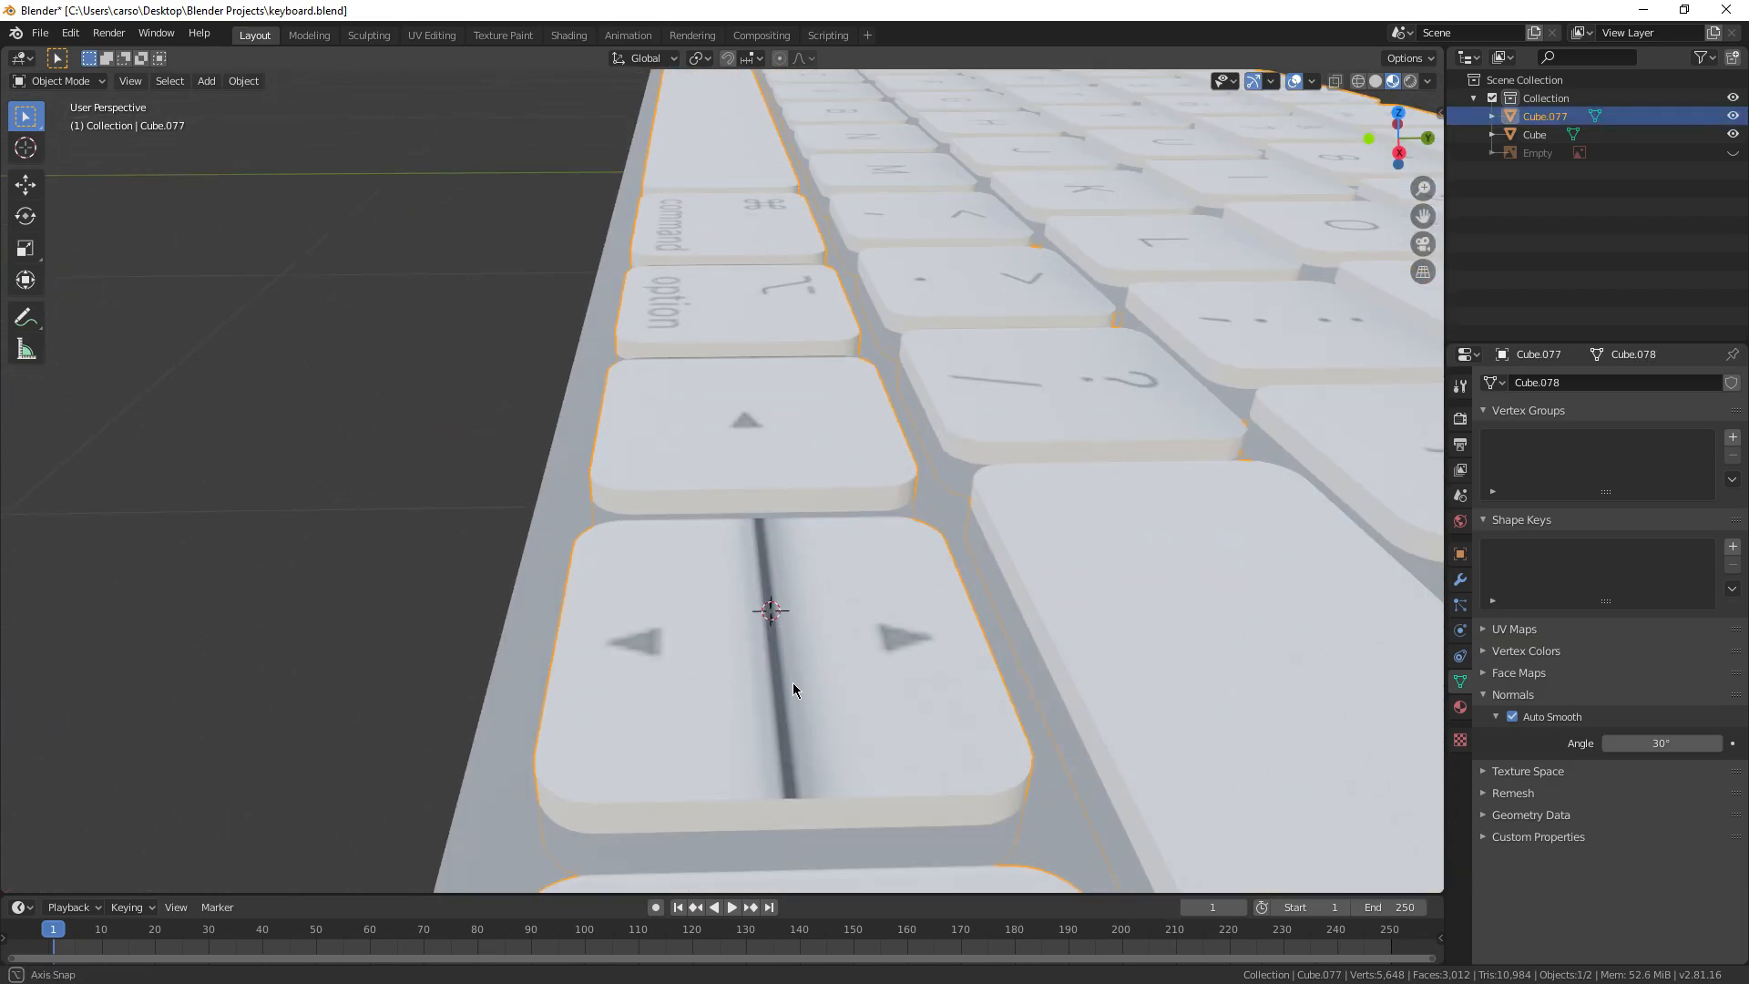
Step: Bevel the groove edges between the left/right arrow keys with several segments
key(Tab)
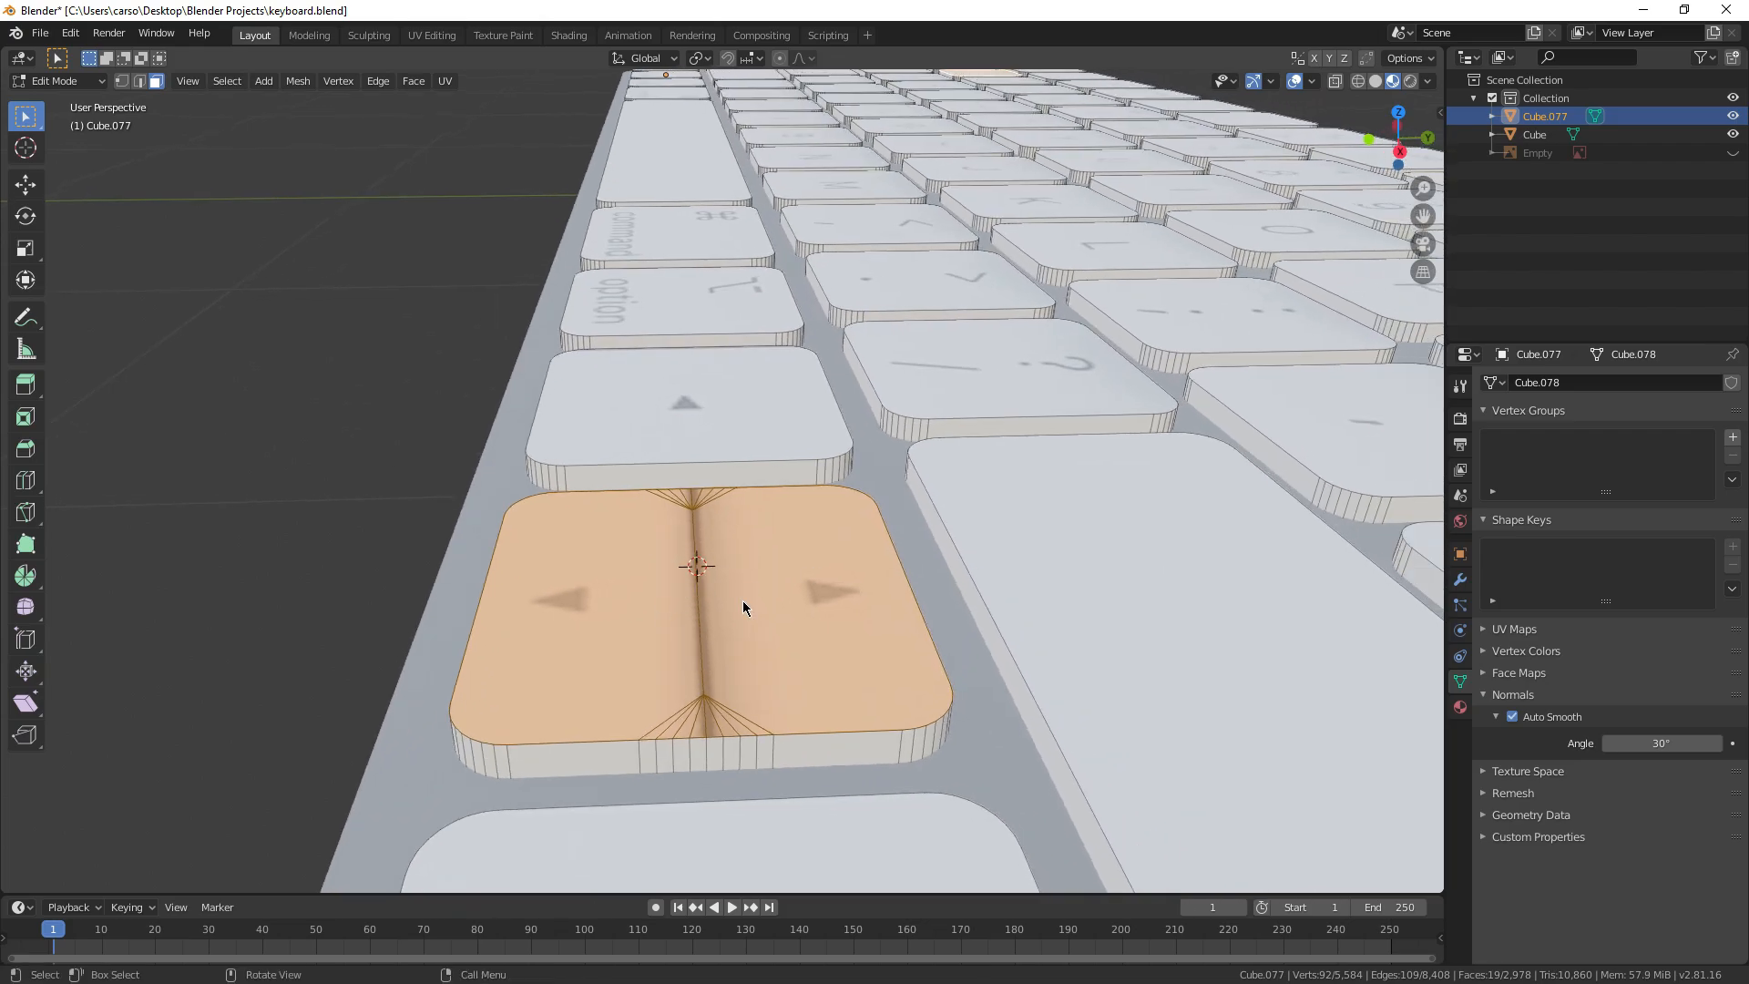
key(X)
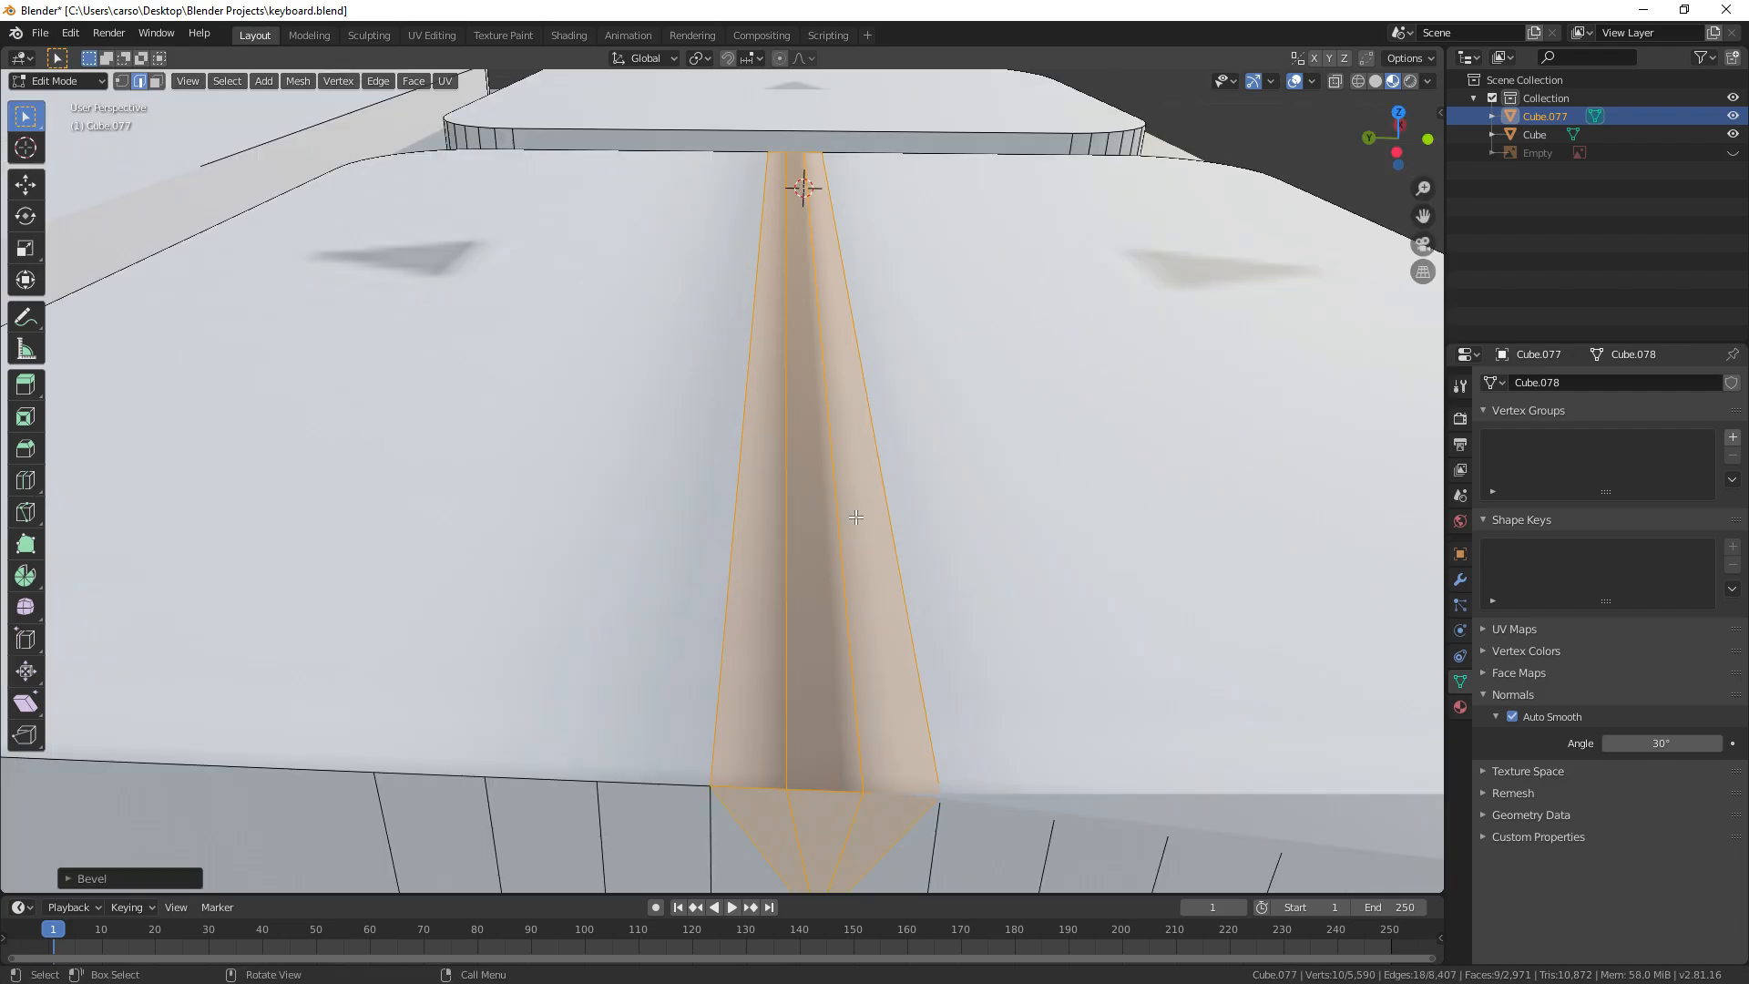
key(g)
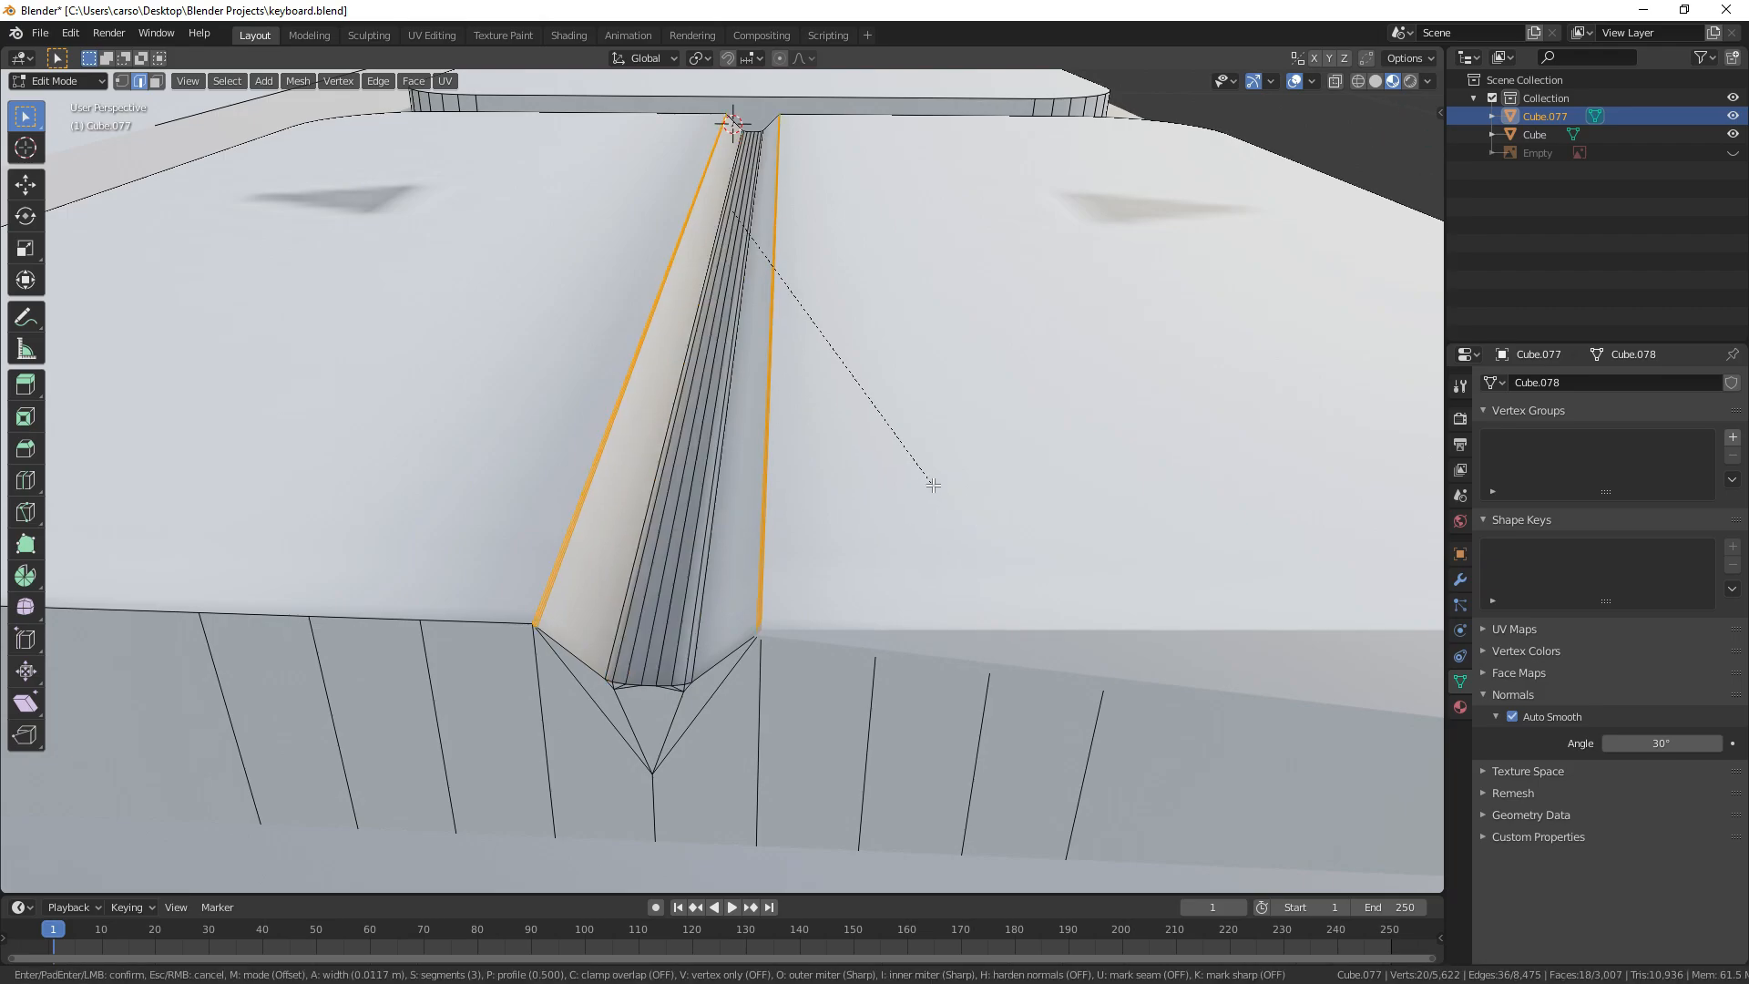
key(Tab)
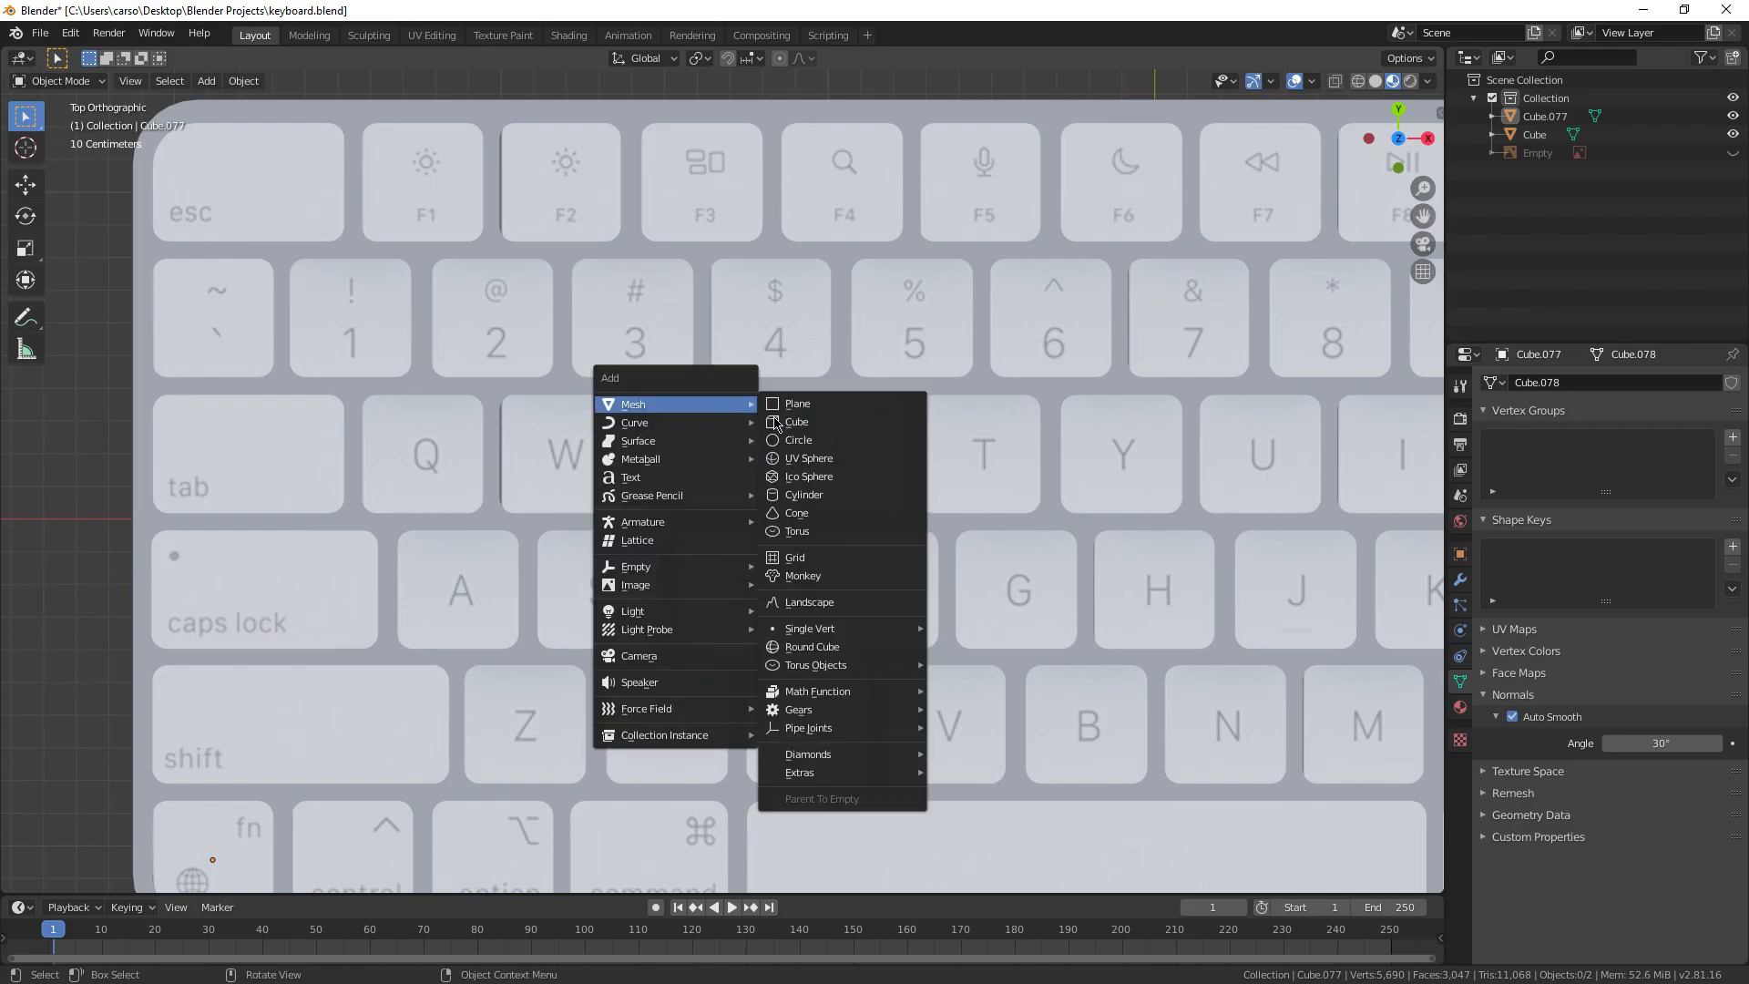
Step: Add a cylinder mesh to the scene after joining the keys into the body
click(804, 494)
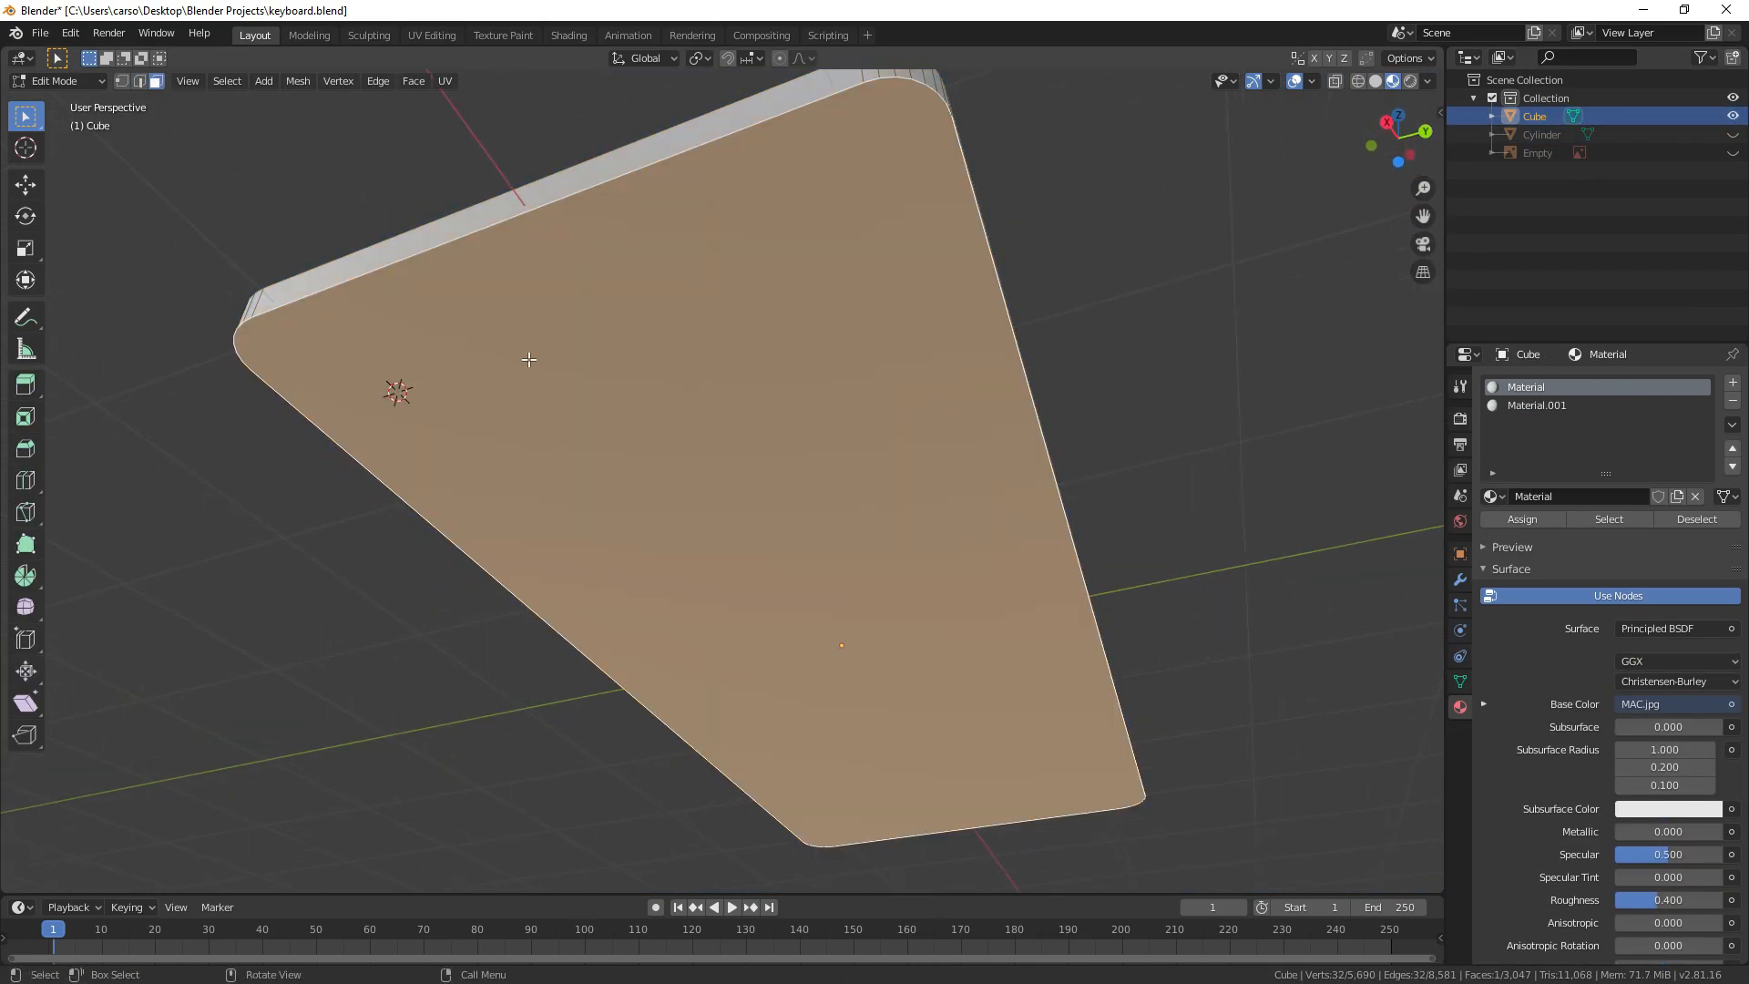
Step: Give the keyboard's bottom face Material.001, separate from the textured top
key(i)
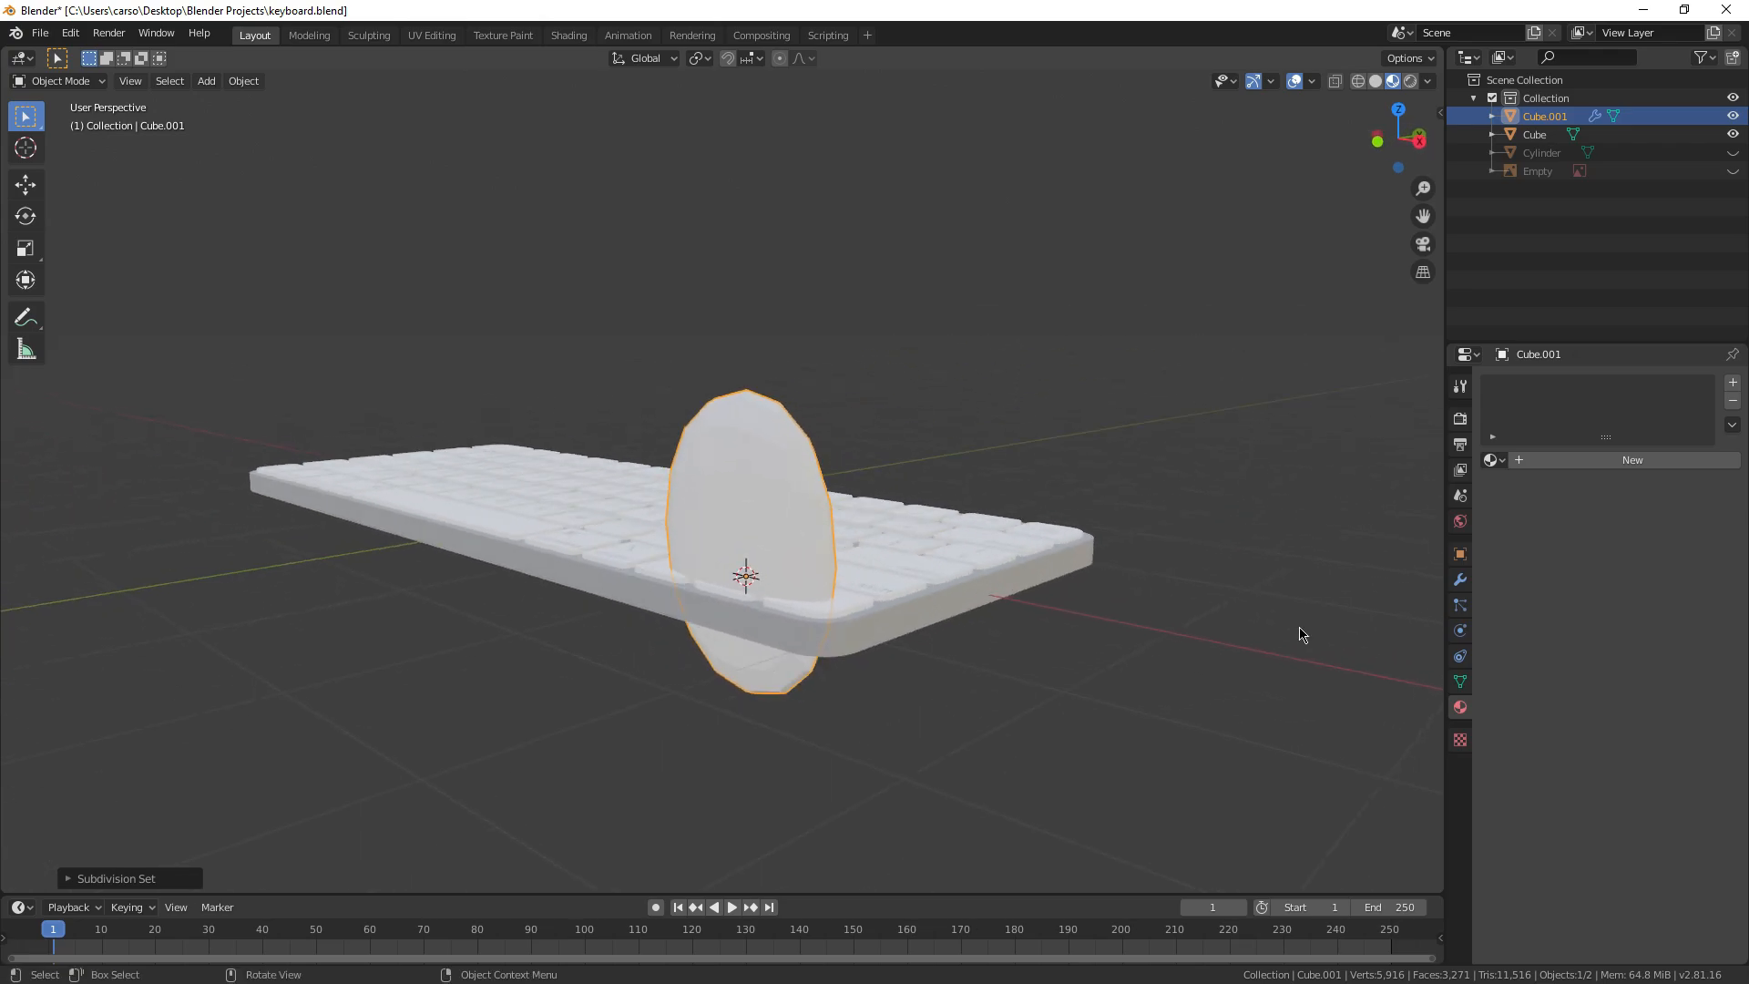
Step: Shape a subdivided cube foot under the back edge and add a Mirror modifier for a second foot
key(Tab)
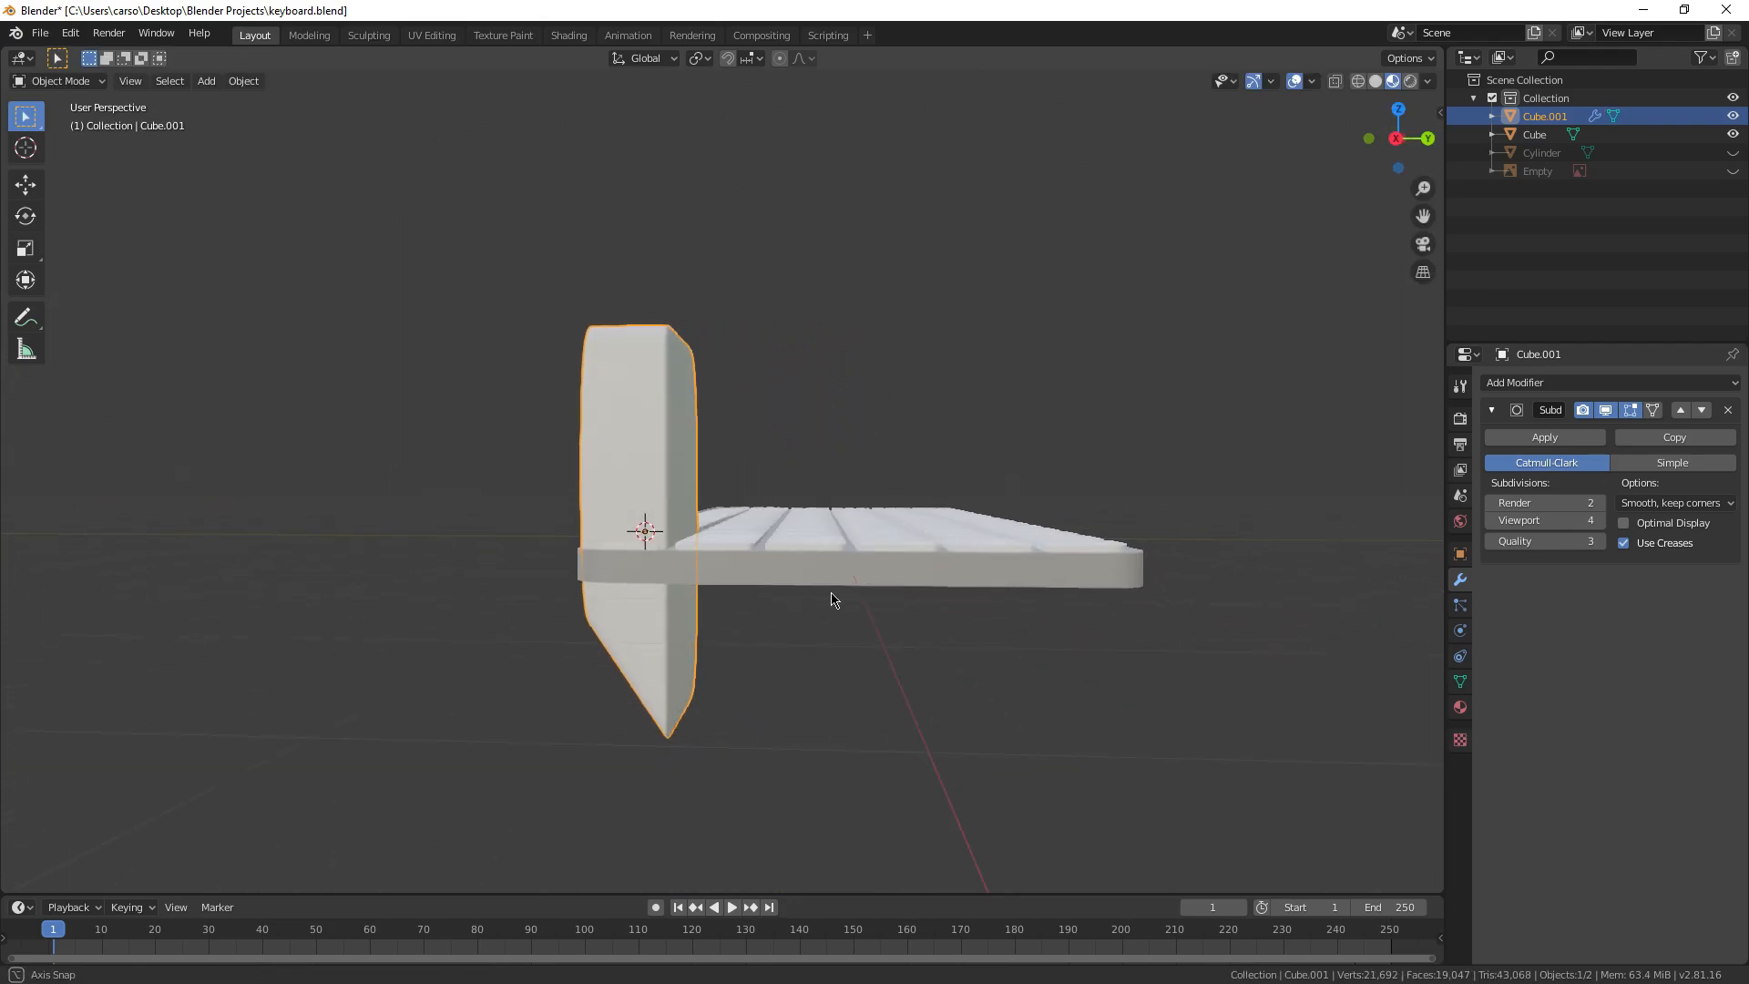
right_click(830, 597)
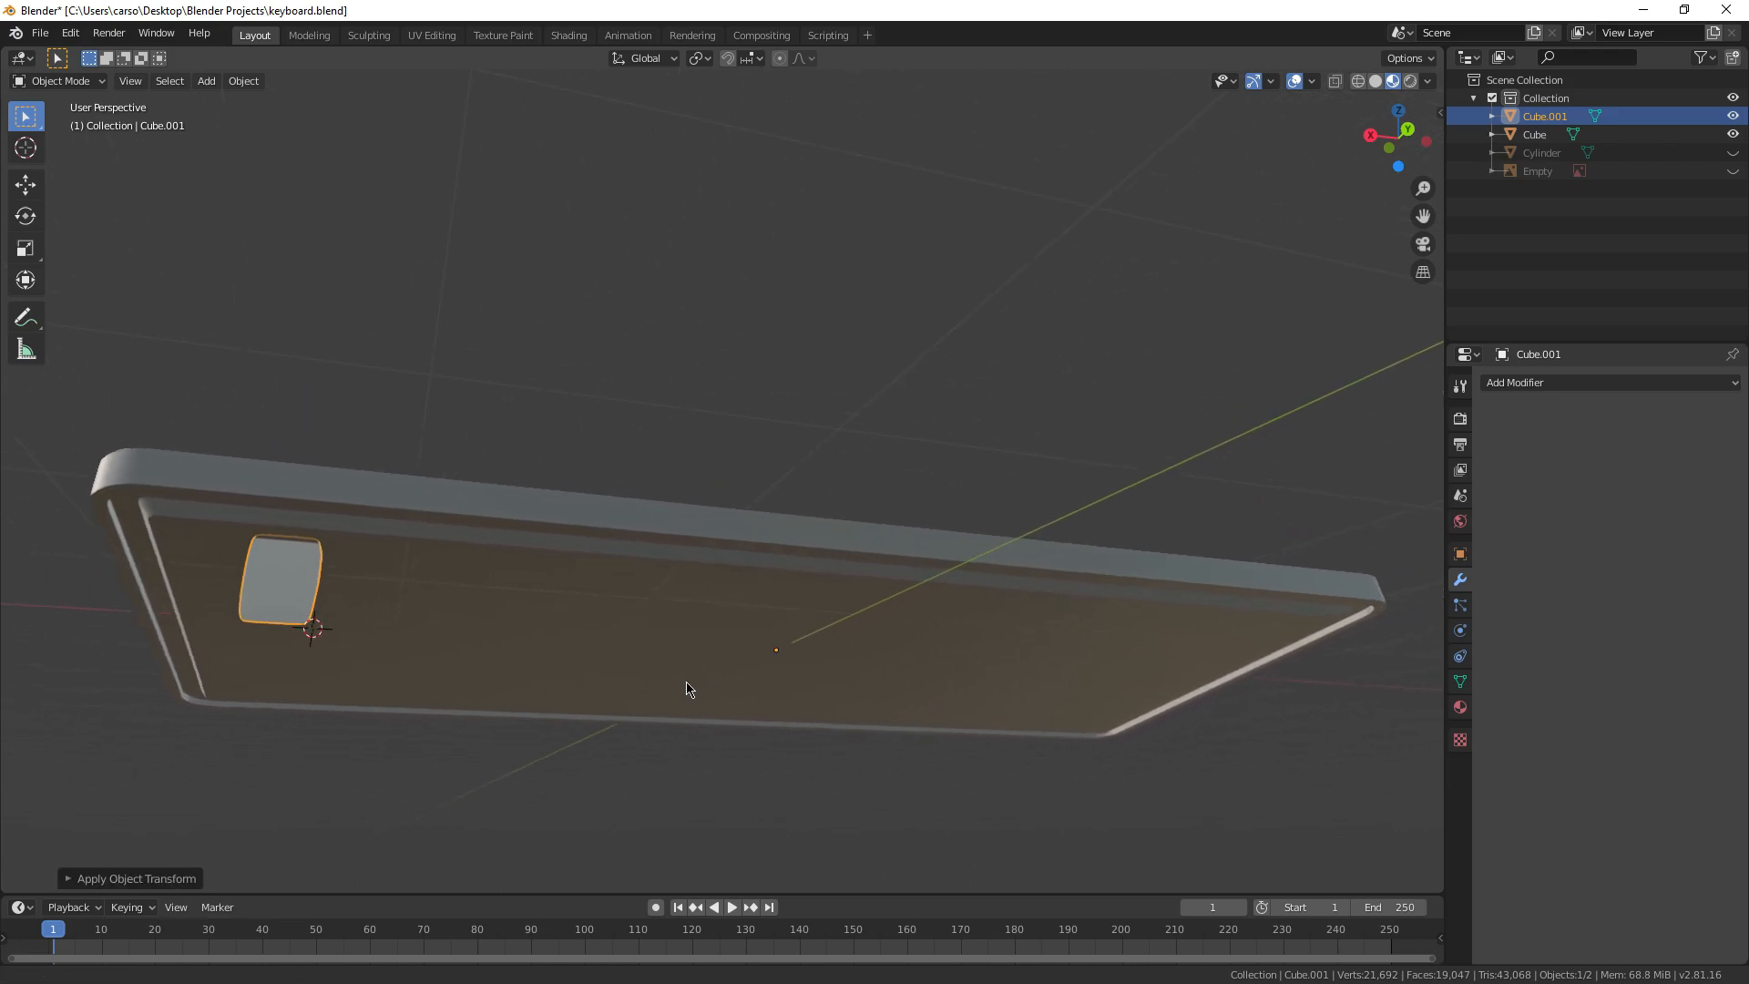
click(25, 150)
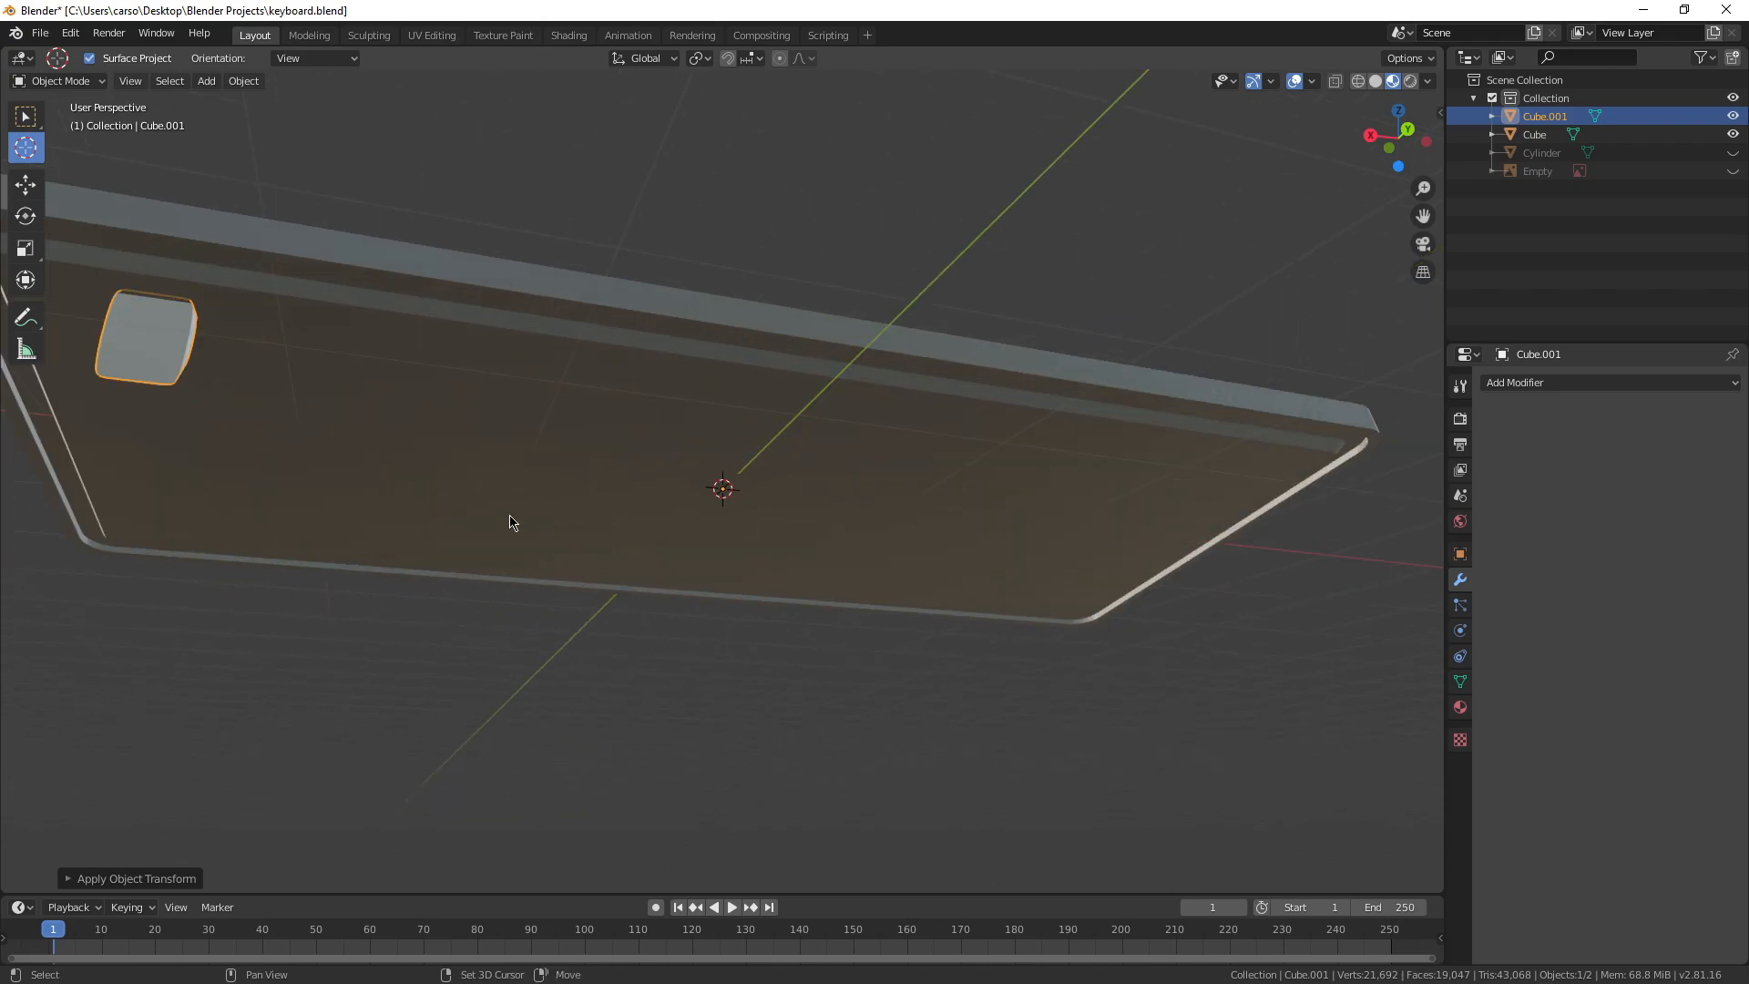
click(1606, 382)
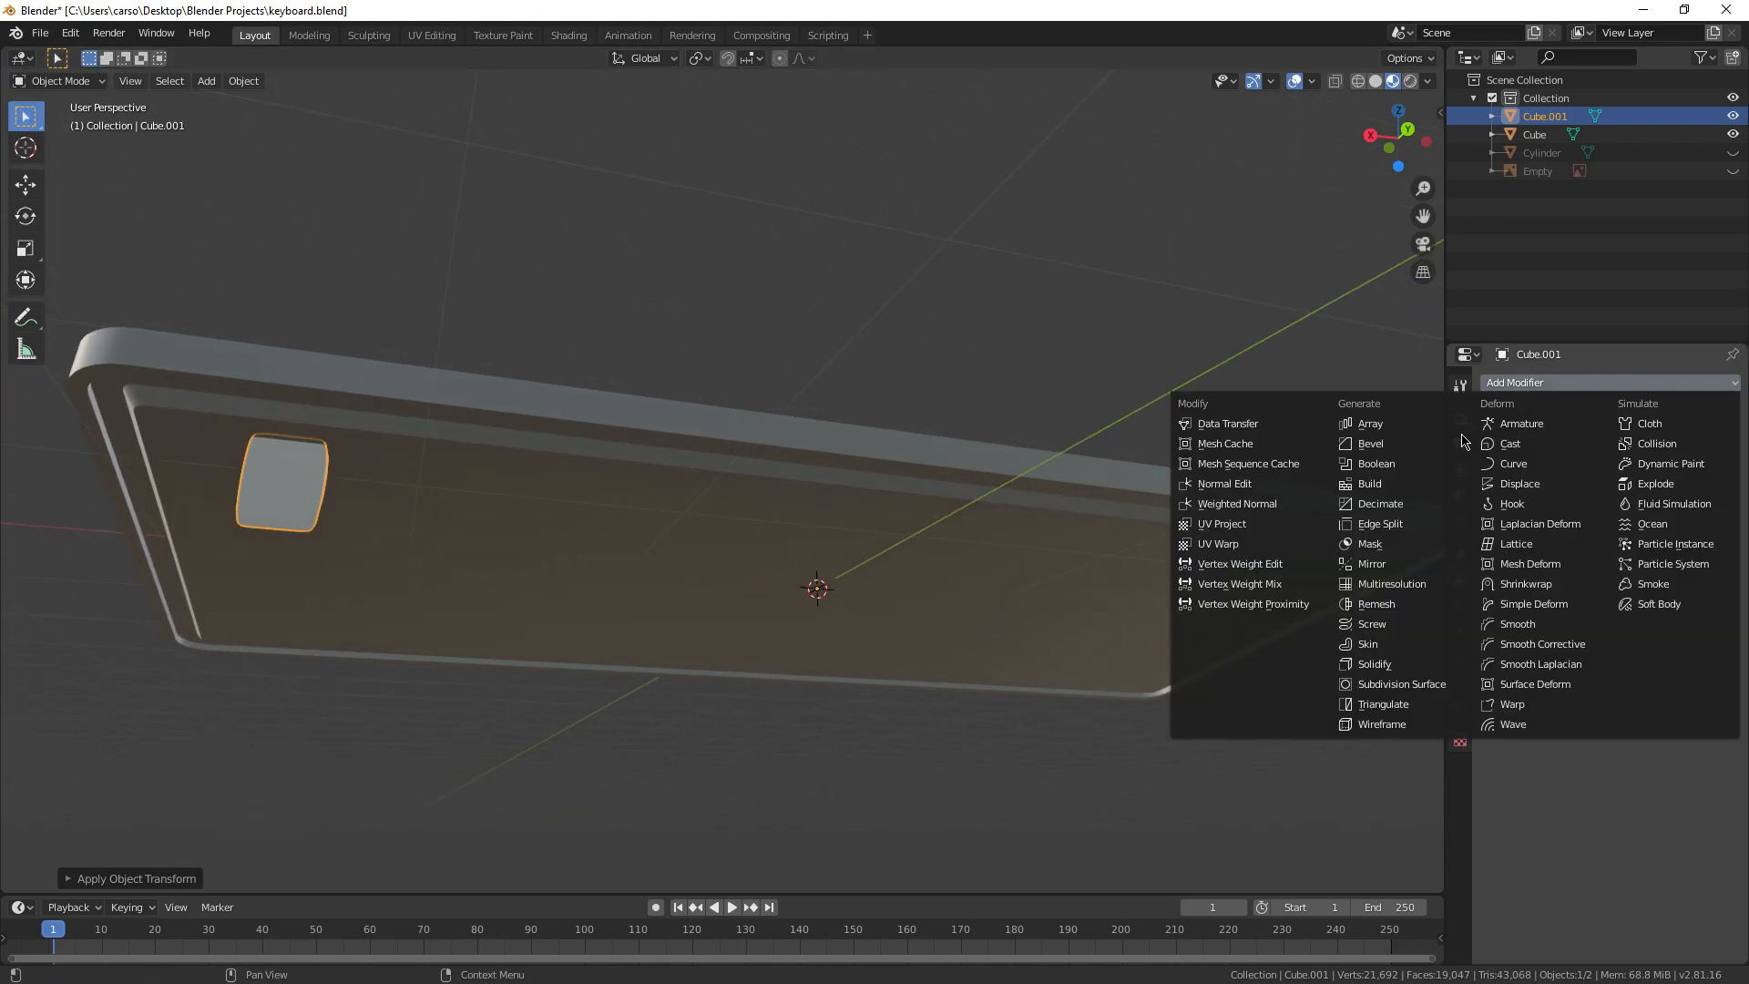
click(1371, 564)
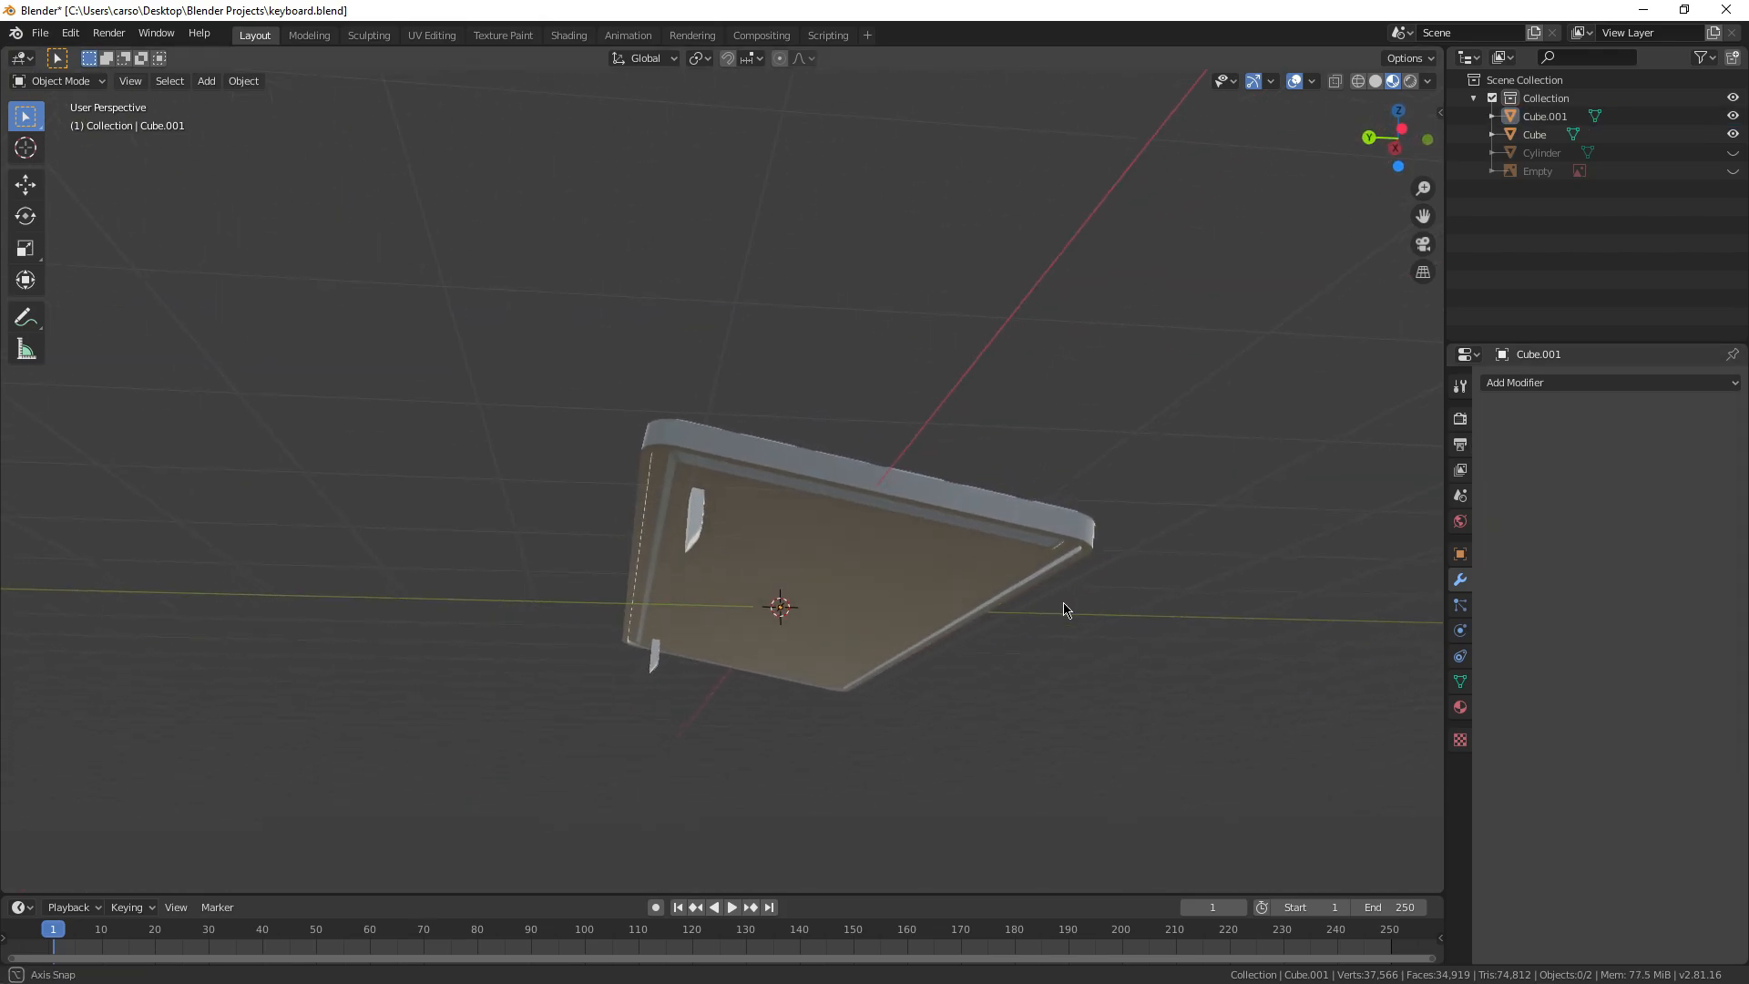
drag(1065, 610, 848, 750)
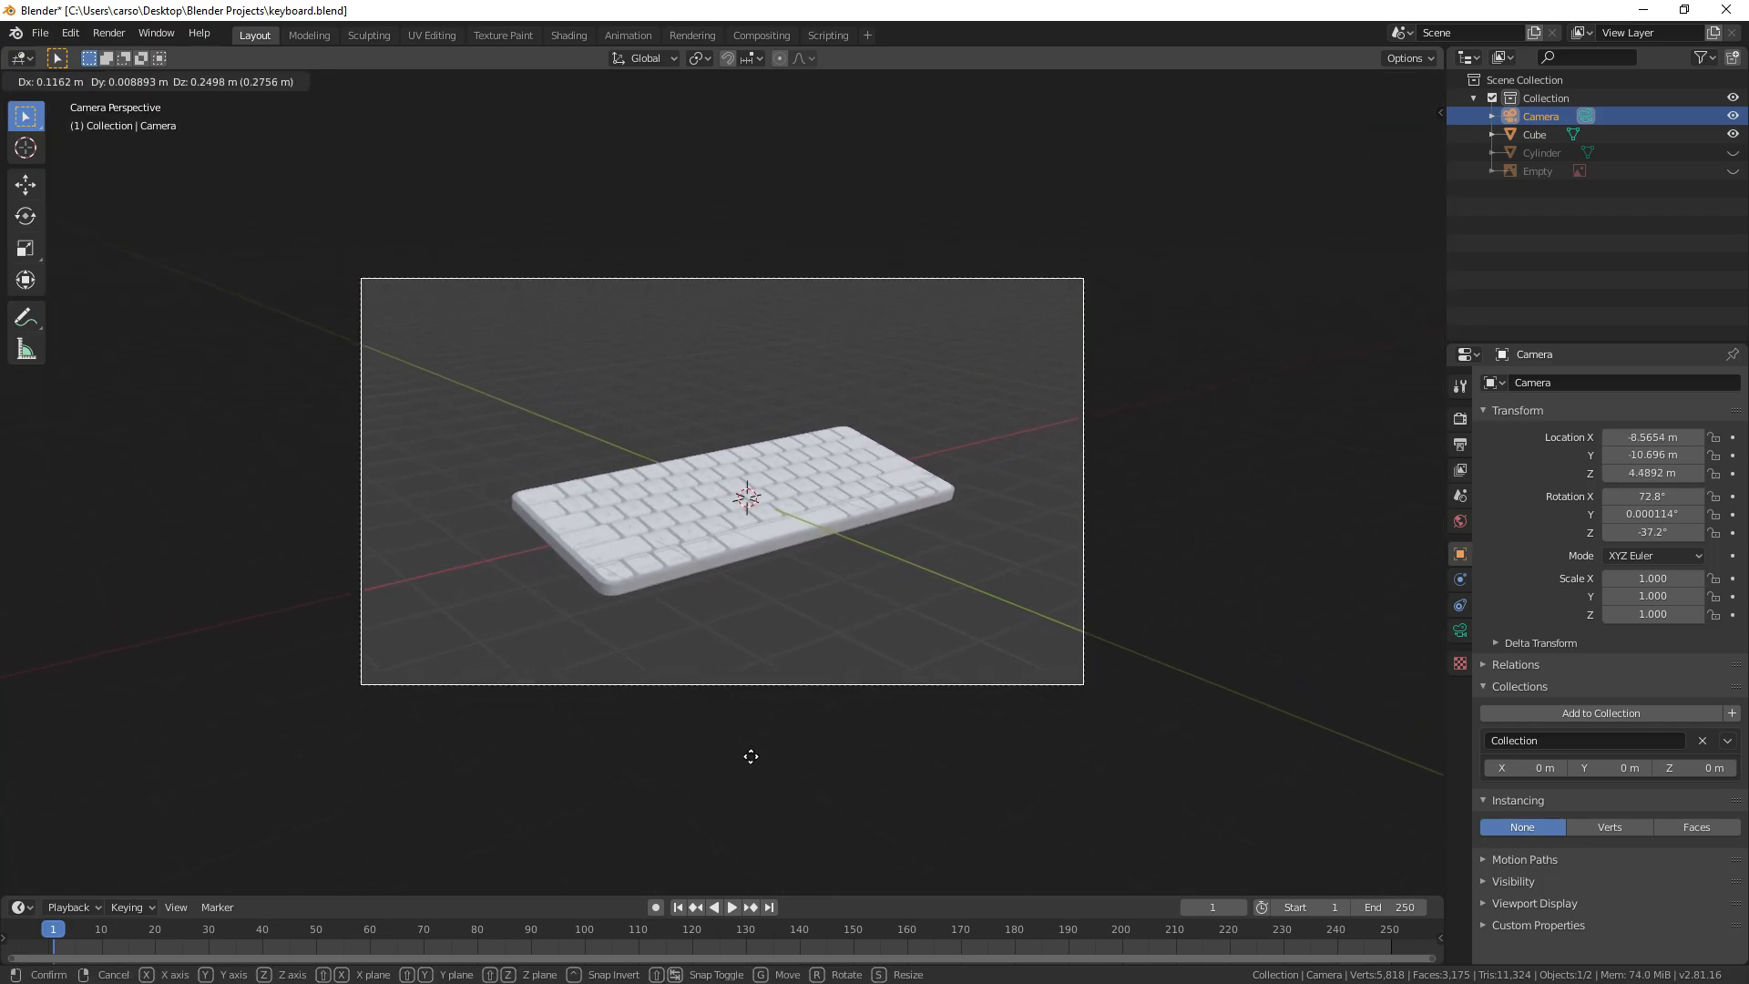
mouse_move(749, 663)
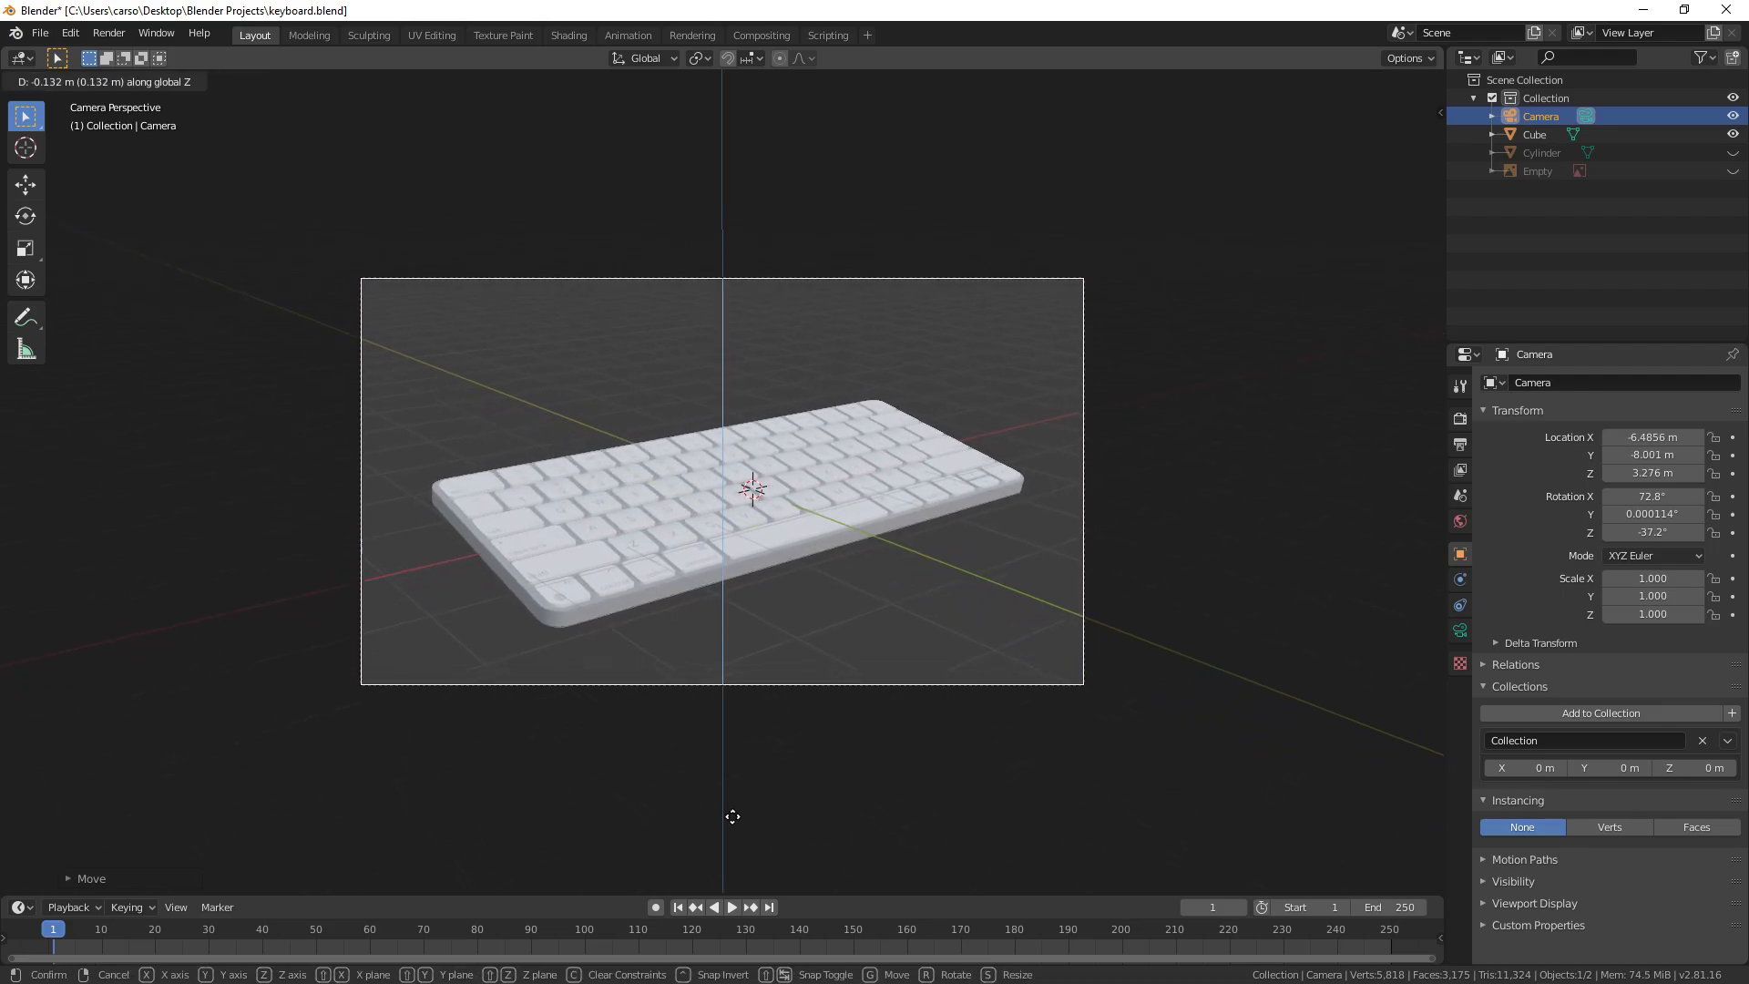
Step: Lock in the camera position so the keyboard fills the angled front view
click(733, 816)
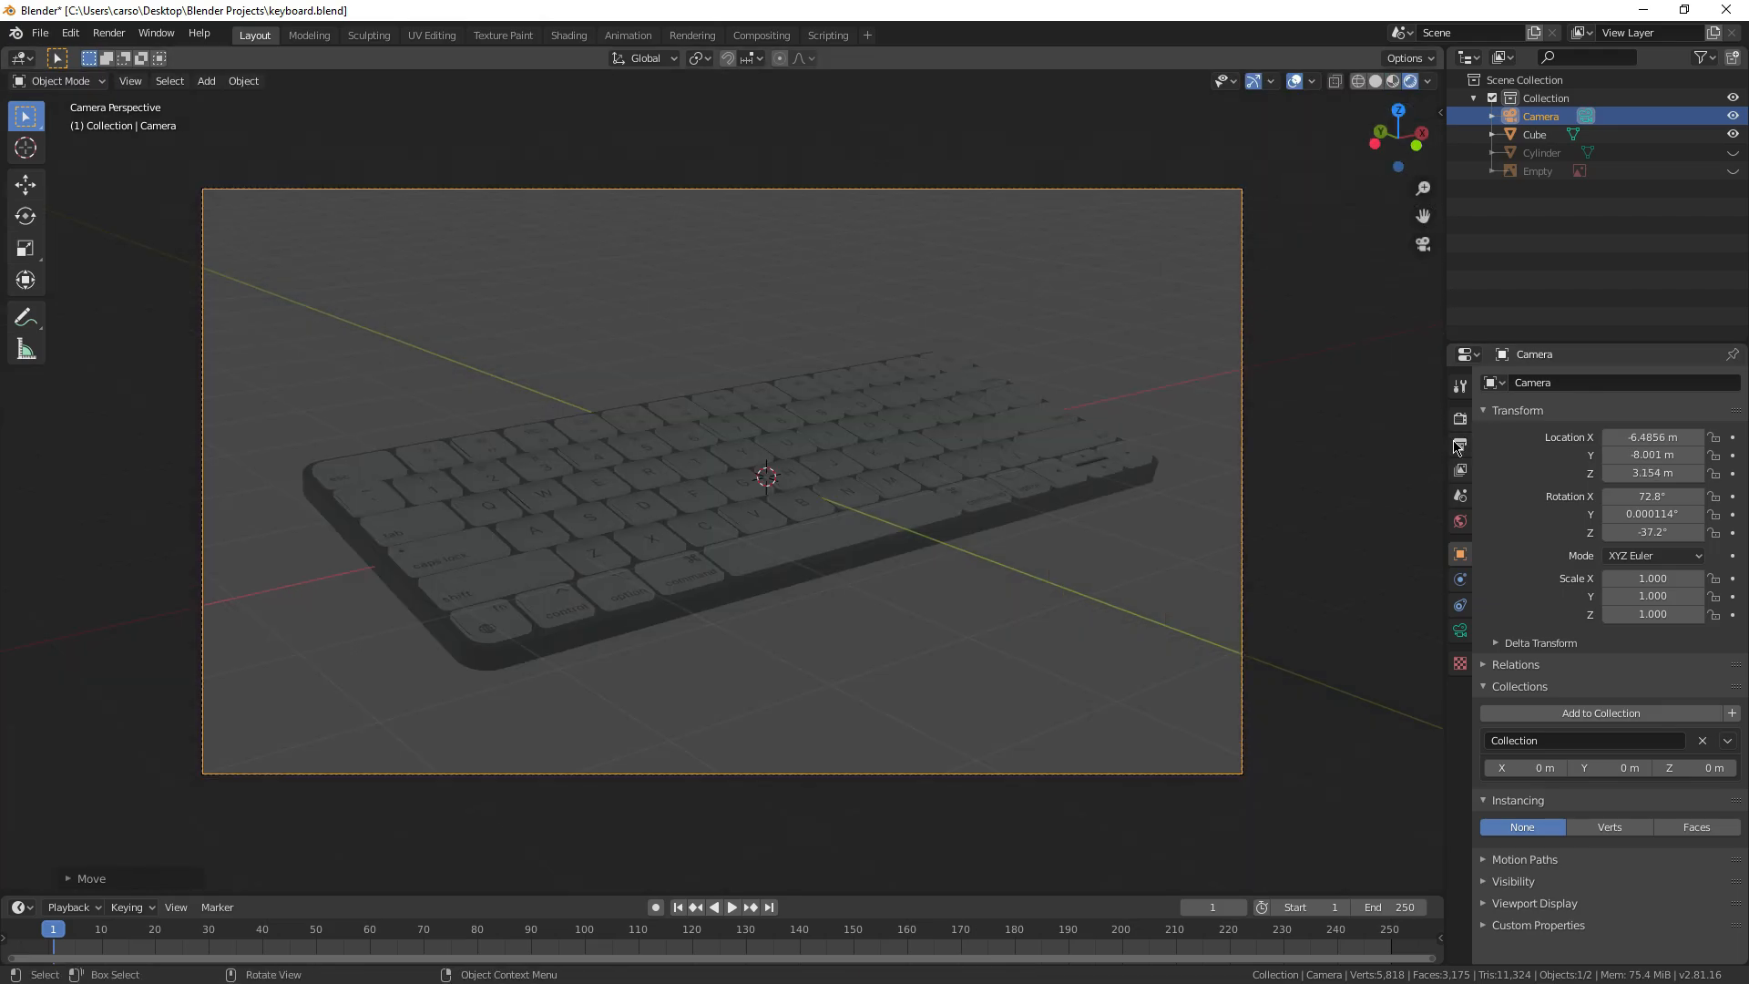
click(205, 80)
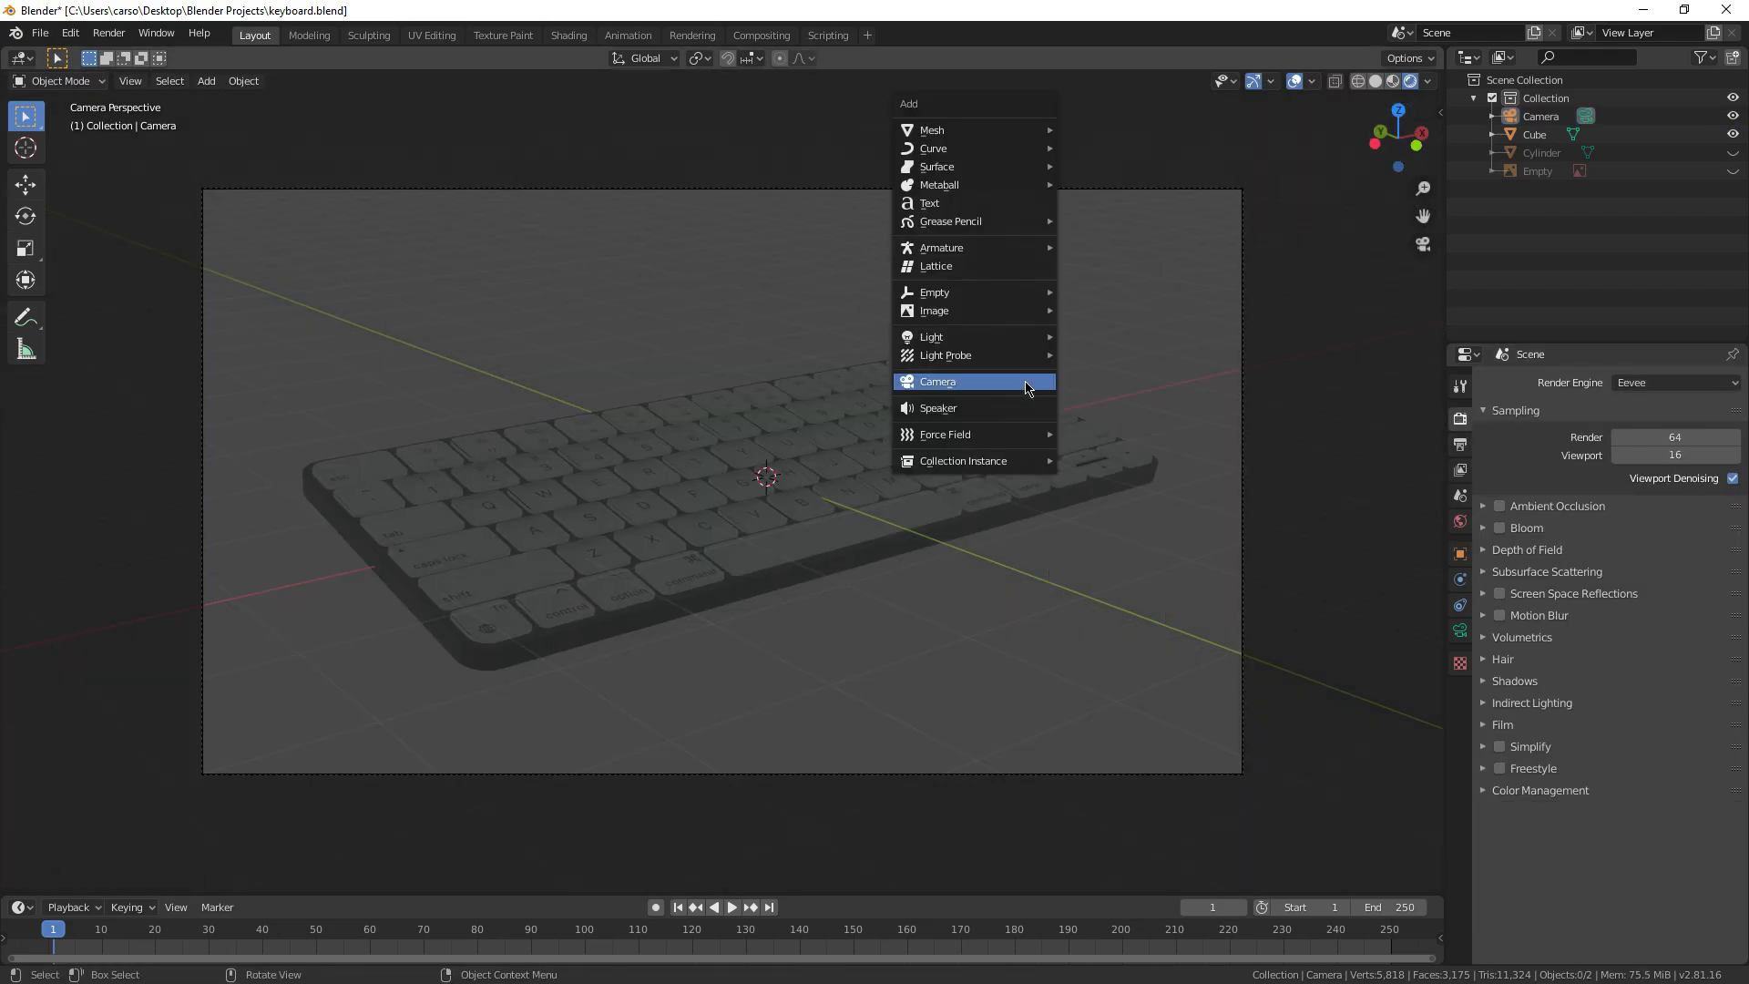
click(938, 382)
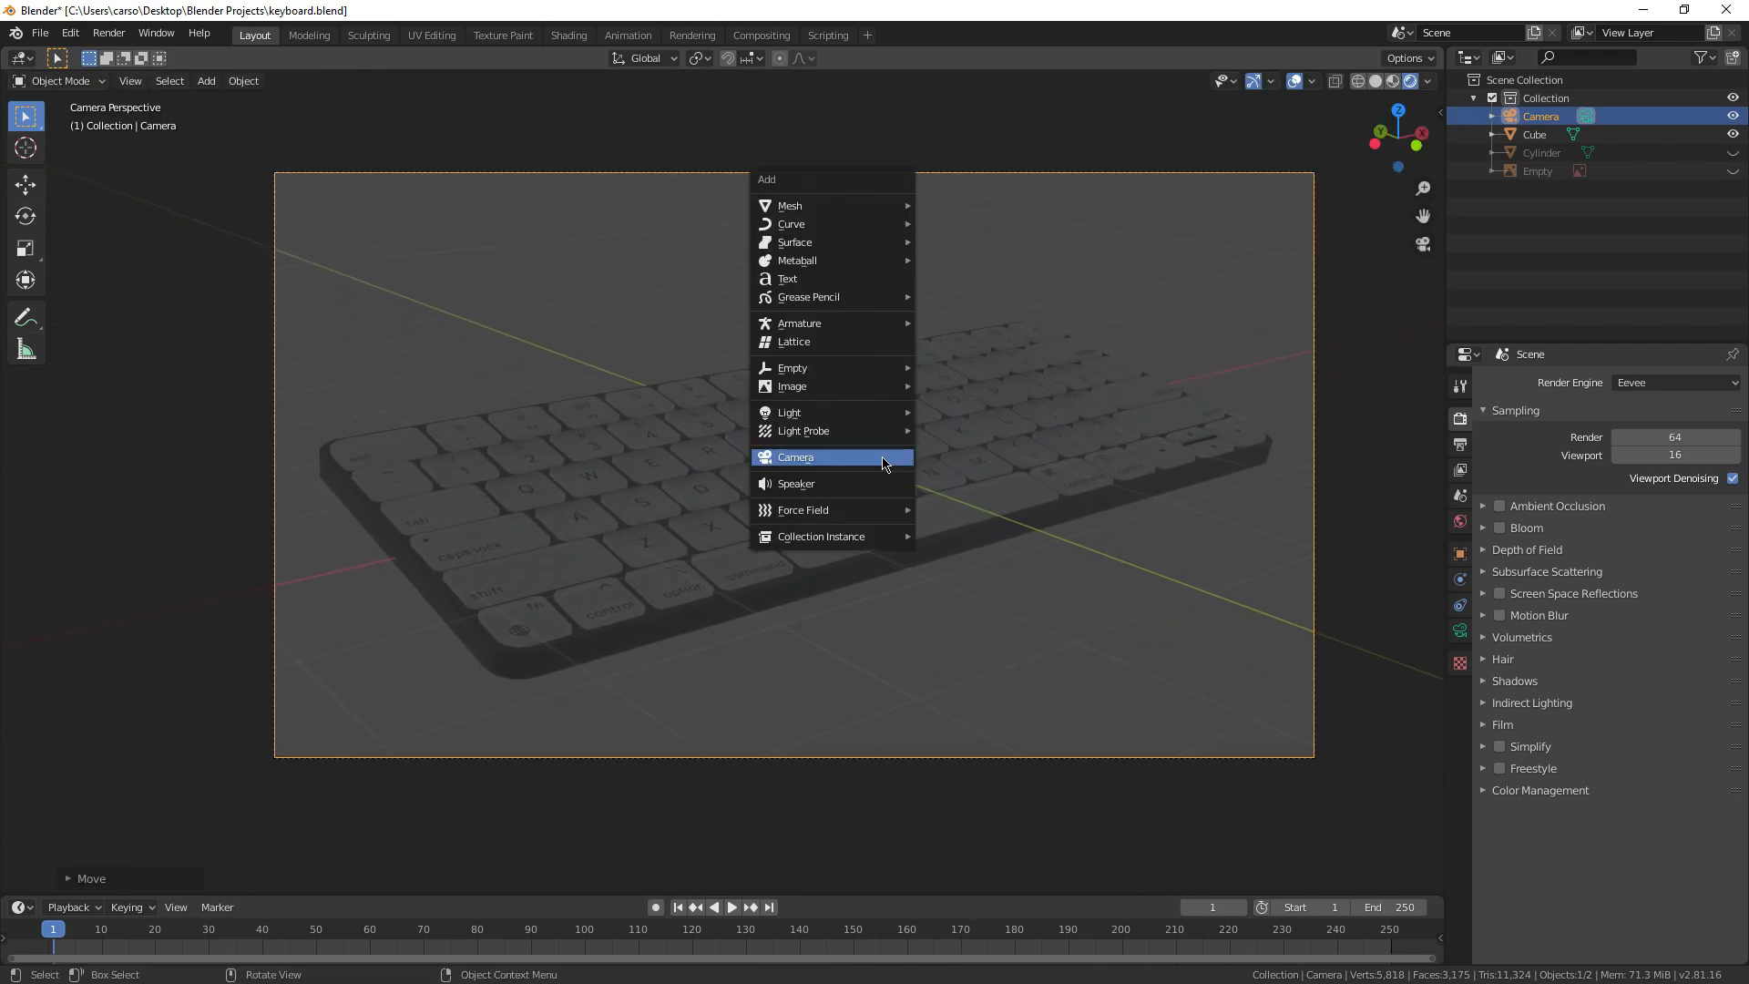
Step: Add the sun and spot lights, enter the spot's power, and rotate it toward the keyboard
click(788, 413)
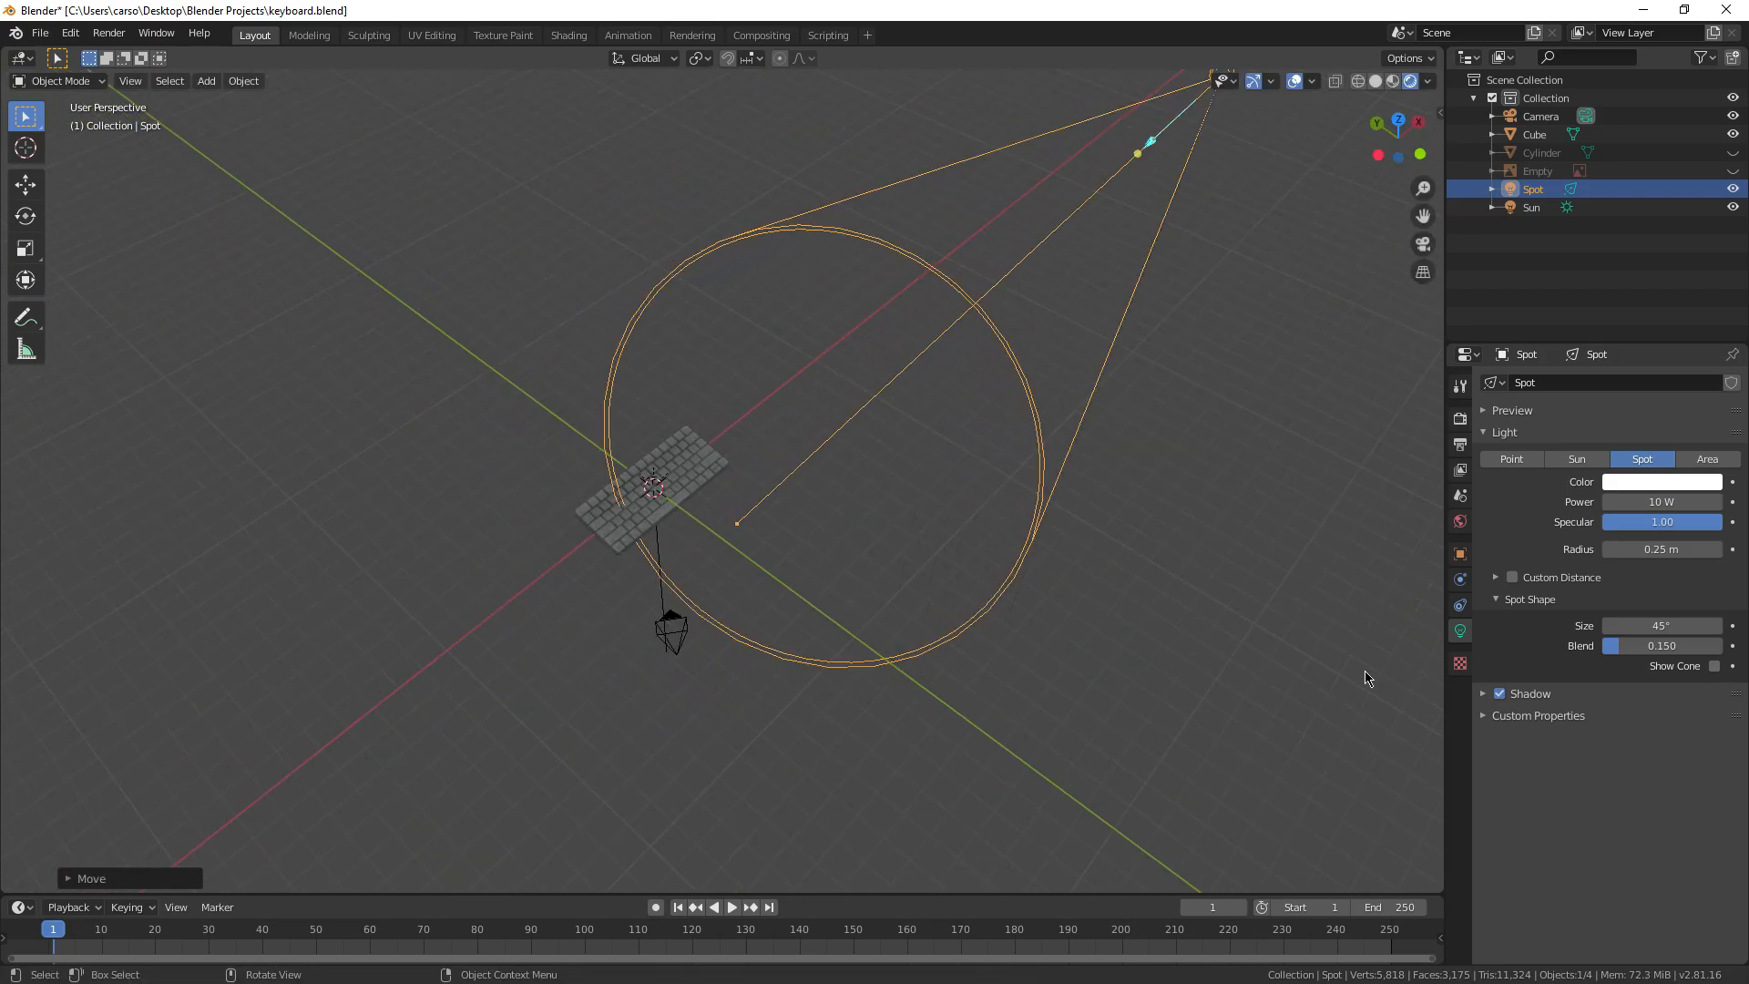
text(200000)
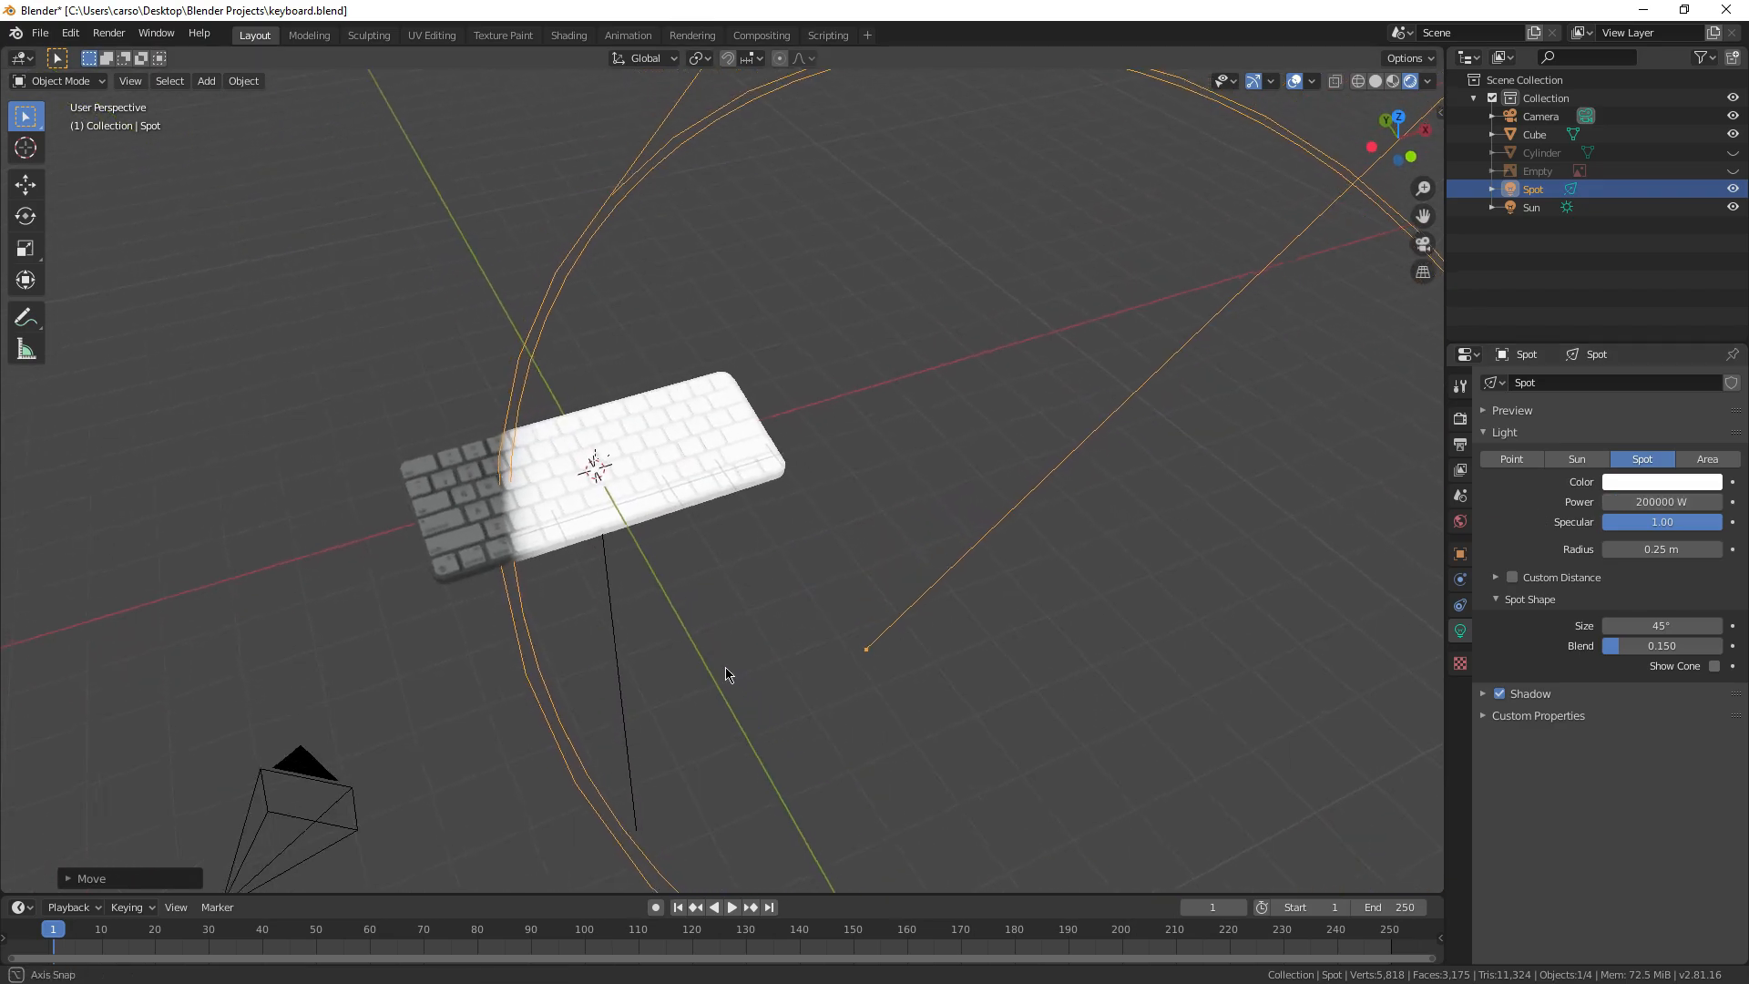
key(r)
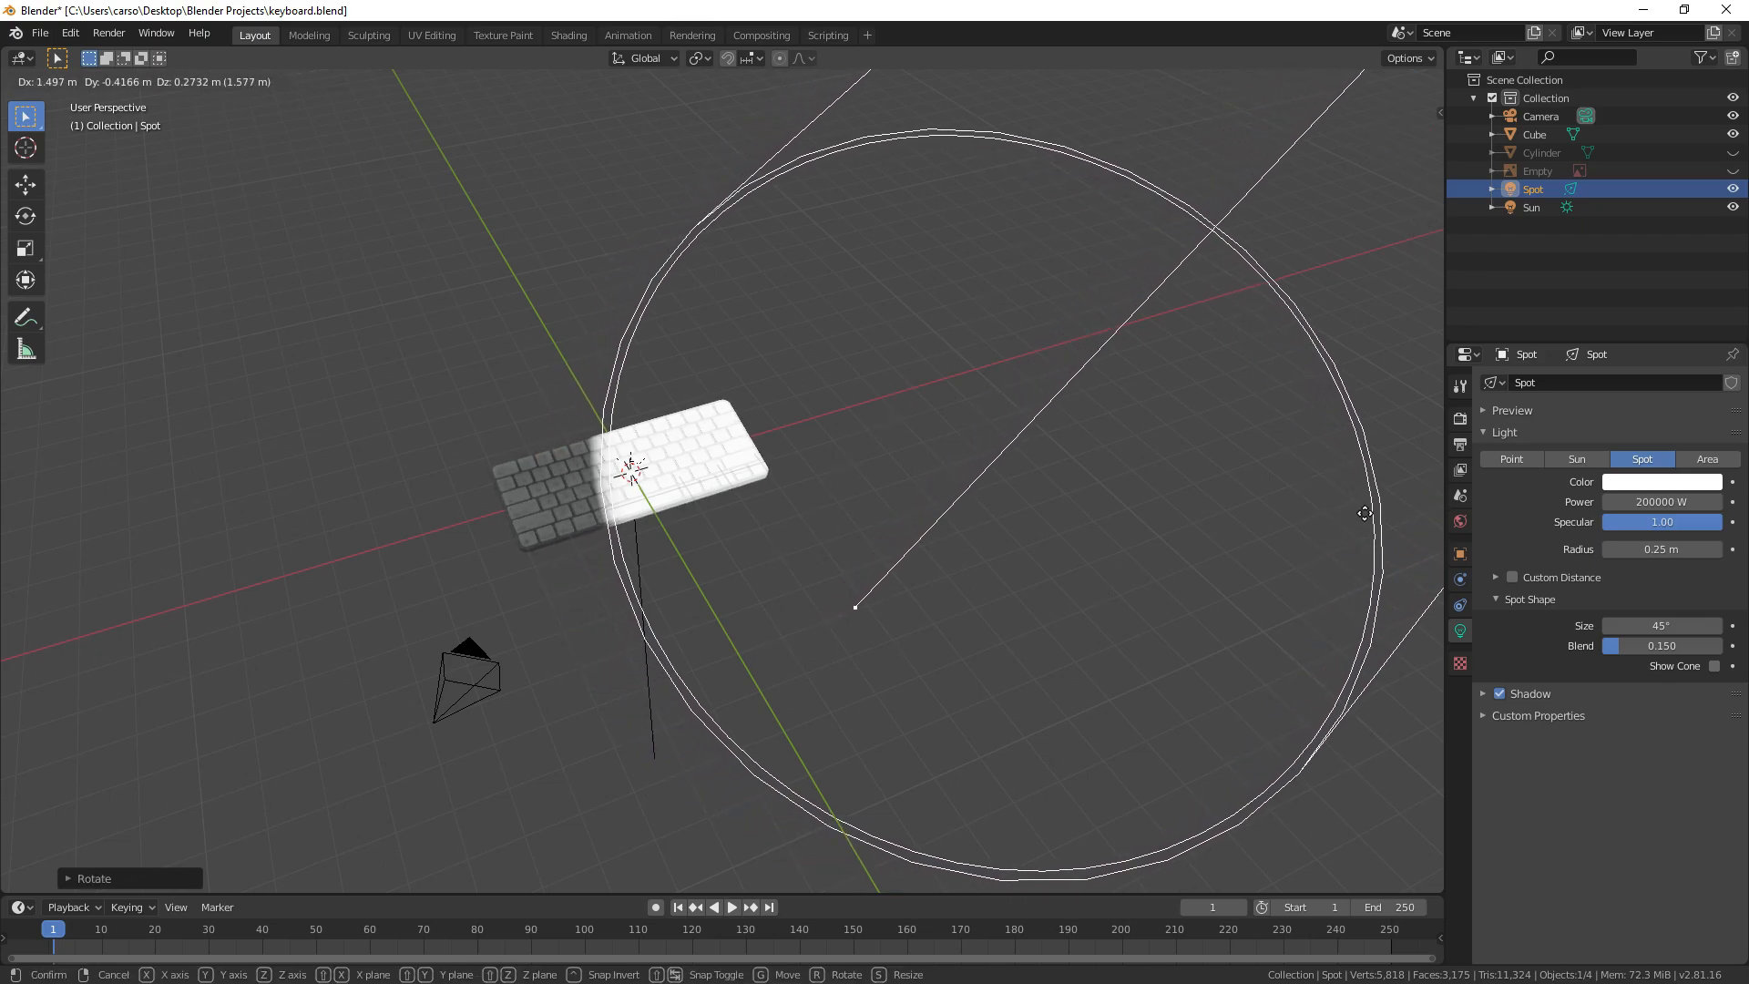
click(1662, 501)
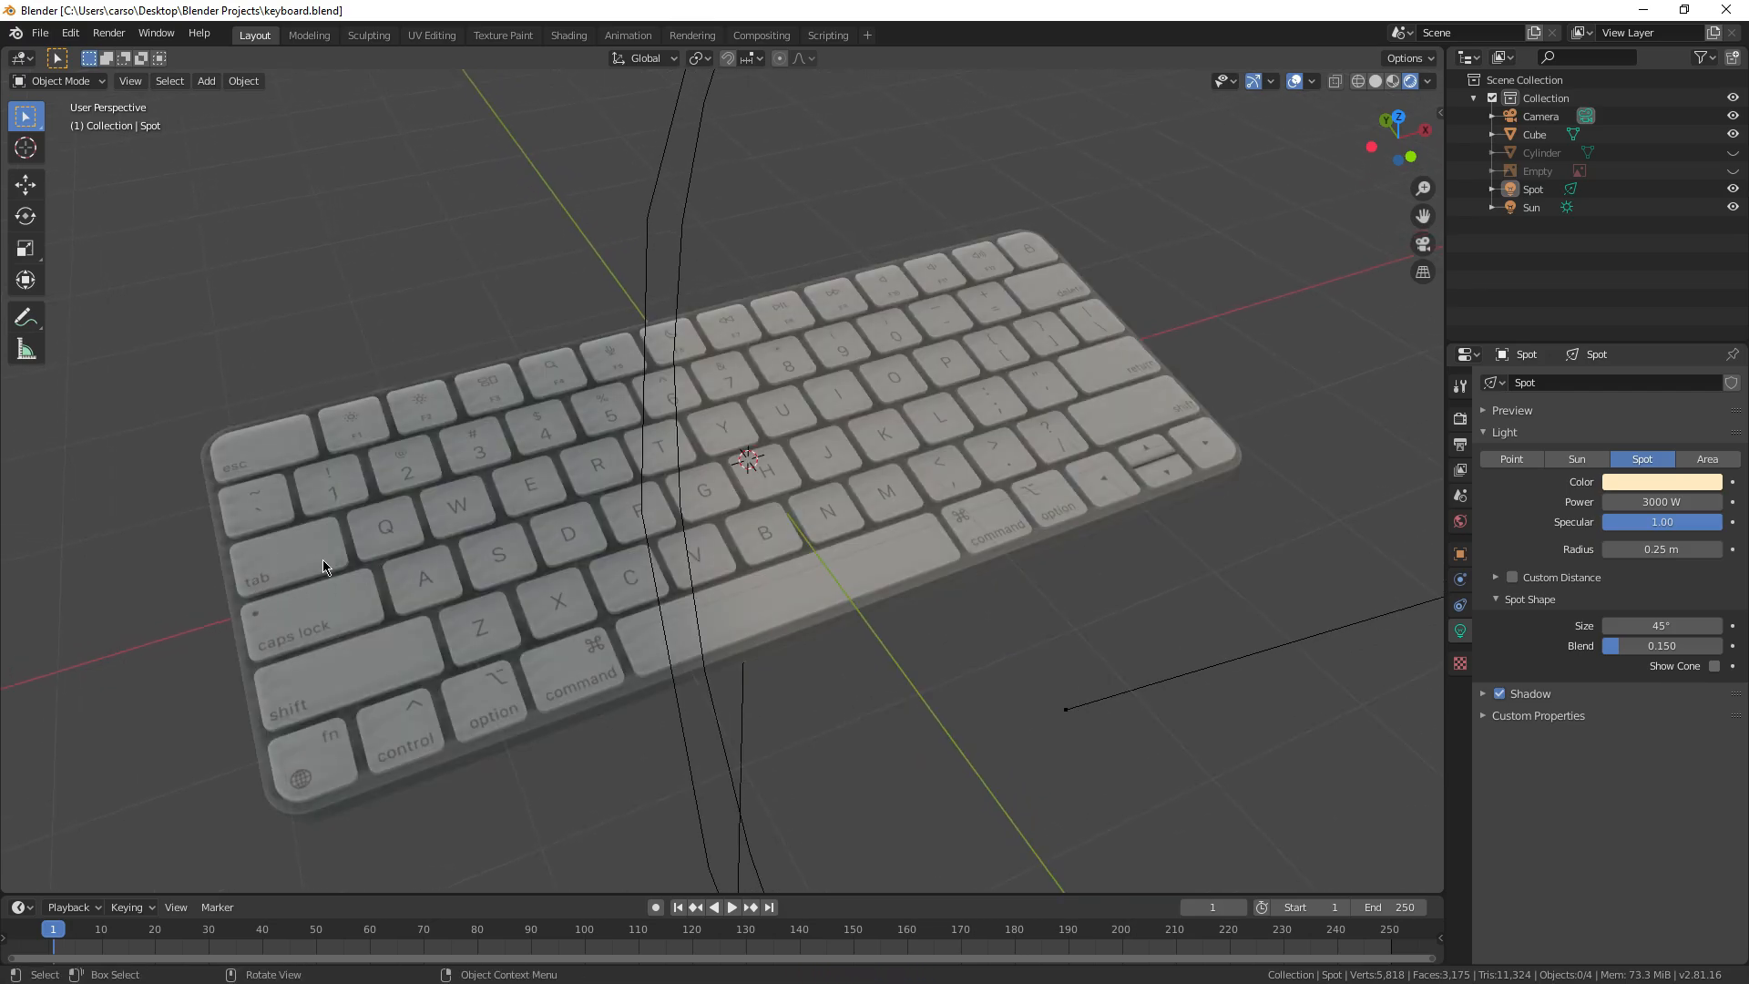
mouse_move(997, 286)
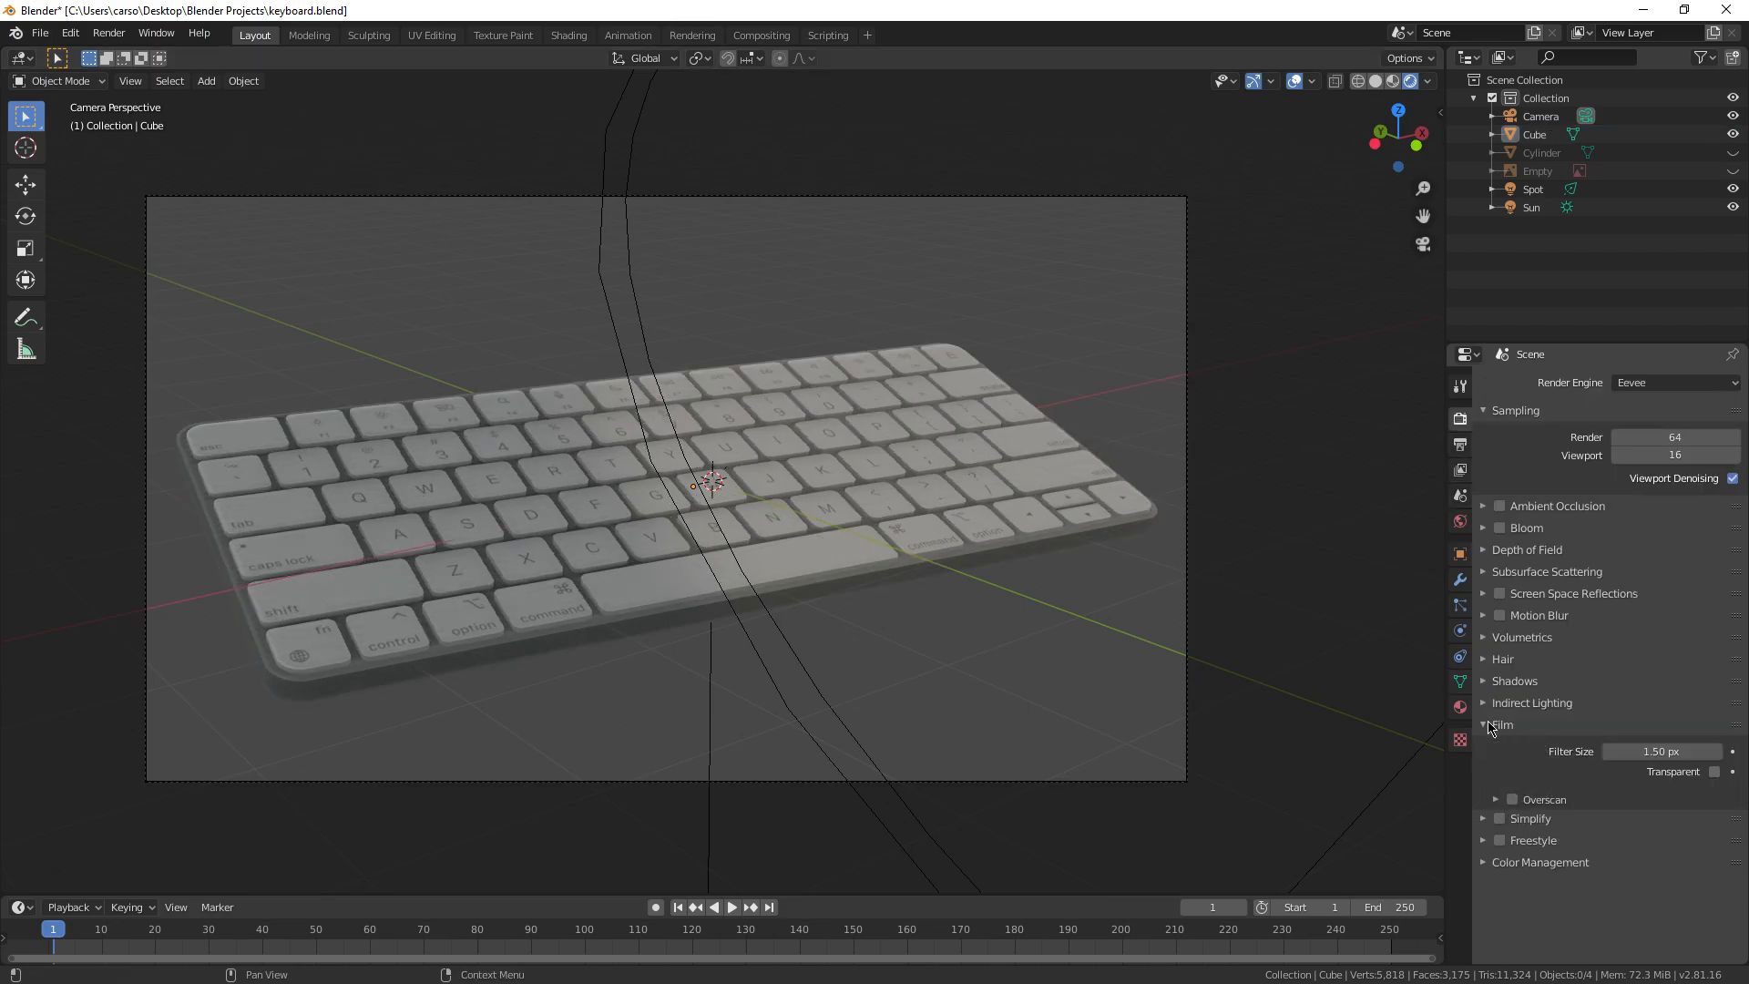
Step: Enable Film > Transparent in Render Properties for a transparent background
click(1718, 771)
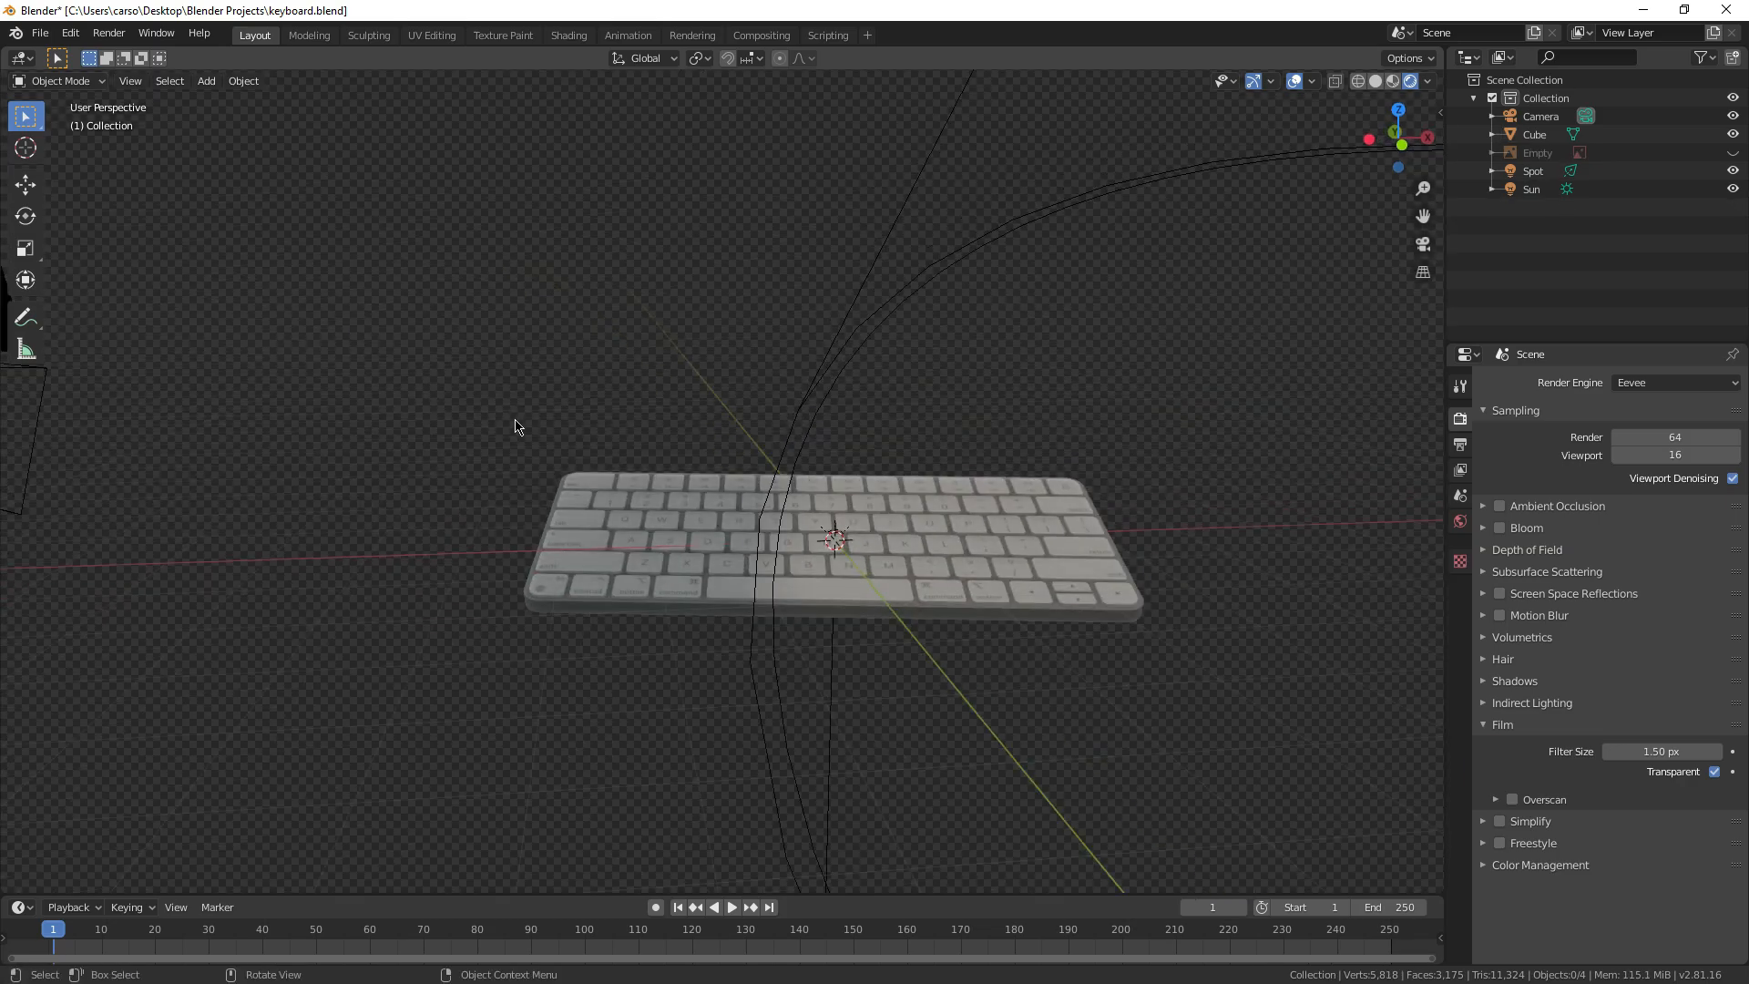
click(158, 33)
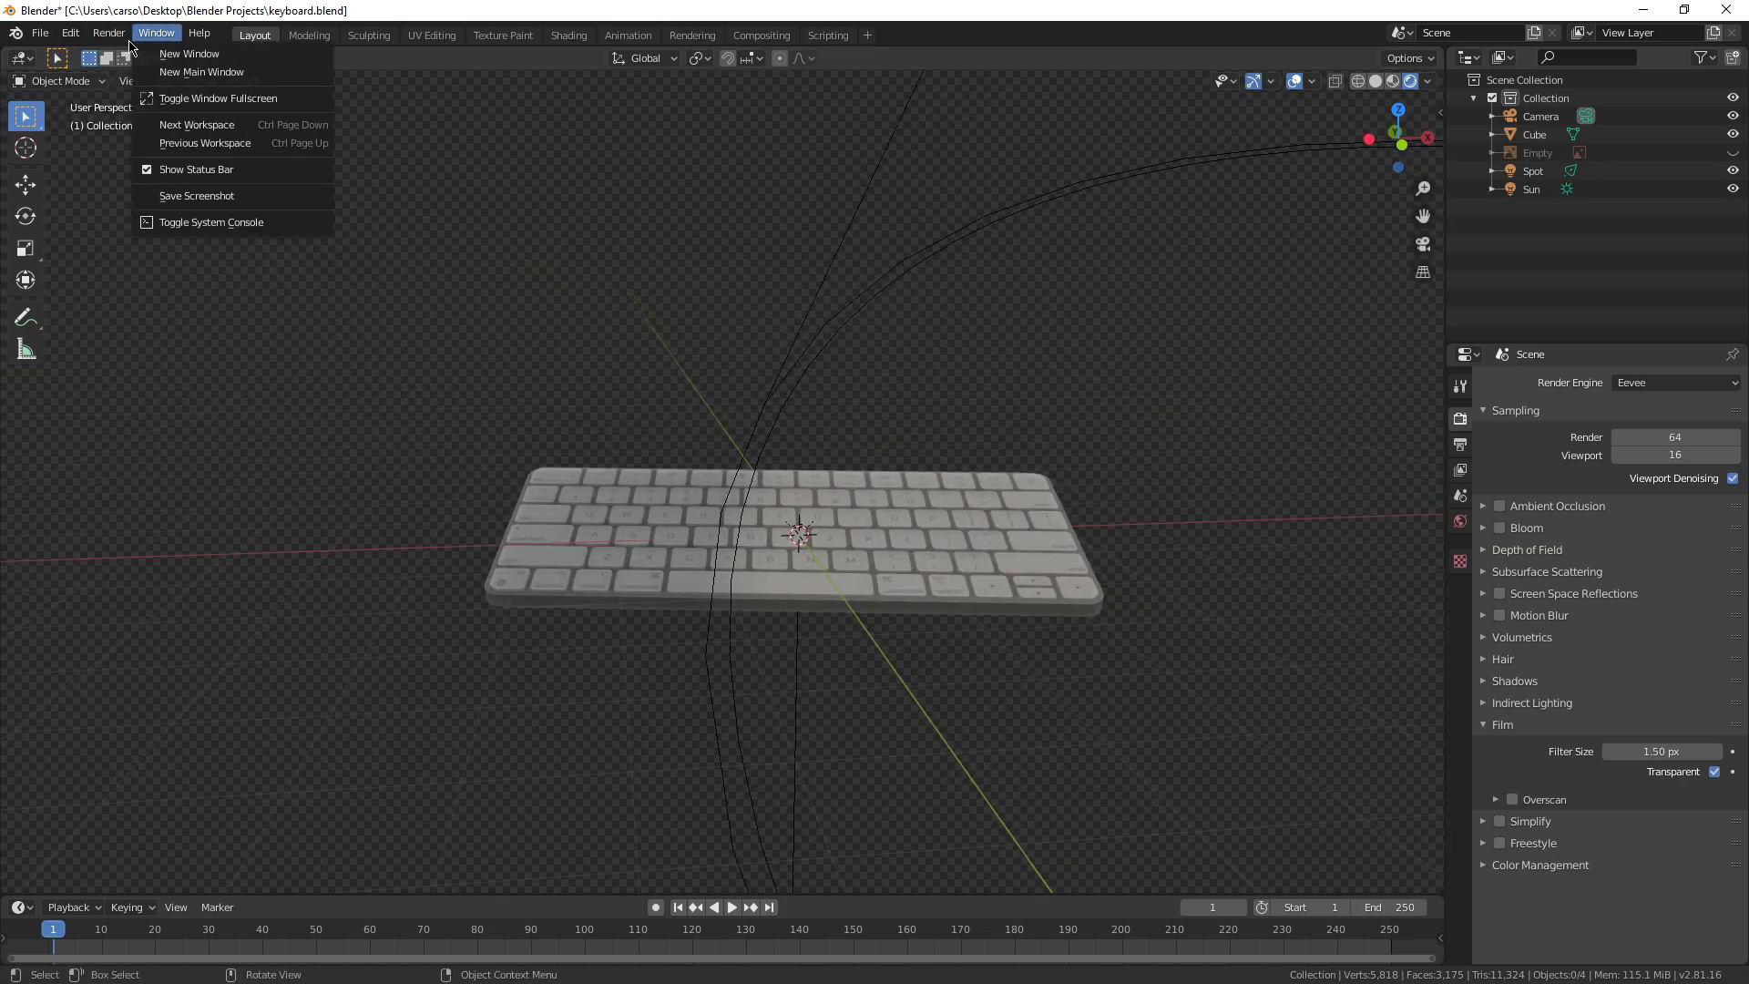